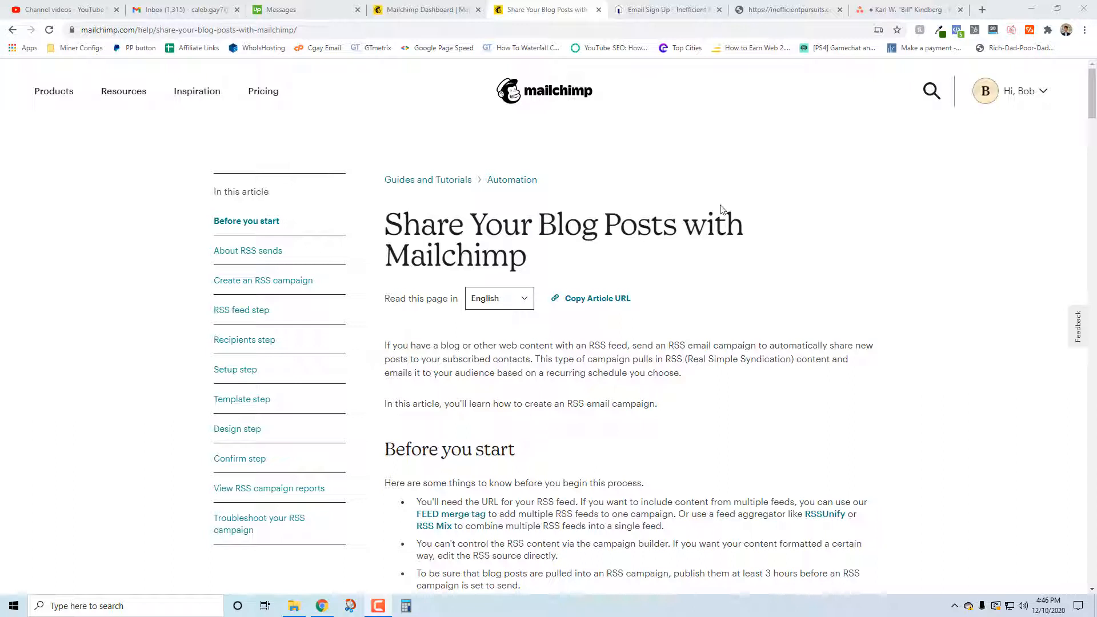
mouse_move(537, 204)
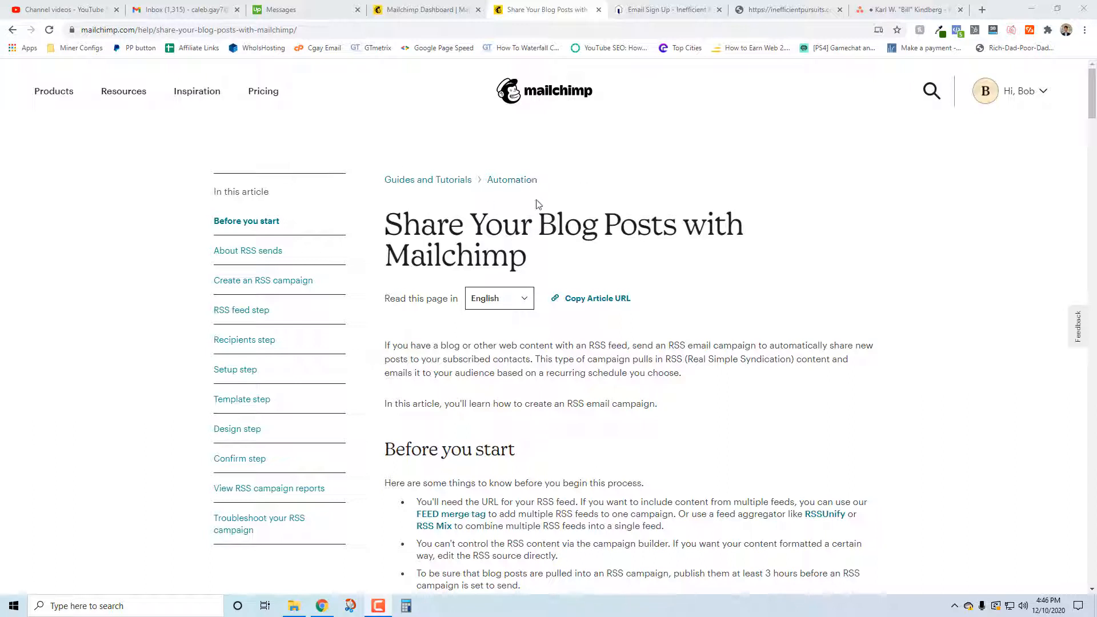
Leave the help article, return to the Mailchimp dashboard and start a new campaign.
left_click_drag(384, 224, 524, 256)
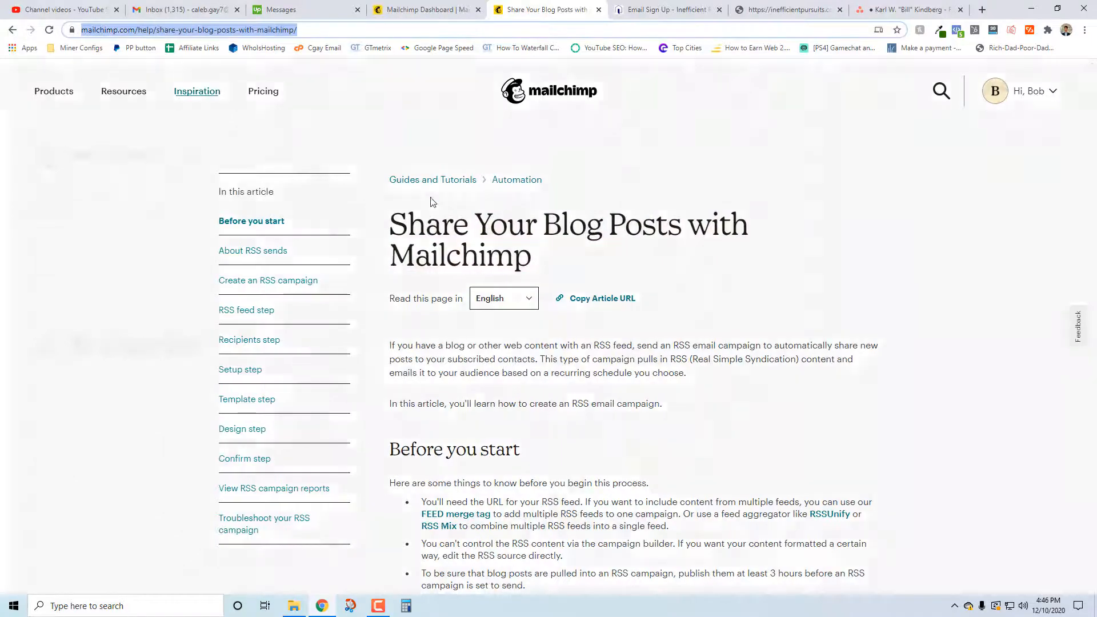
scroll("down", 3)
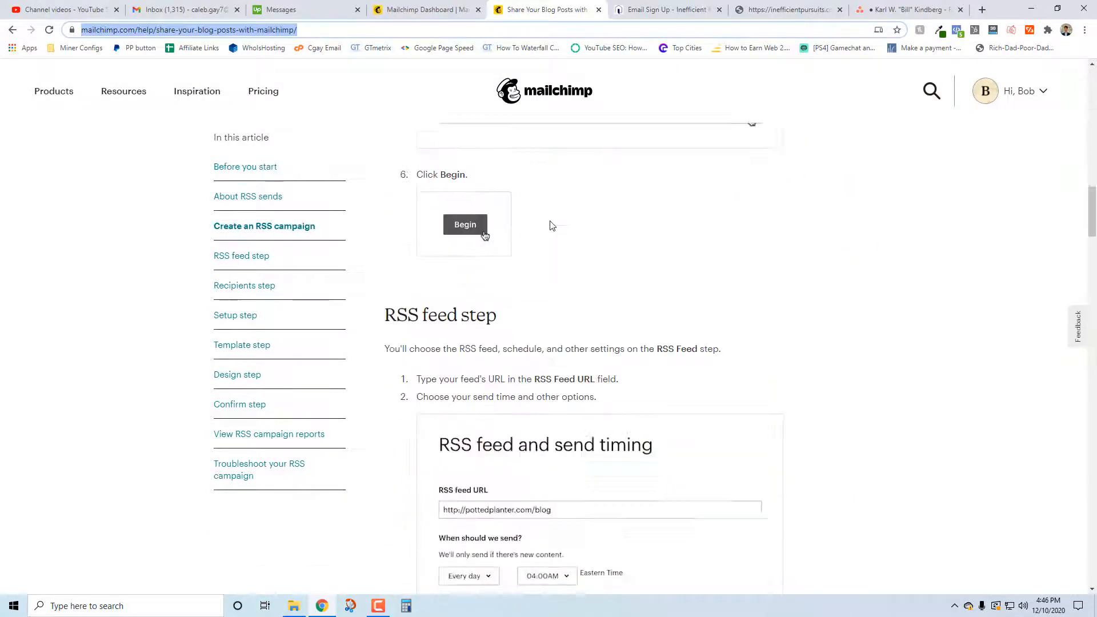
scroll("down", 3)
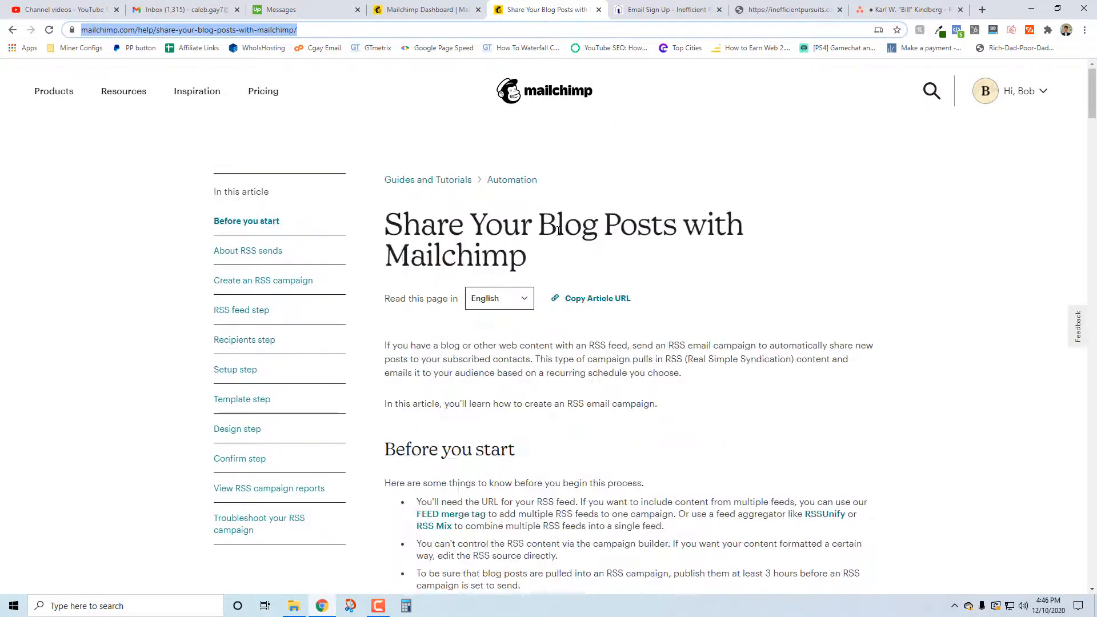
mouse_move(426, 10)
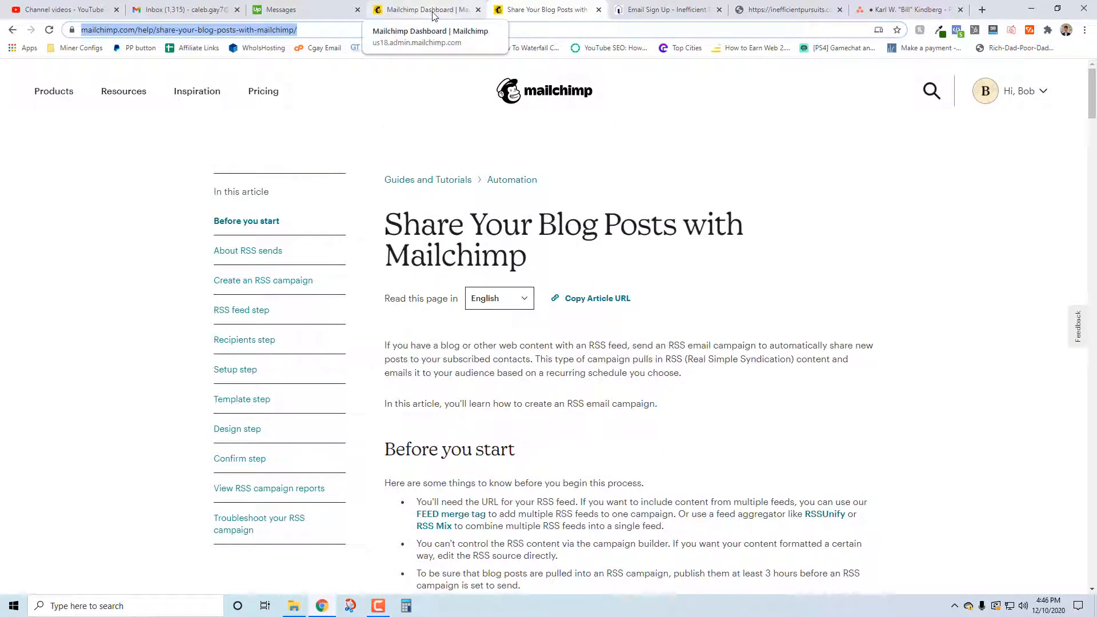
left_click(427, 9)
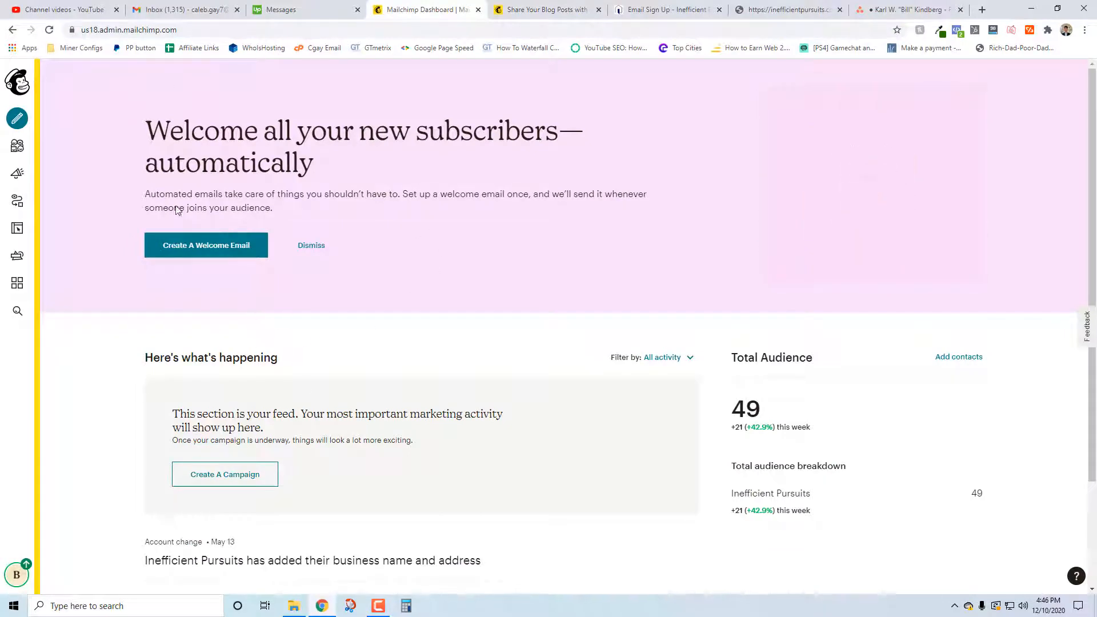
left_click(226, 473)
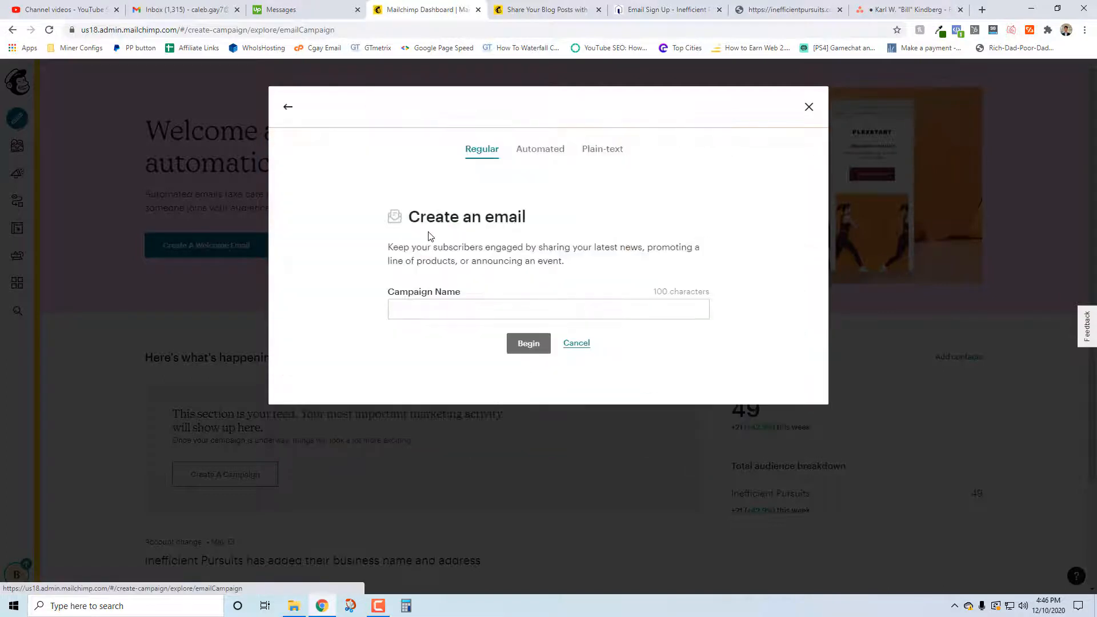
mouse_move(527, 291)
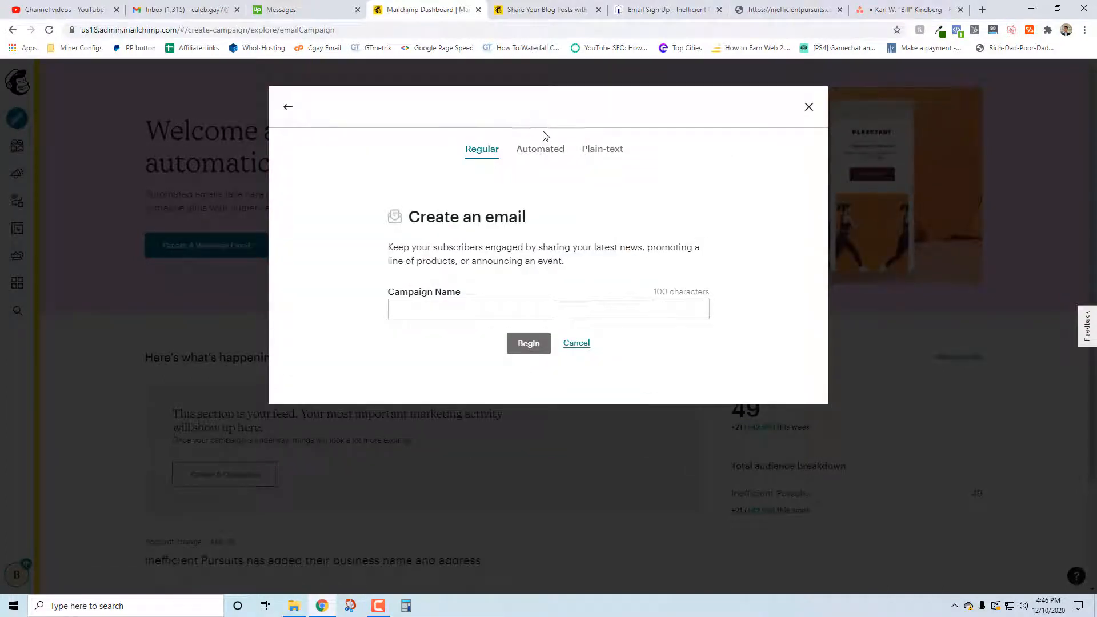
Choose the Automated 'Share blog updates' campaign and assign the Inefficient Pursuits audience.
left_click(541, 149)
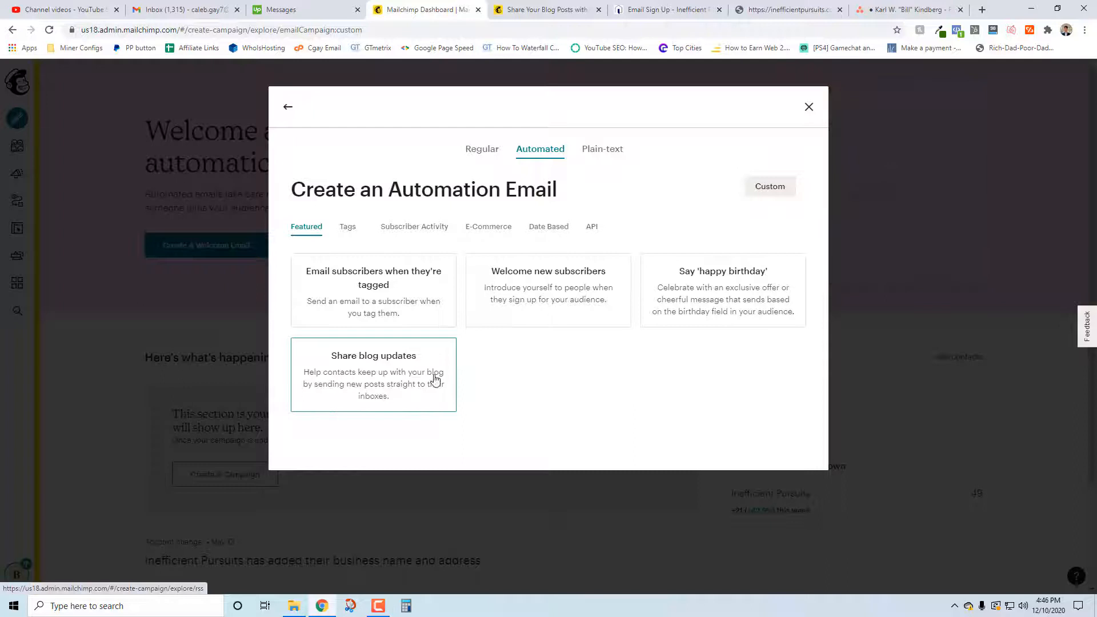
left_click(373, 375)
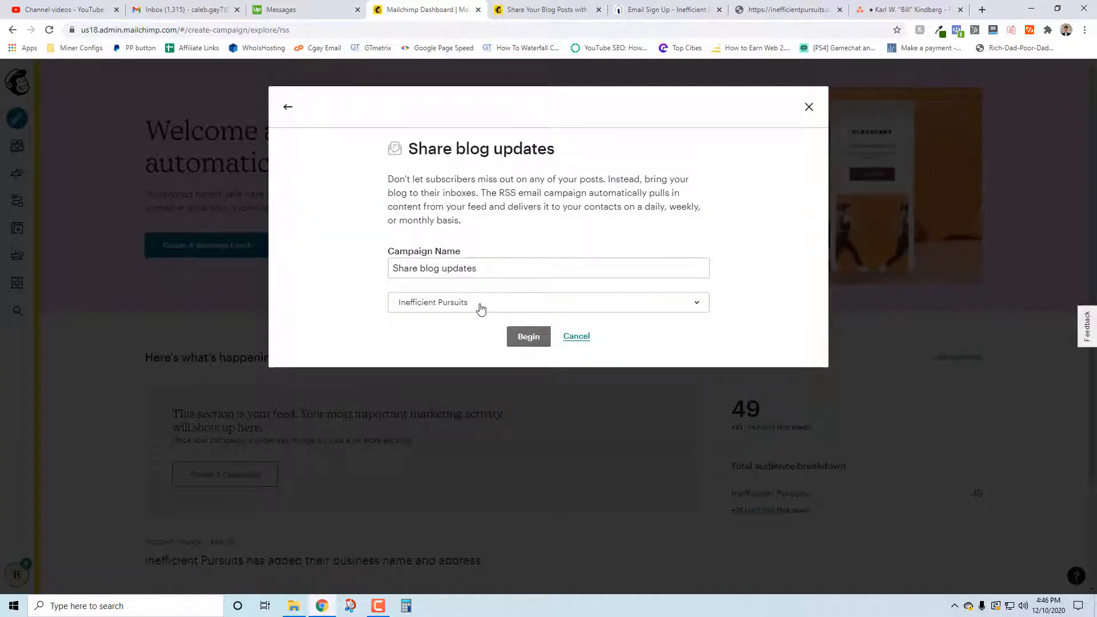
left_click(547, 268)
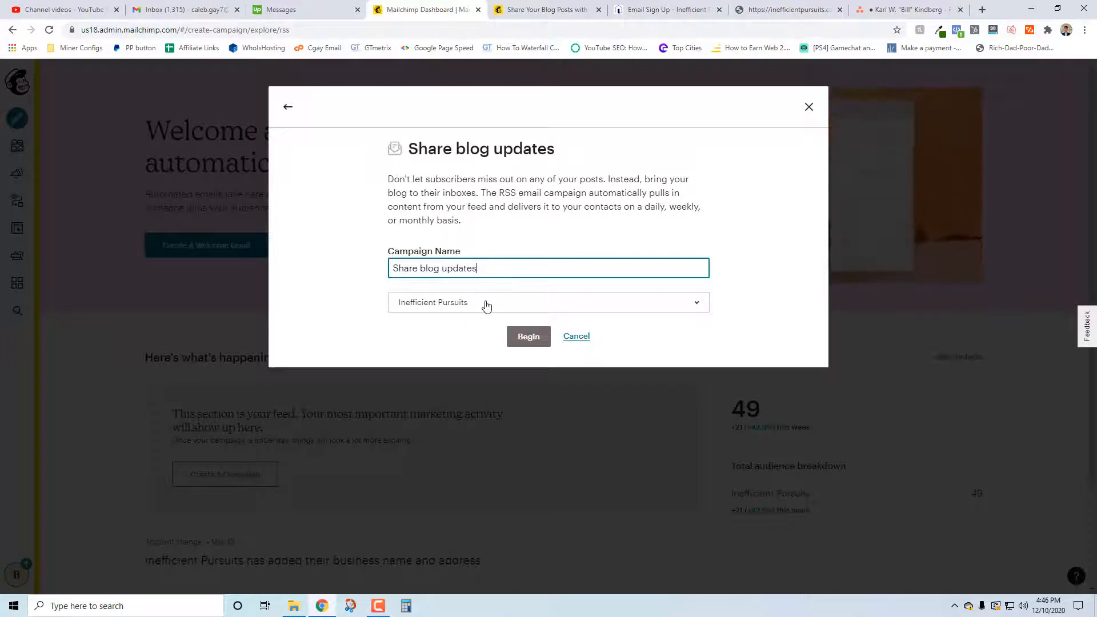
left_click(547, 301)
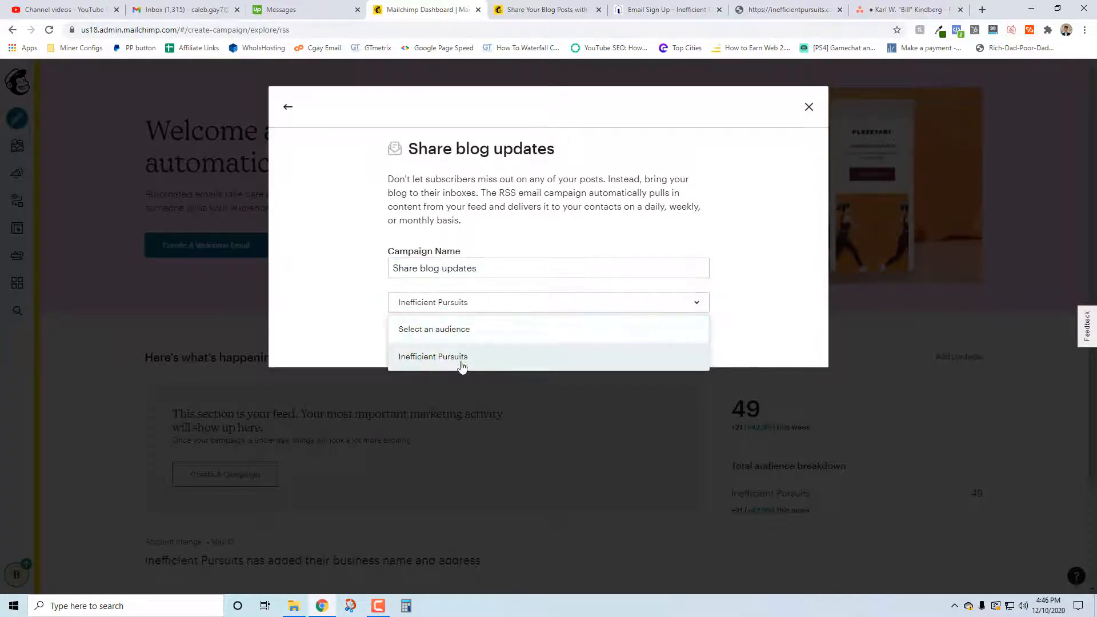
left_click(432, 357)
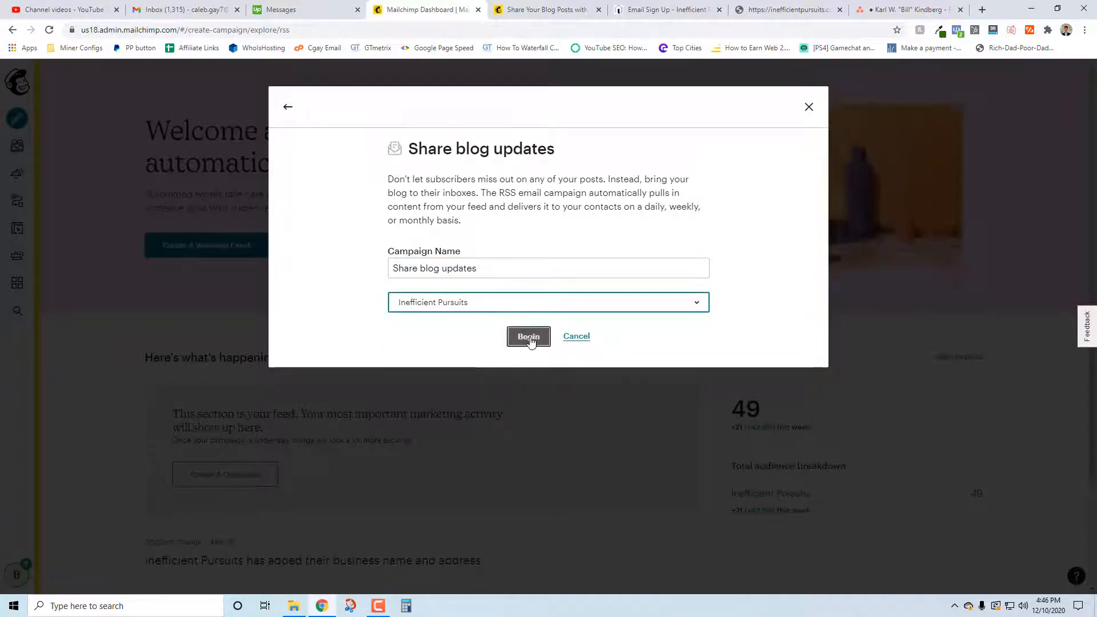
Begin the campaign and copy the blog's domain from the newsletter sign-up tab.
left_click(528, 336)
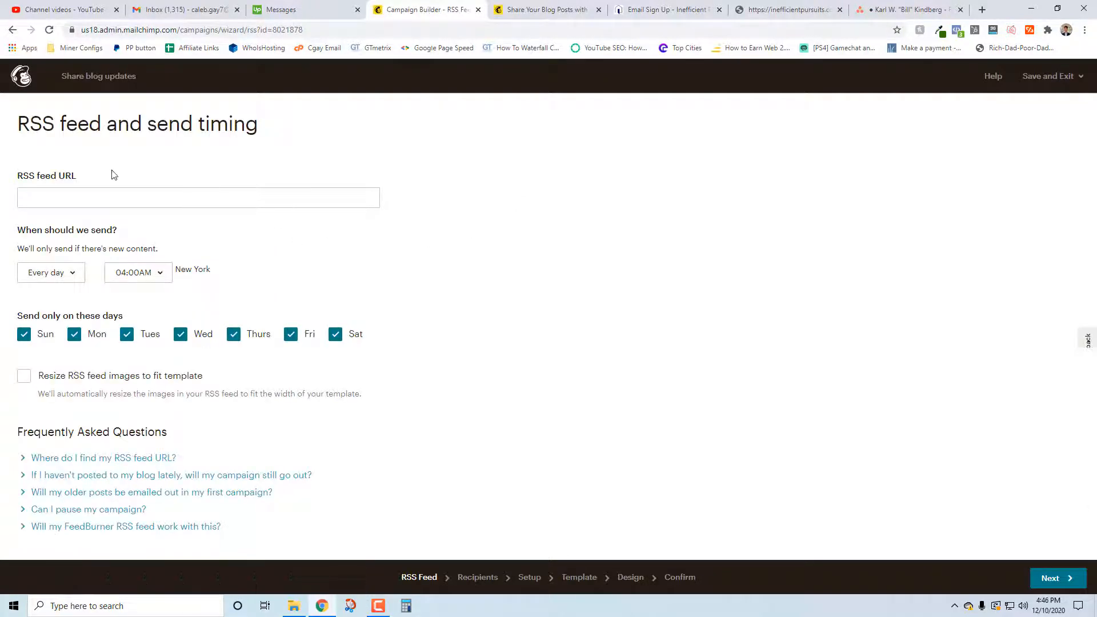
left_click(198, 198)
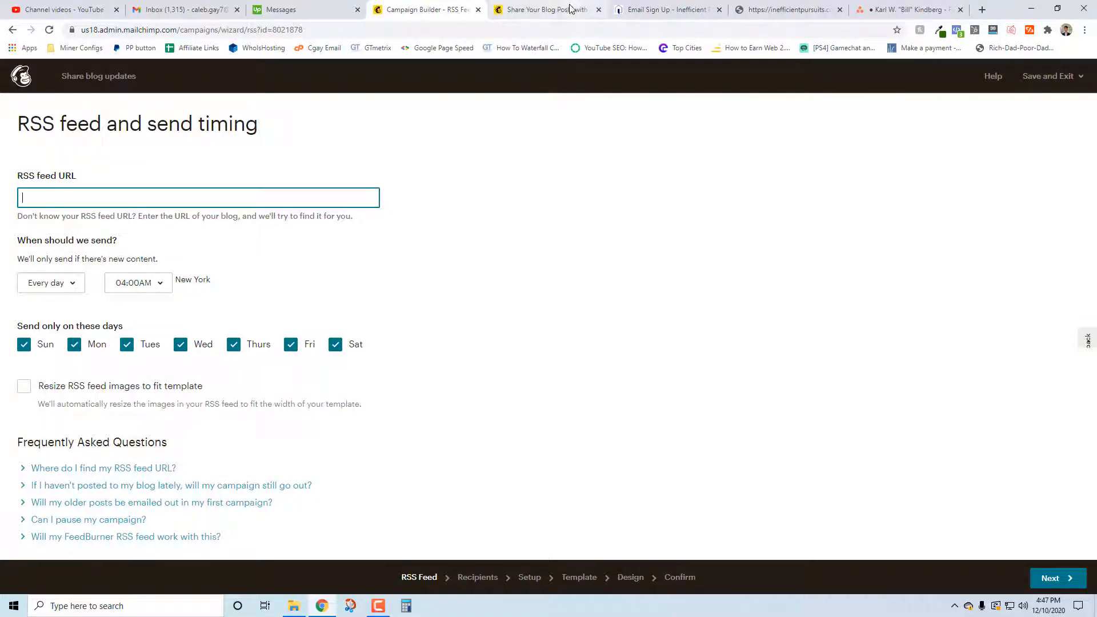
left_click(661, 10)
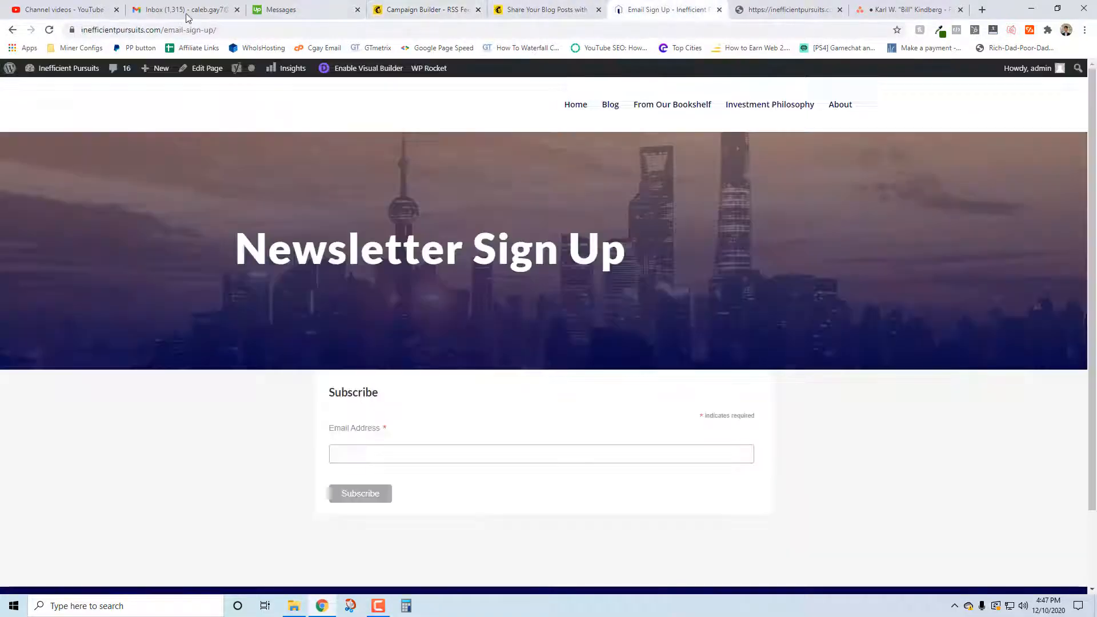
left_click(148, 30)
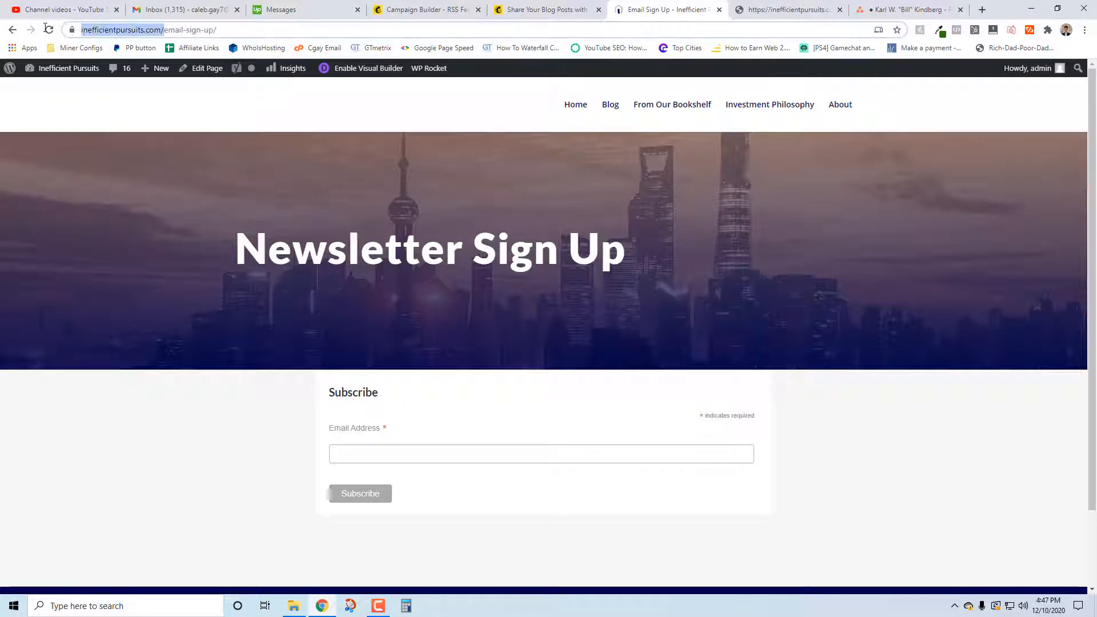
left_click(425, 10)
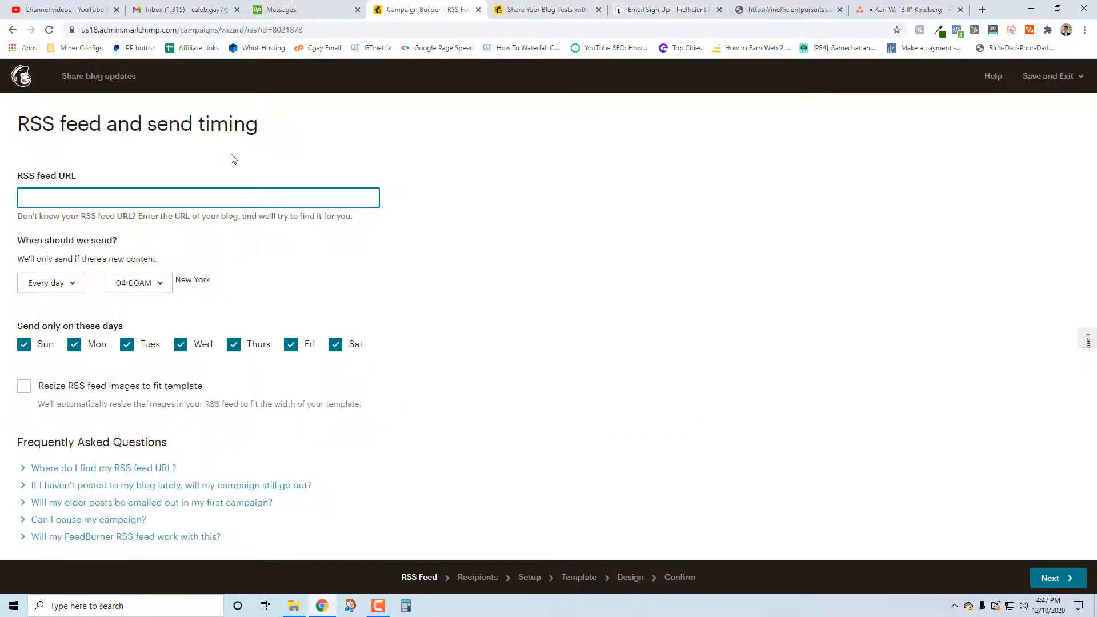
type("https://inefficientpursuits.com/")
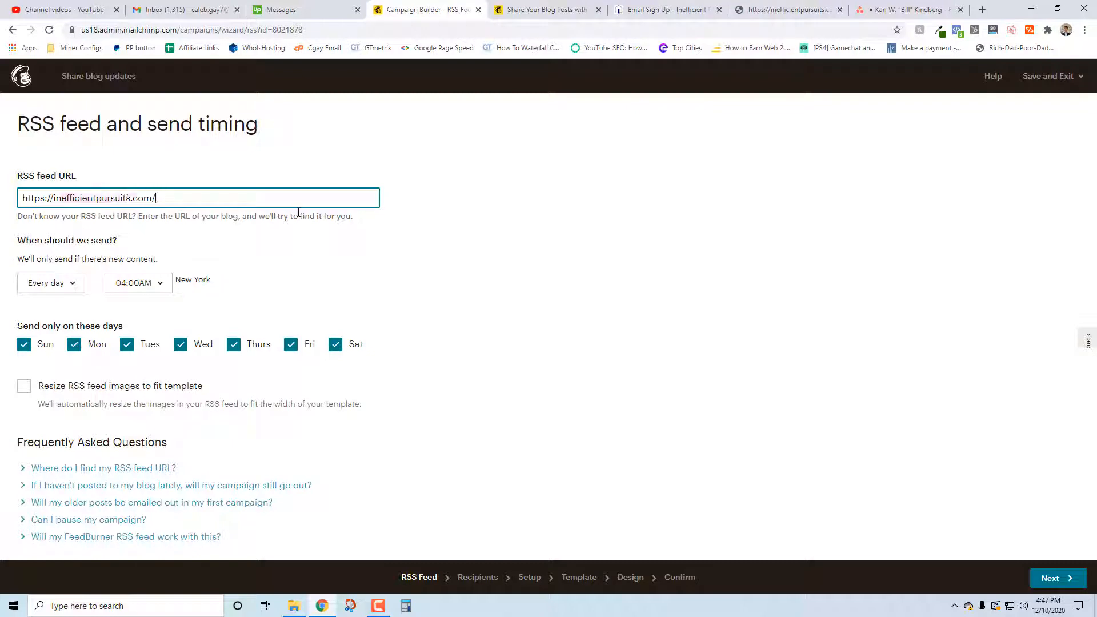
type("feed")
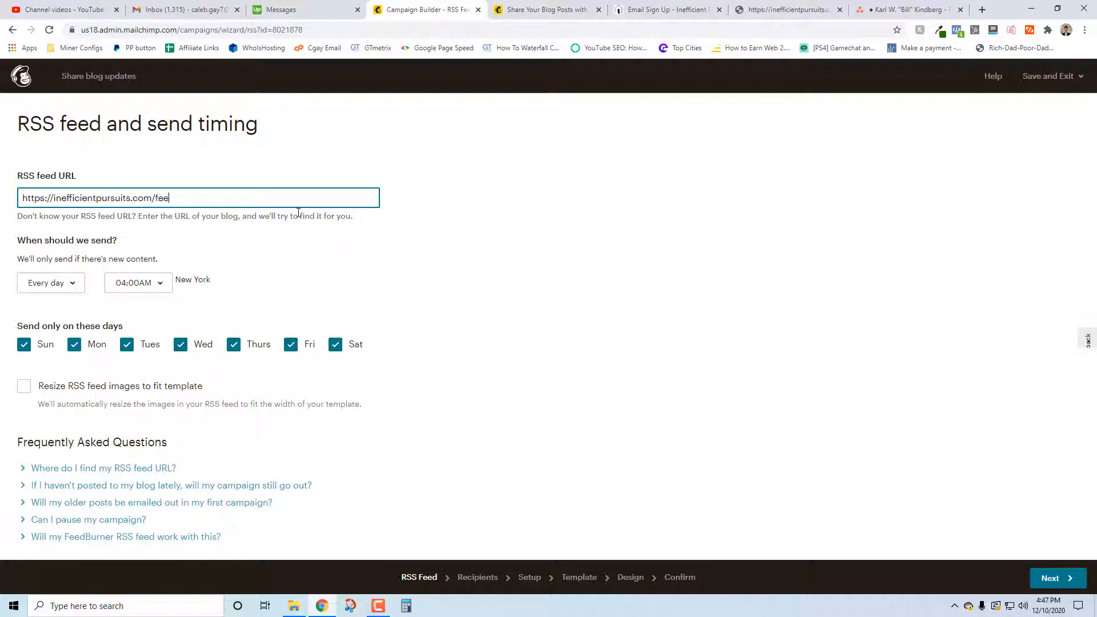
type("d")
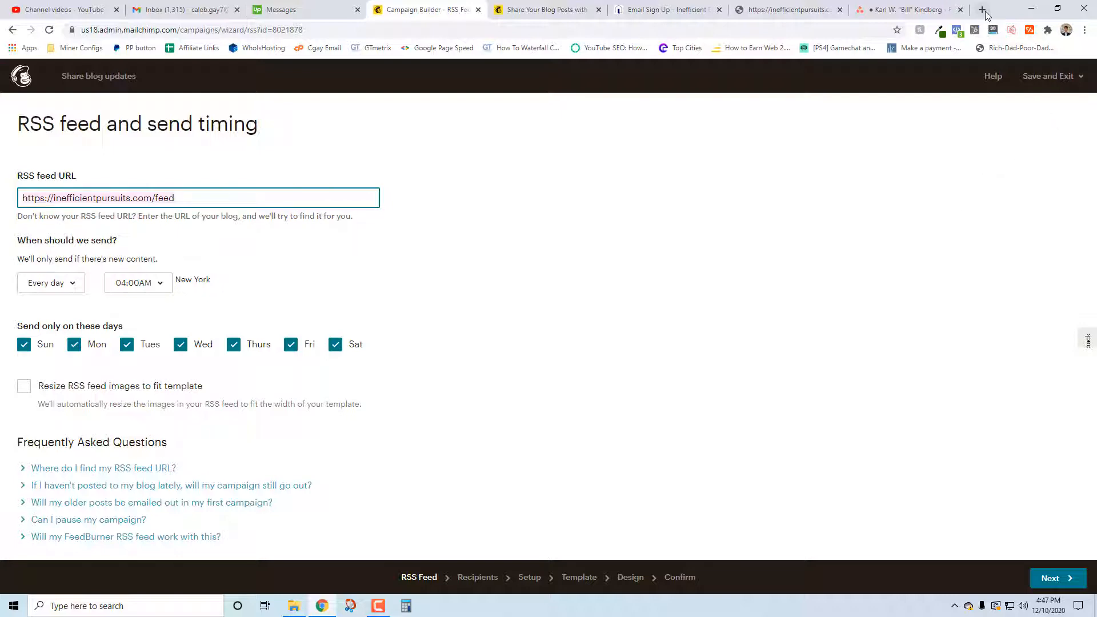
View the blog's RSS feed XML at inefficientpursuits.com/feed in a new tab.
left_click(982, 9)
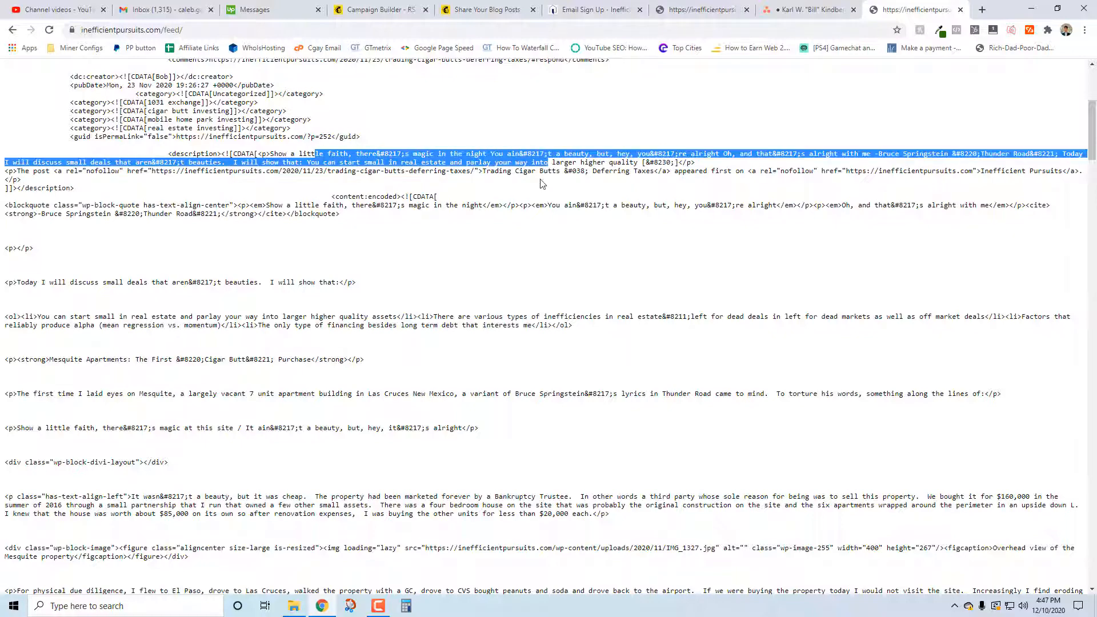
left_click(358, 222)
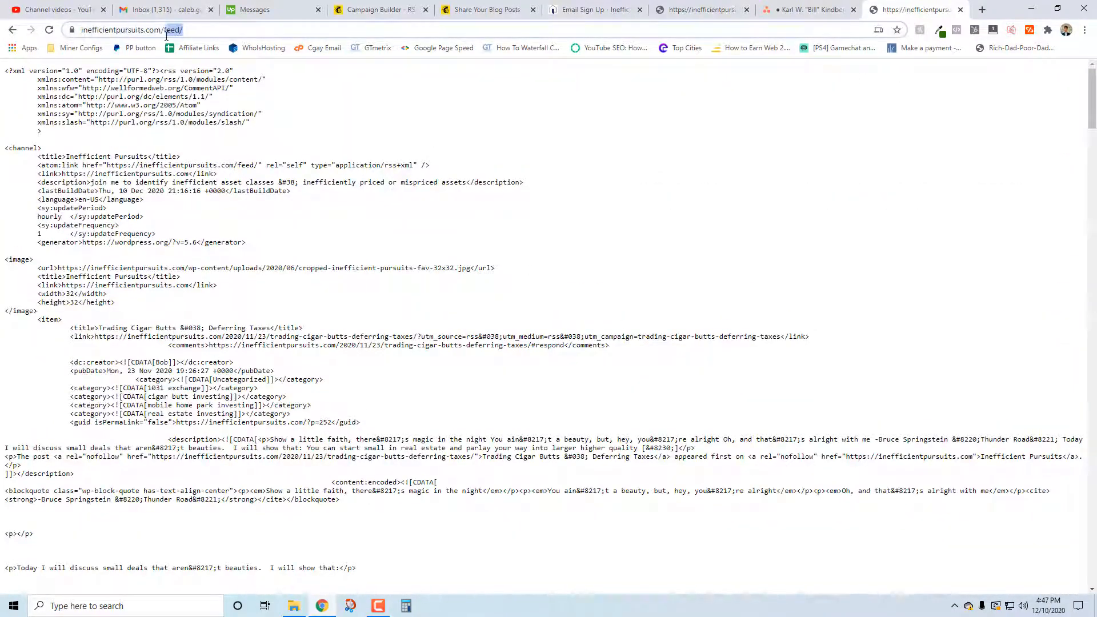
Back in the builder, set the campaign to send every week at 09:00AM.
left_click(380, 9)
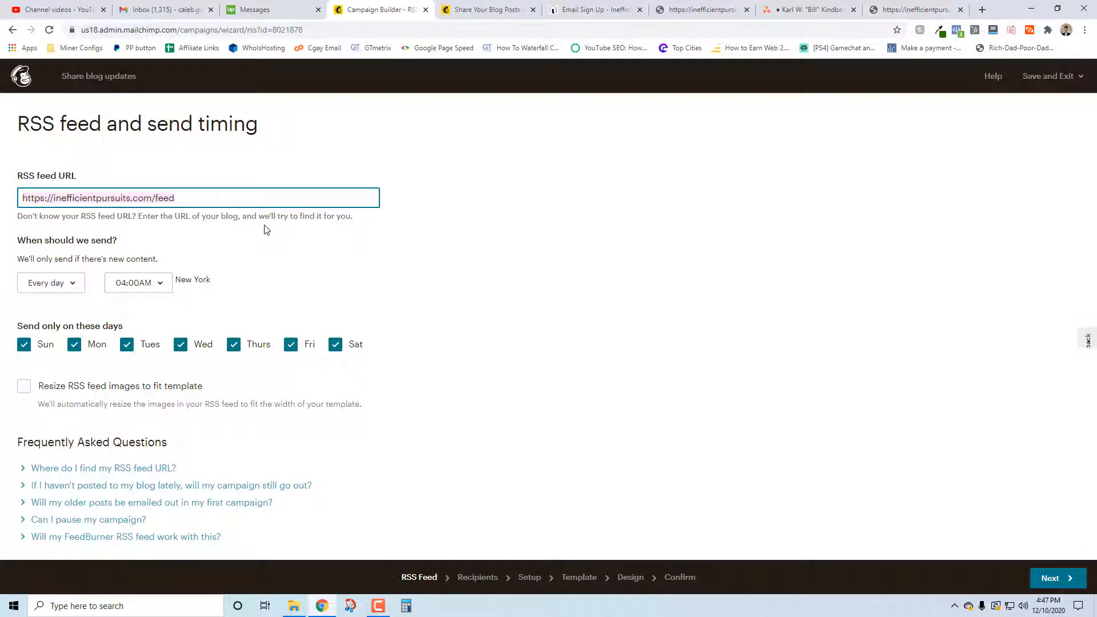
left_click(240, 198)
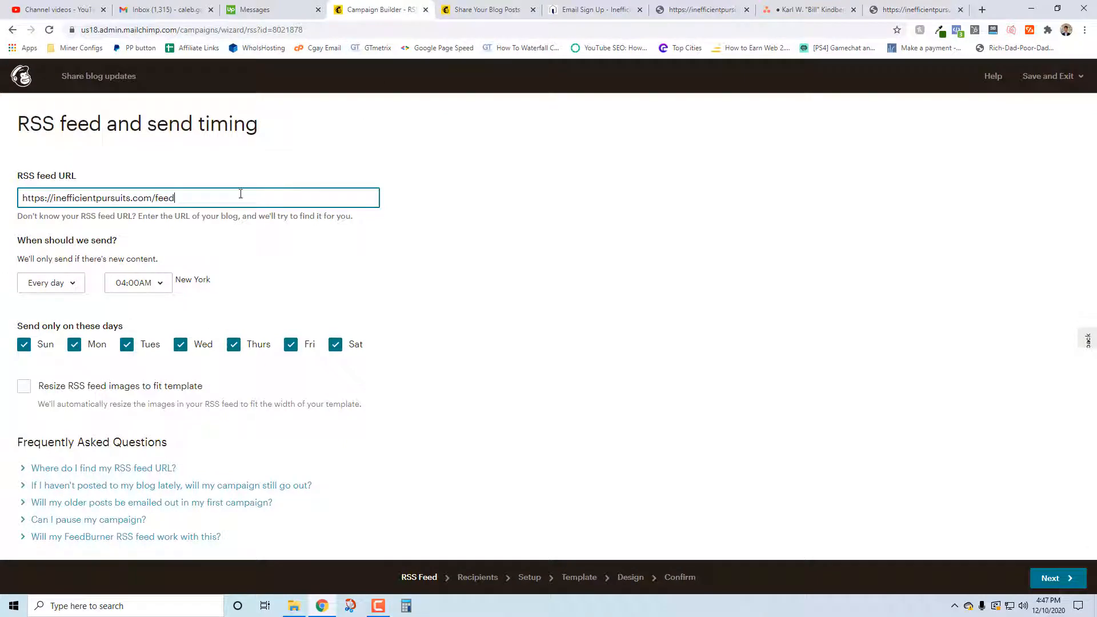
left_click(50, 271)
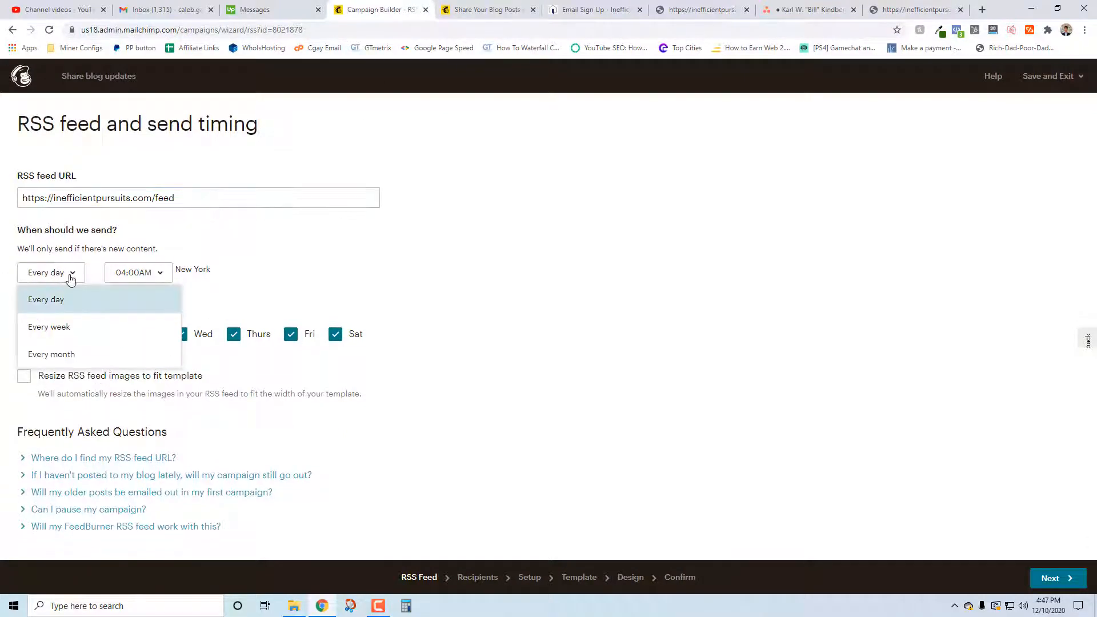
left_click(49, 327)
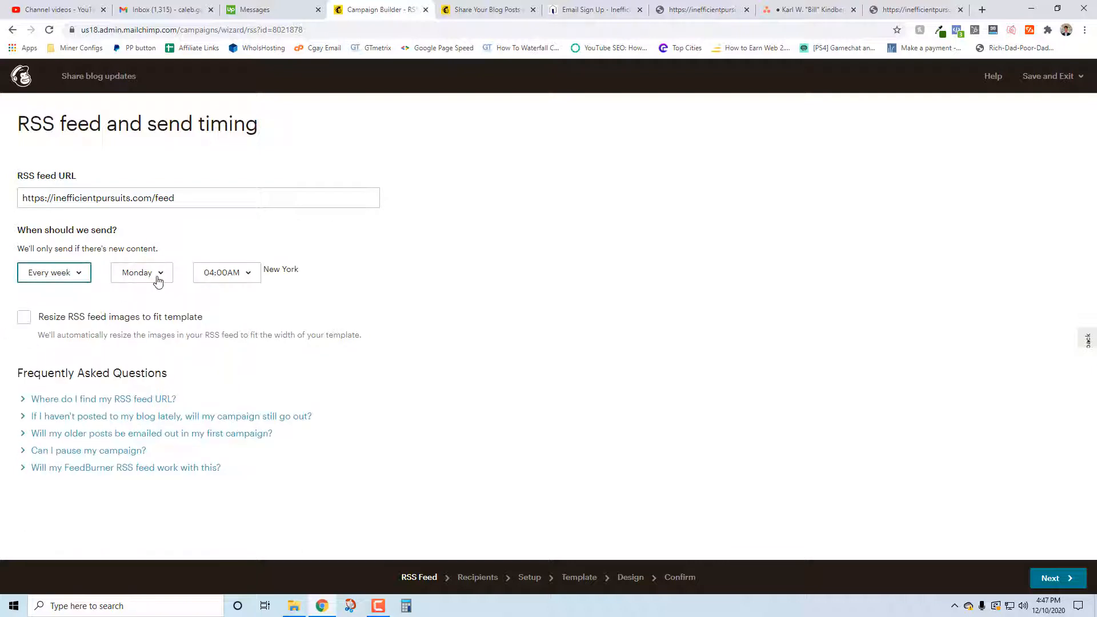
left_click(226, 271)
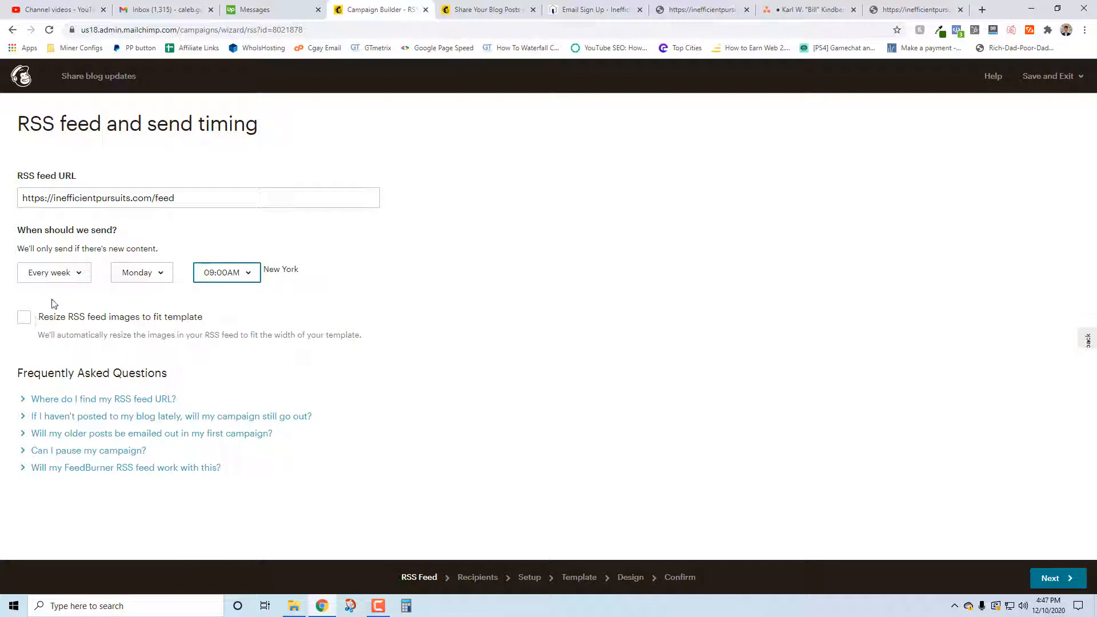
mouse_move(255, 291)
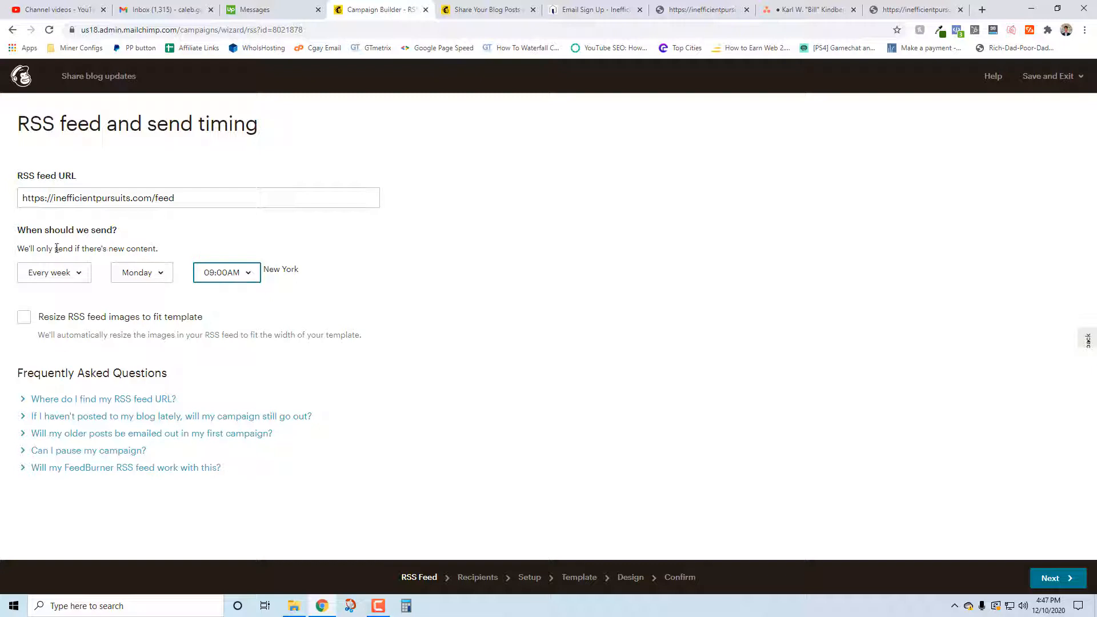
mouse_move(109, 279)
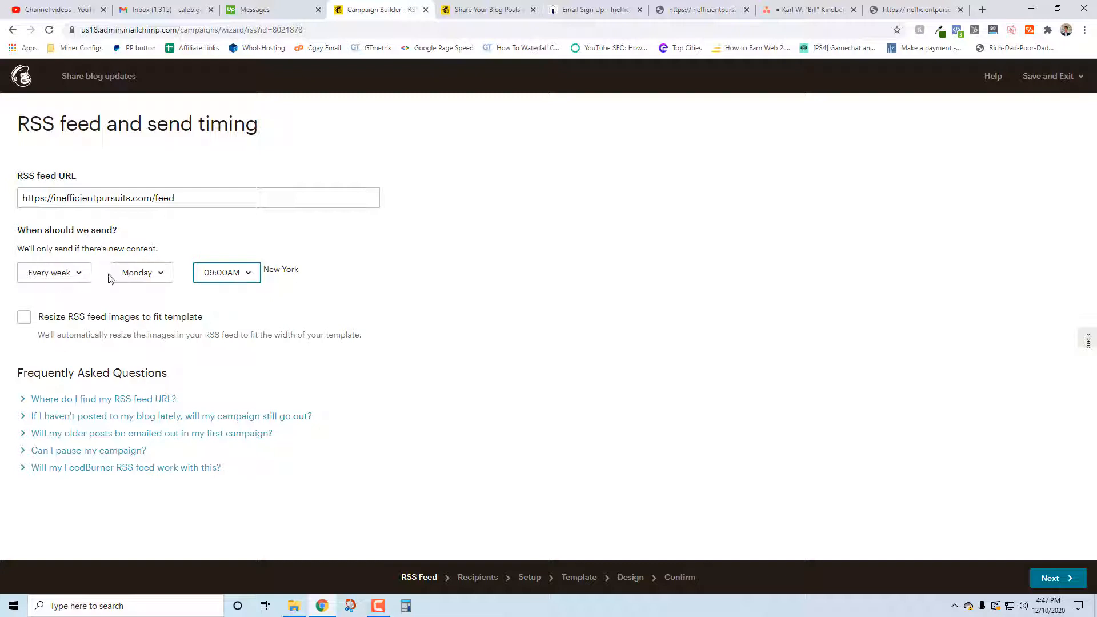
mouse_move(86, 303)
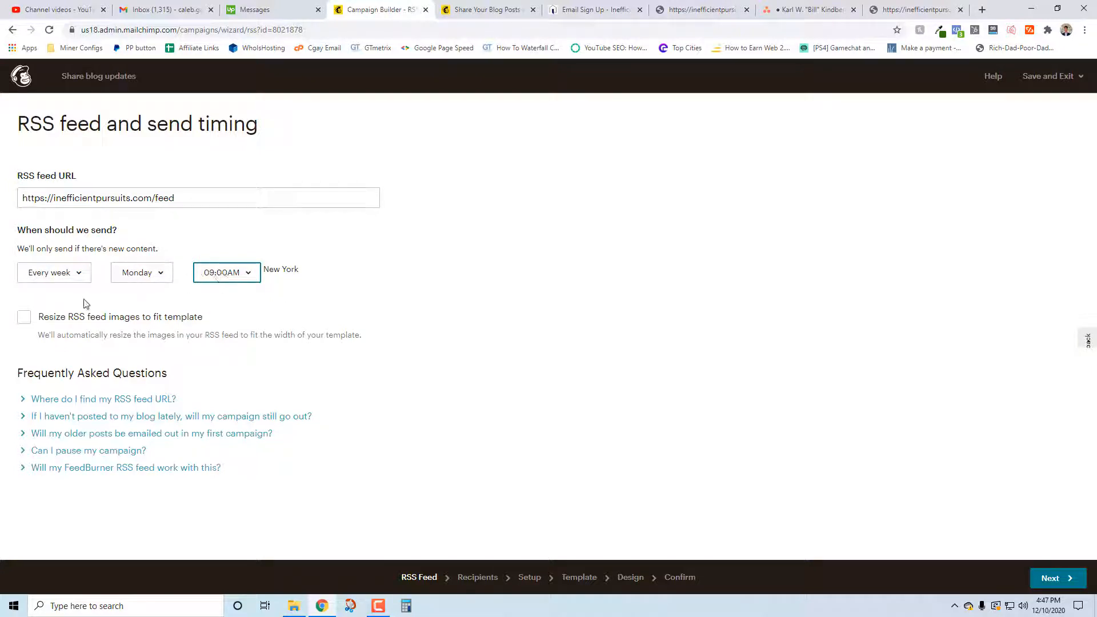
mouse_move(201, 243)
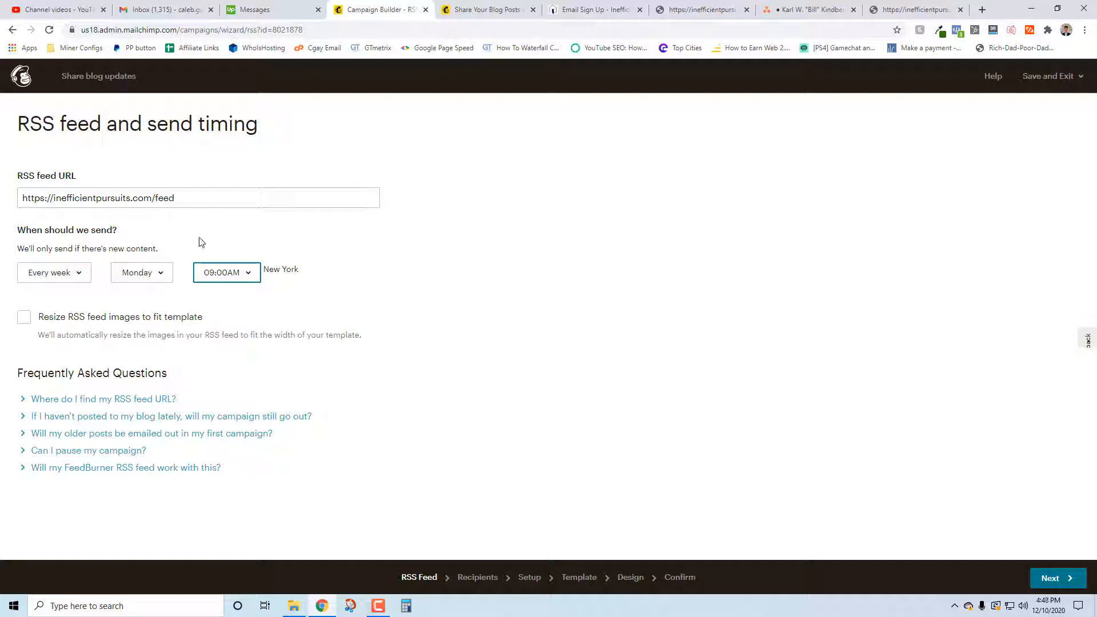
mouse_move(157, 280)
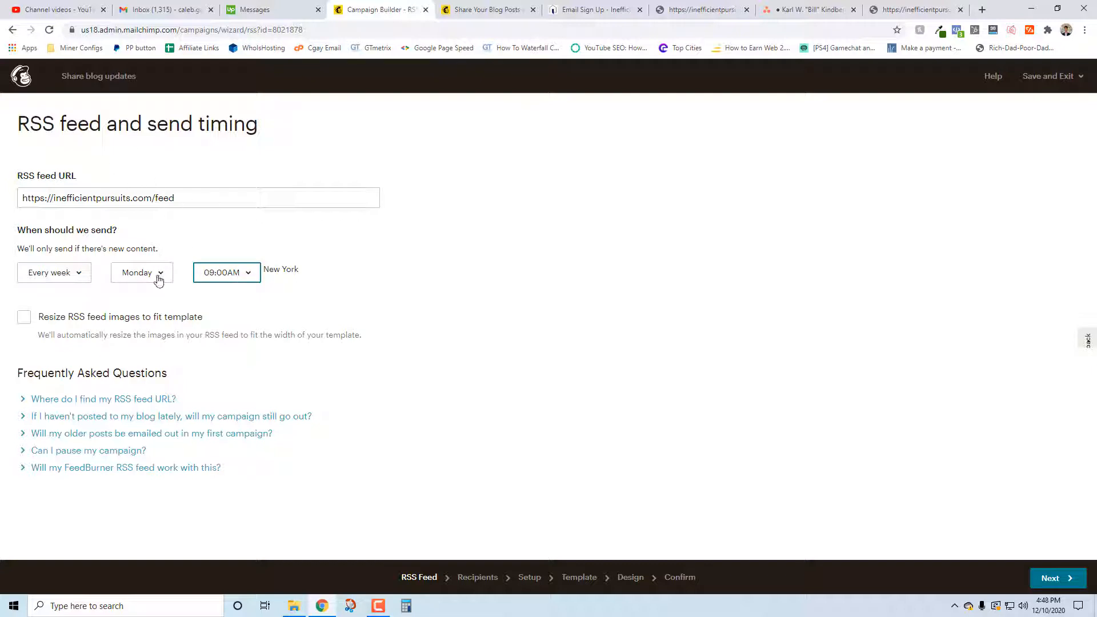
Keep Monday as the send day and enable resizing RSS feed images to fit the template.
left_click(140, 271)
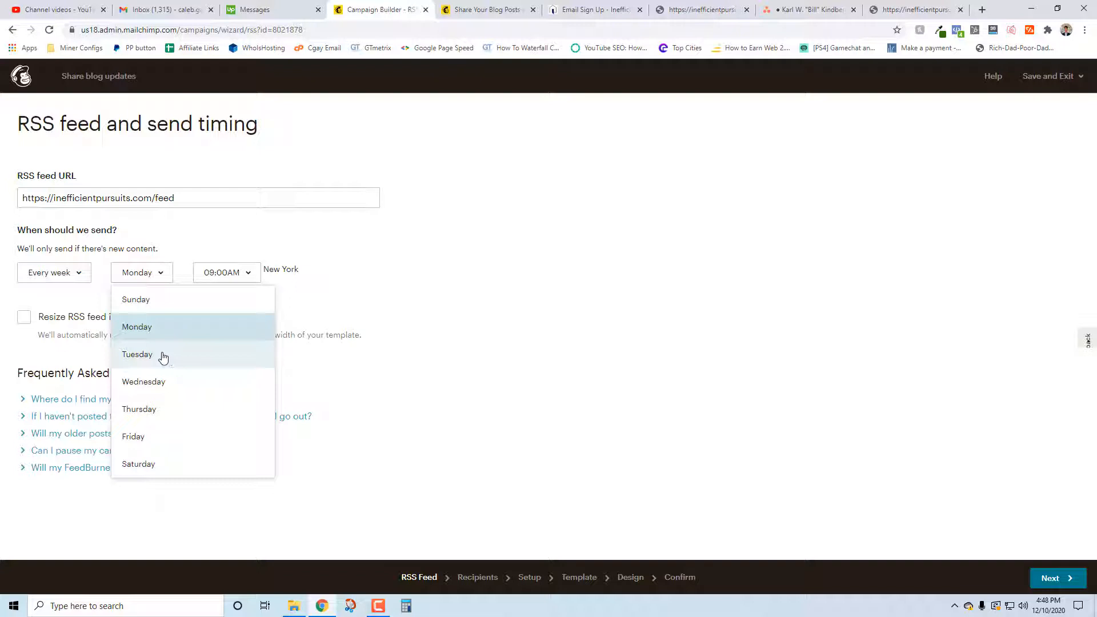
mouse_move(140, 331)
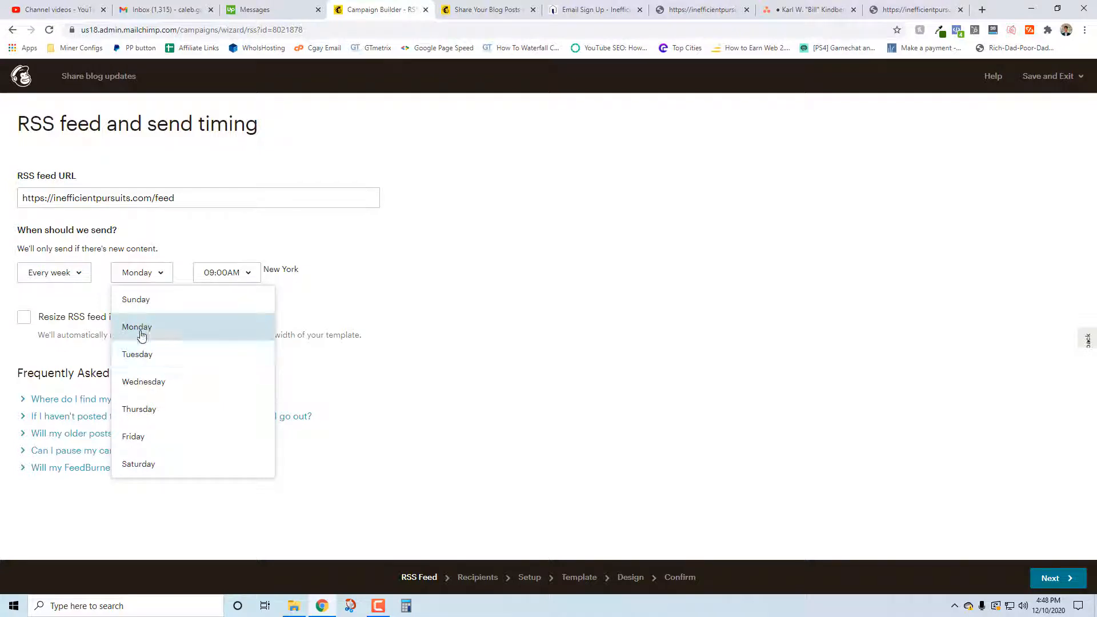
left_click(136, 327)
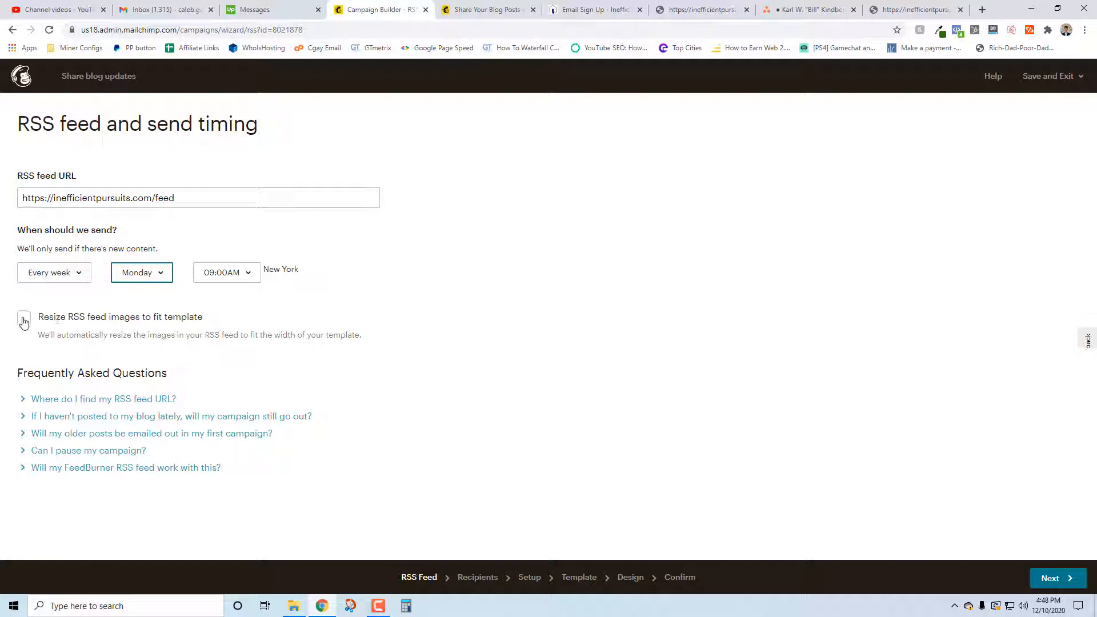
left_click(24, 316)
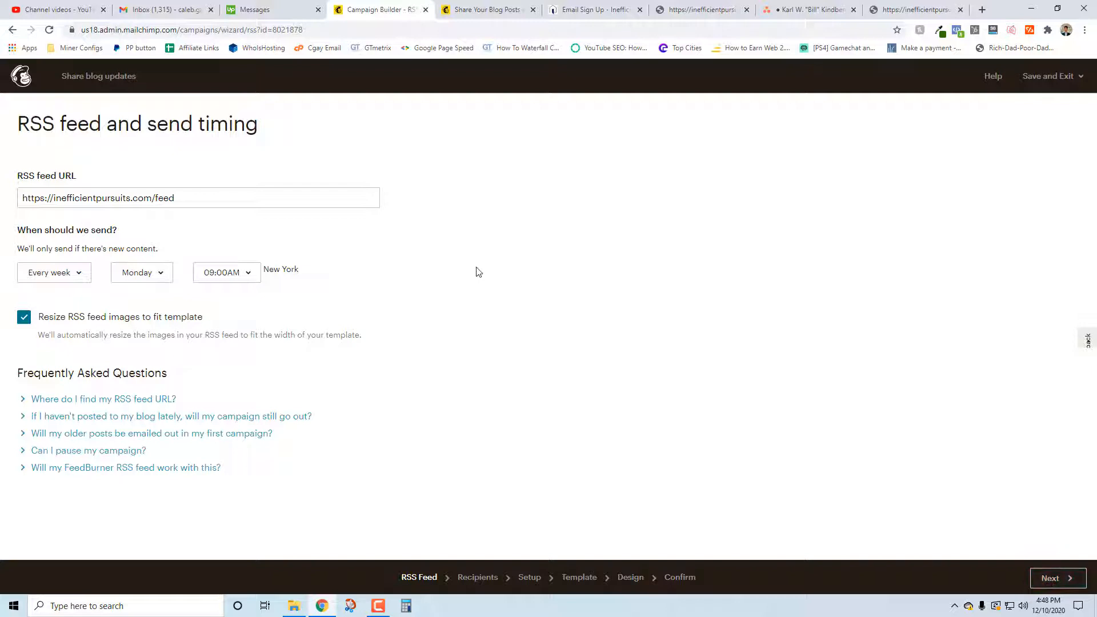
On Recipients, try 'Segment or tag', then send to the entire Inefficient Pursuits audience of 49.
left_click(1052, 578)
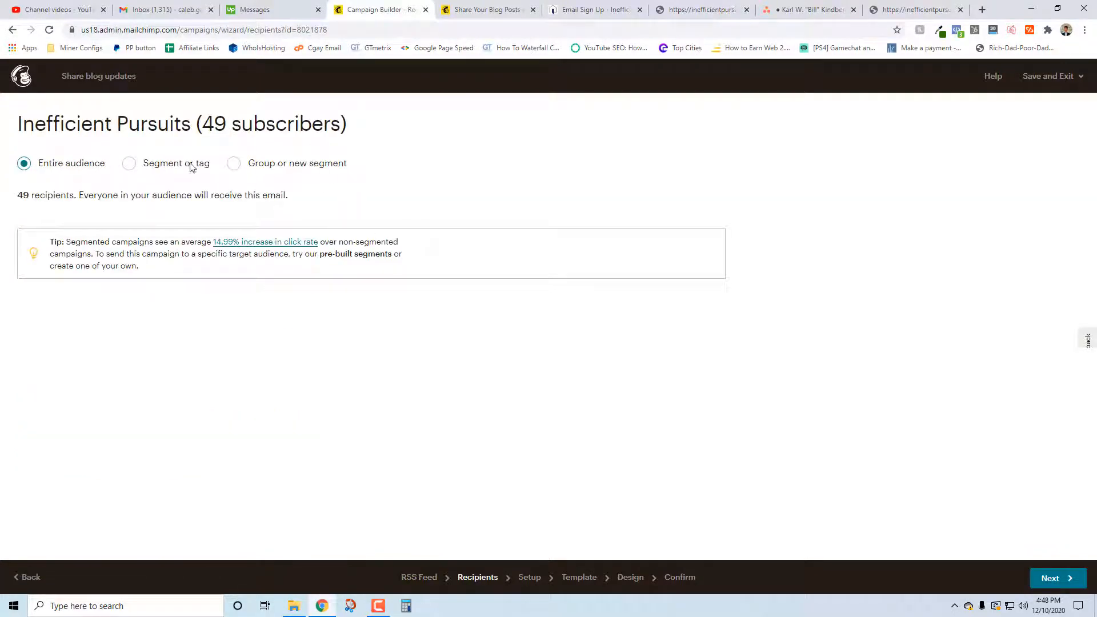
mouse_move(213, 168)
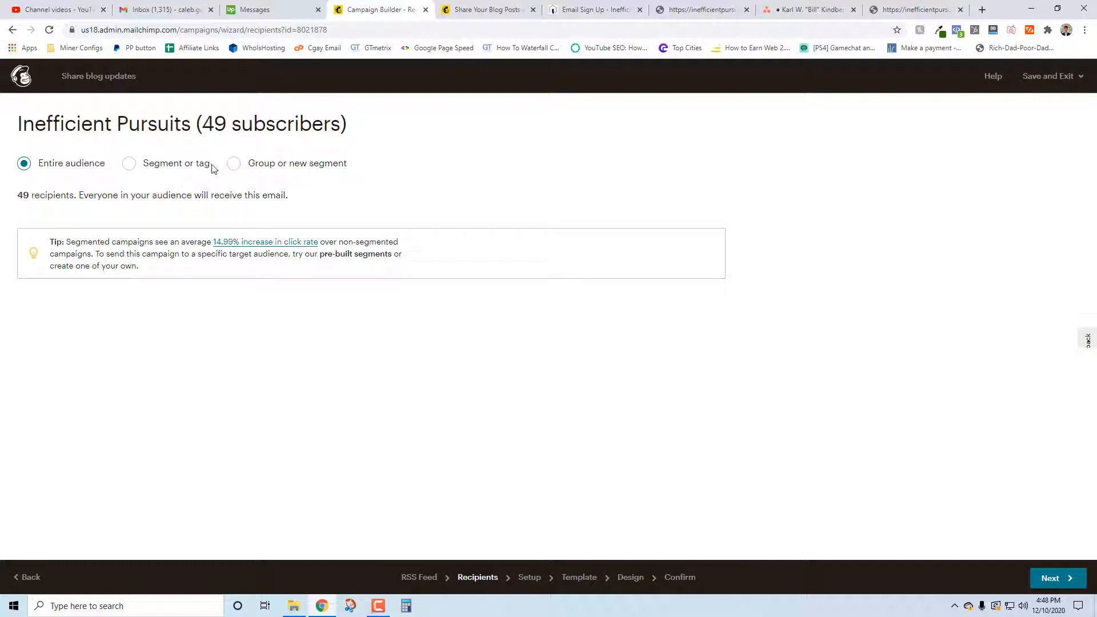
mouse_move(620, 552)
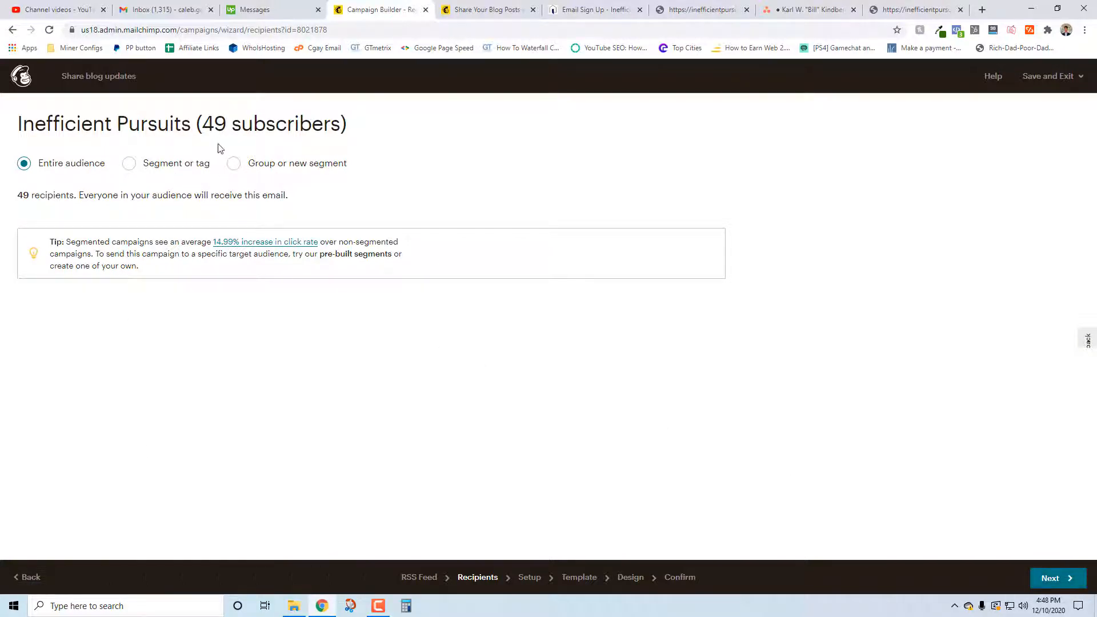
left_click(129, 164)
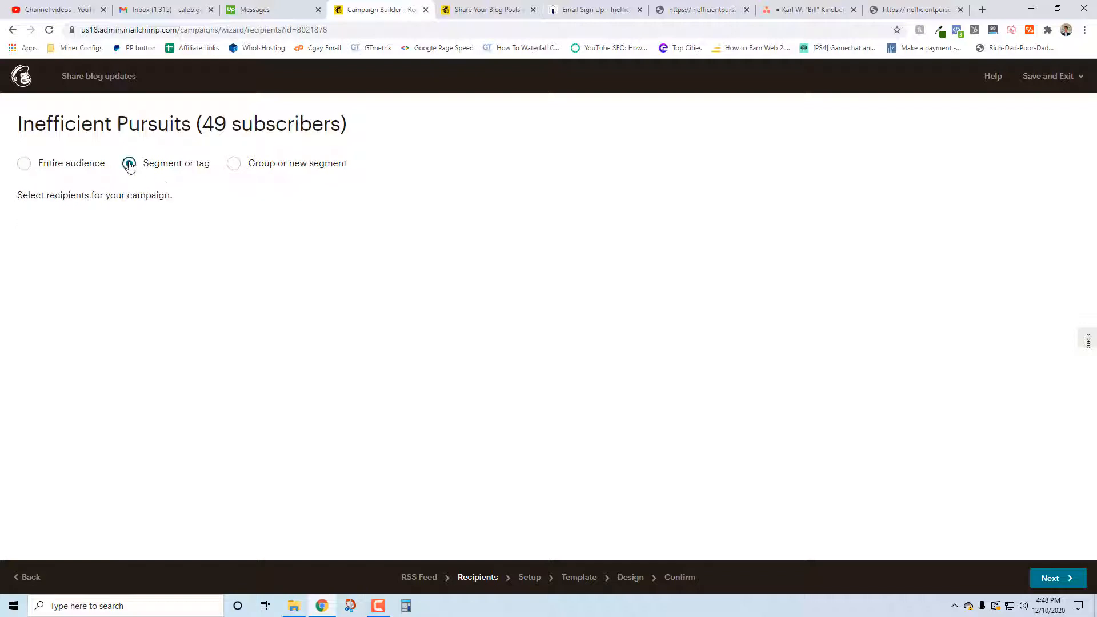
left_click(129, 163)
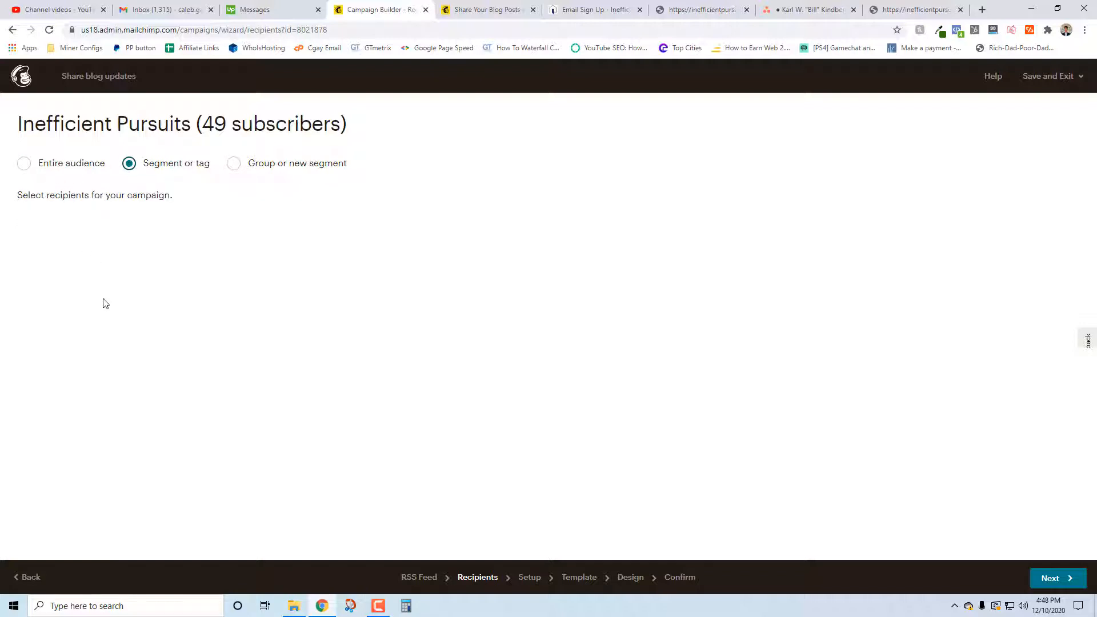
left_click(24, 163)
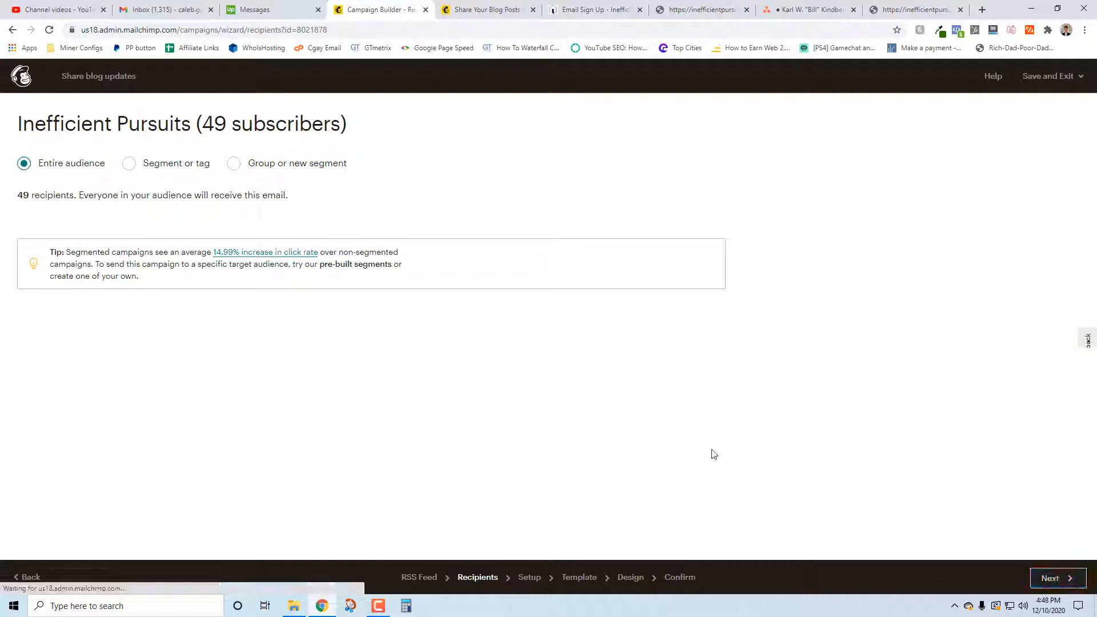
On the Setup step, make the email subject start with 'New Blog' before the feed title and date.
left_click(1049, 578)
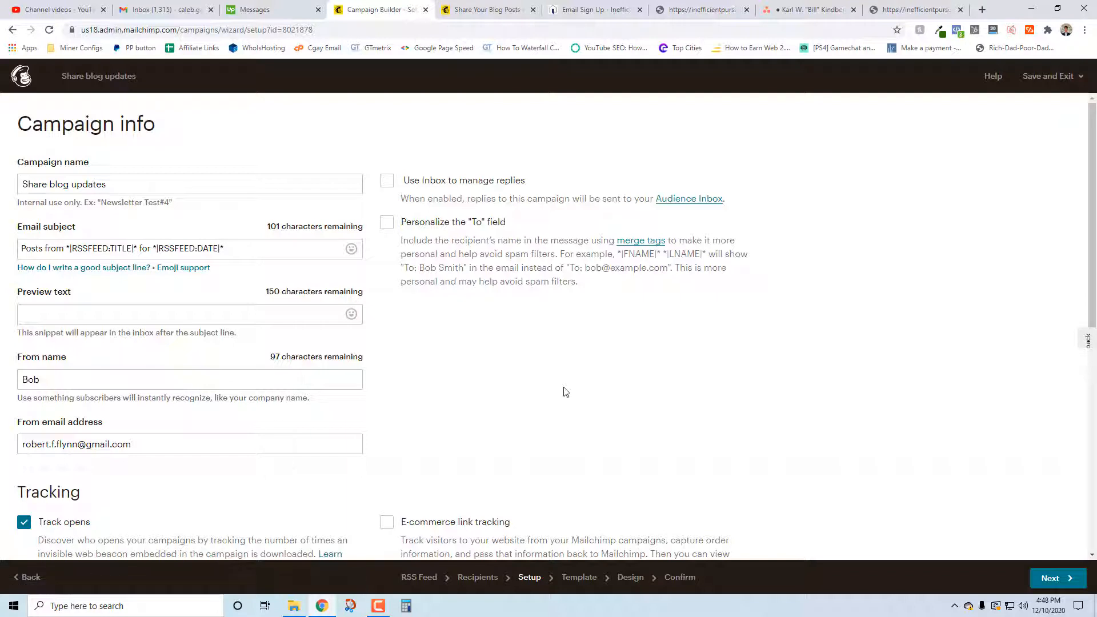
mouse_move(304, 127)
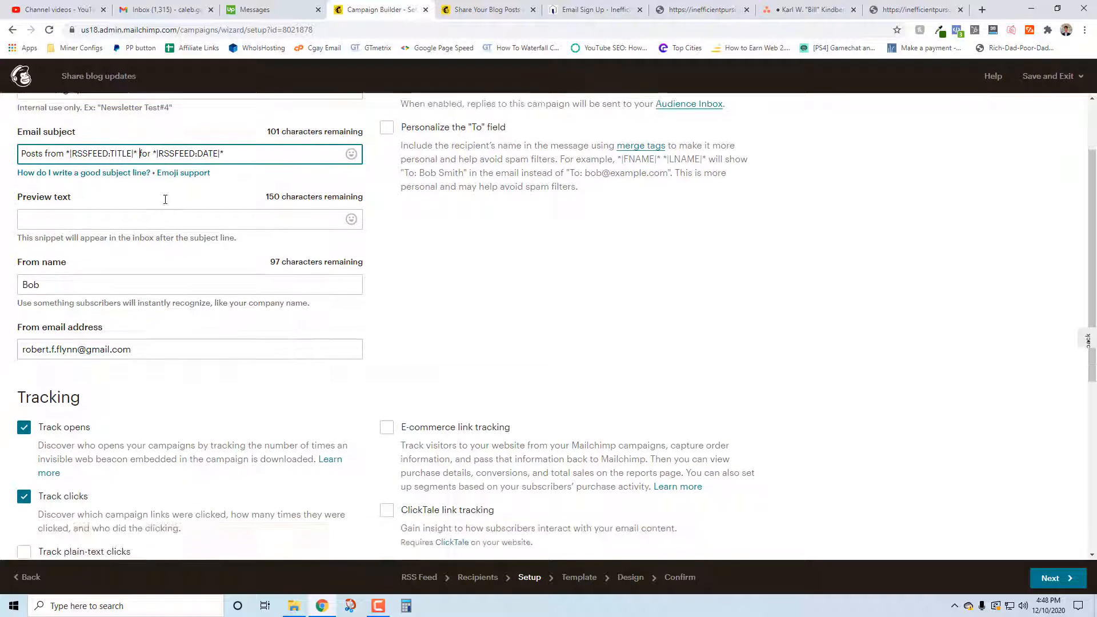
scroll("down", 3)
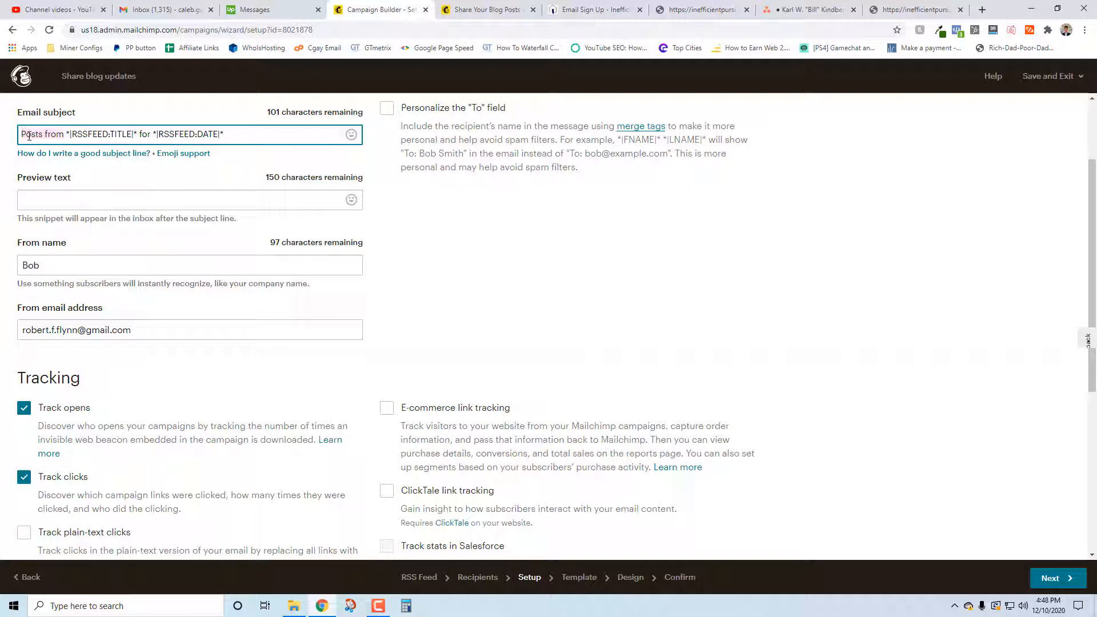
type("New Blog:")
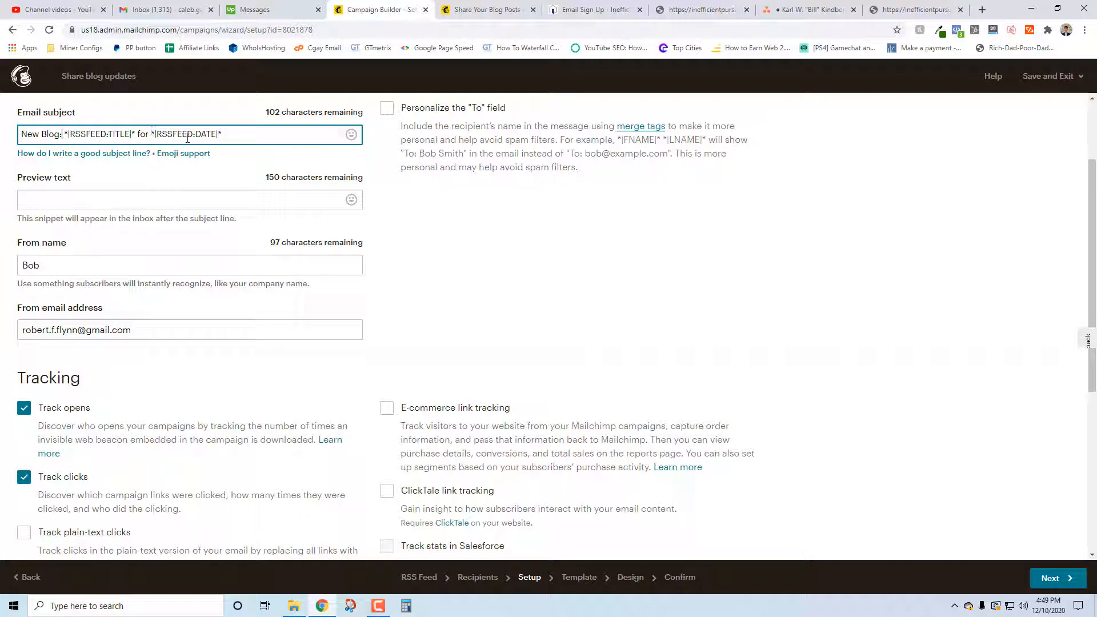
mouse_move(183, 153)
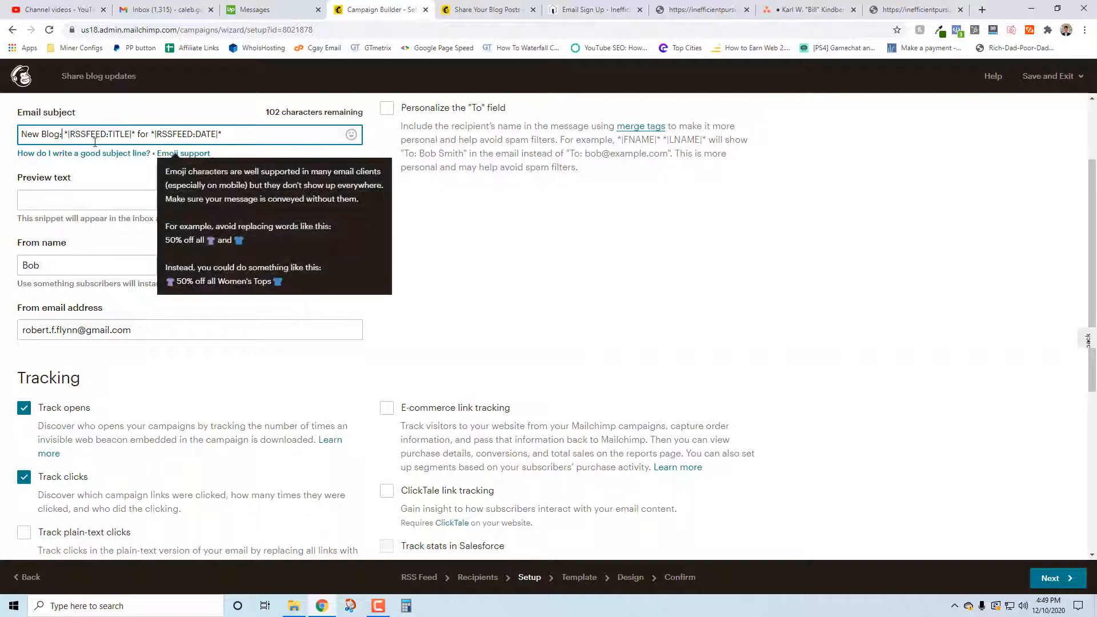
left_click(175, 199)
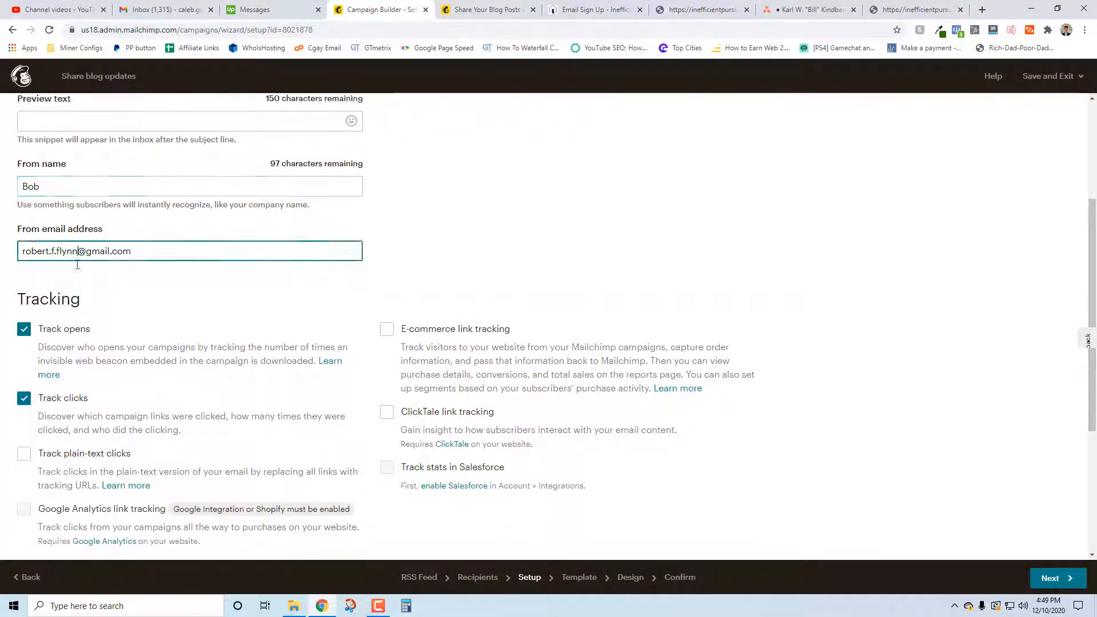
Review tracking, Social media and More options, keeping Track clicks on and the rest off.
scroll("down", 3)
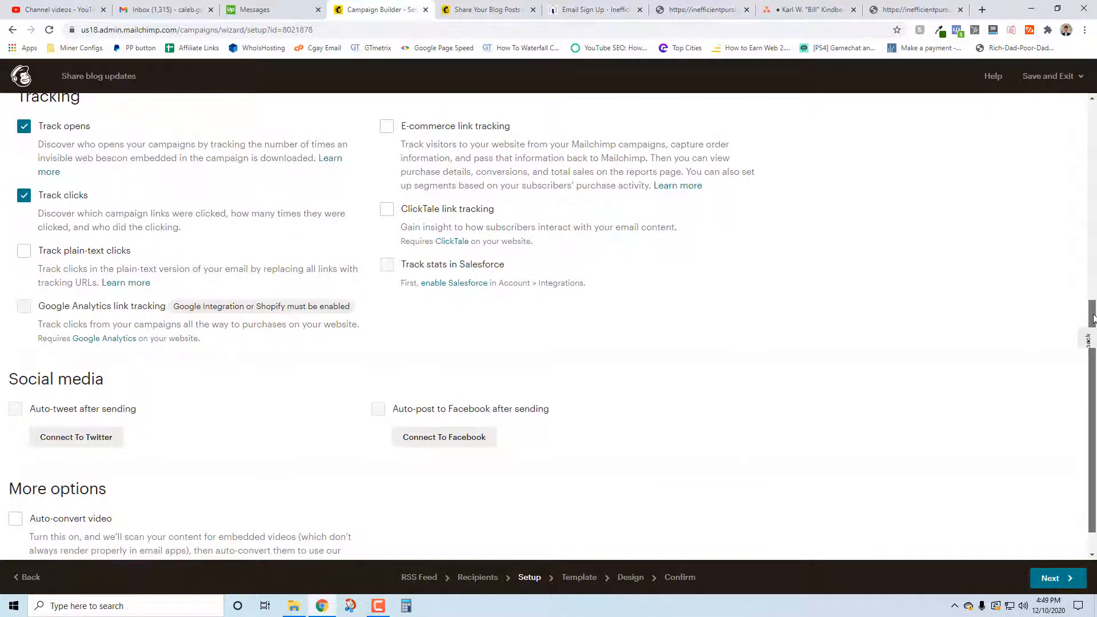
scroll("down", 3)
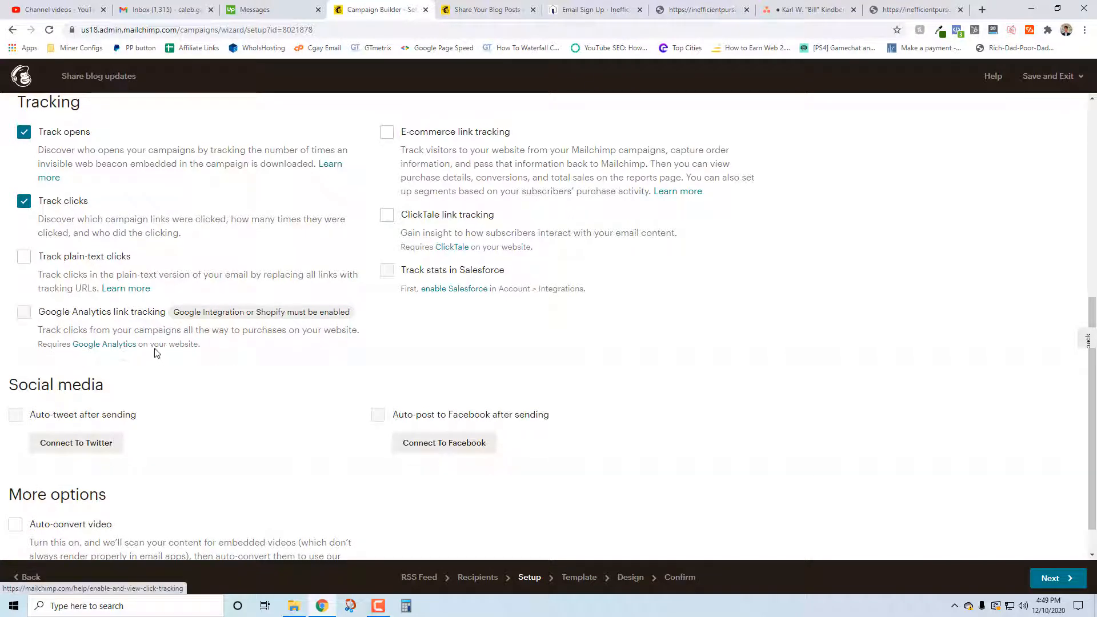
mouse_move(148, 203)
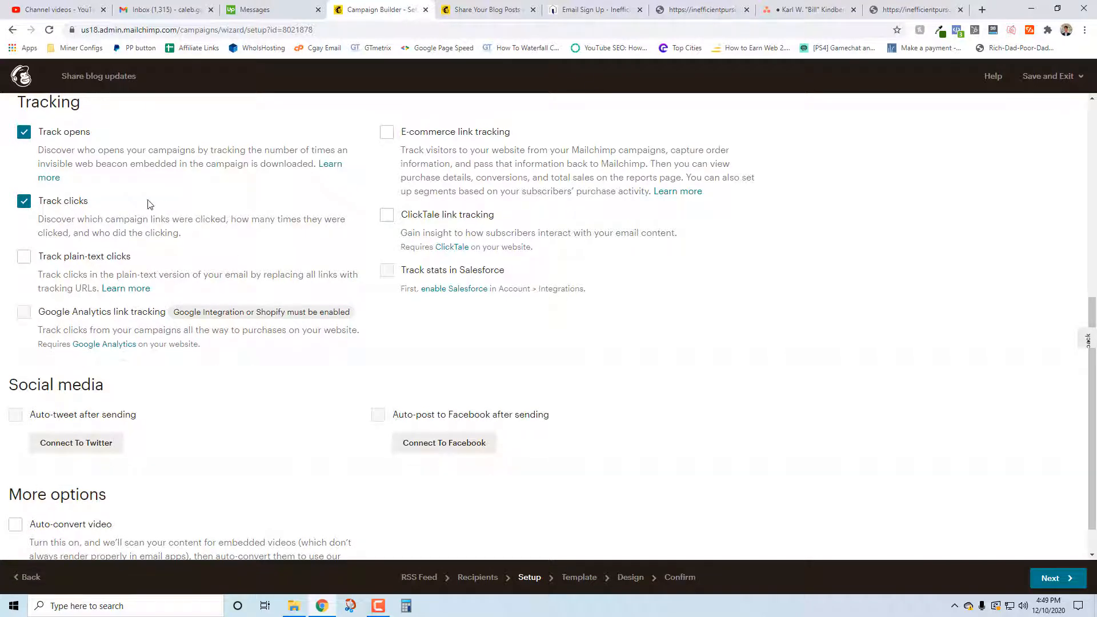
mouse_move(313, 324)
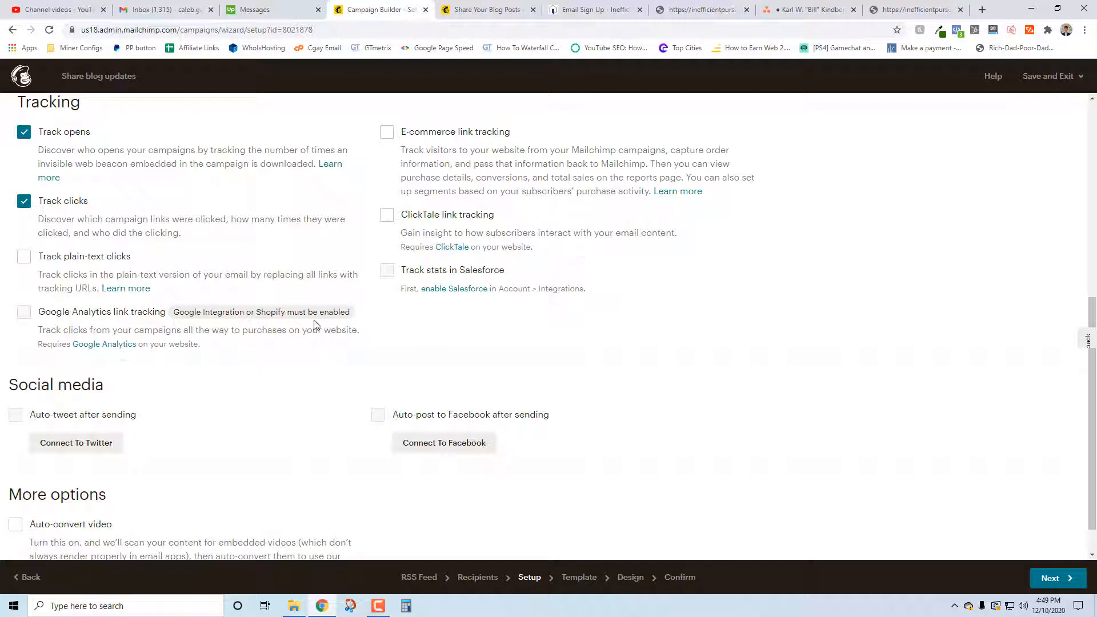
mouse_move(143, 325)
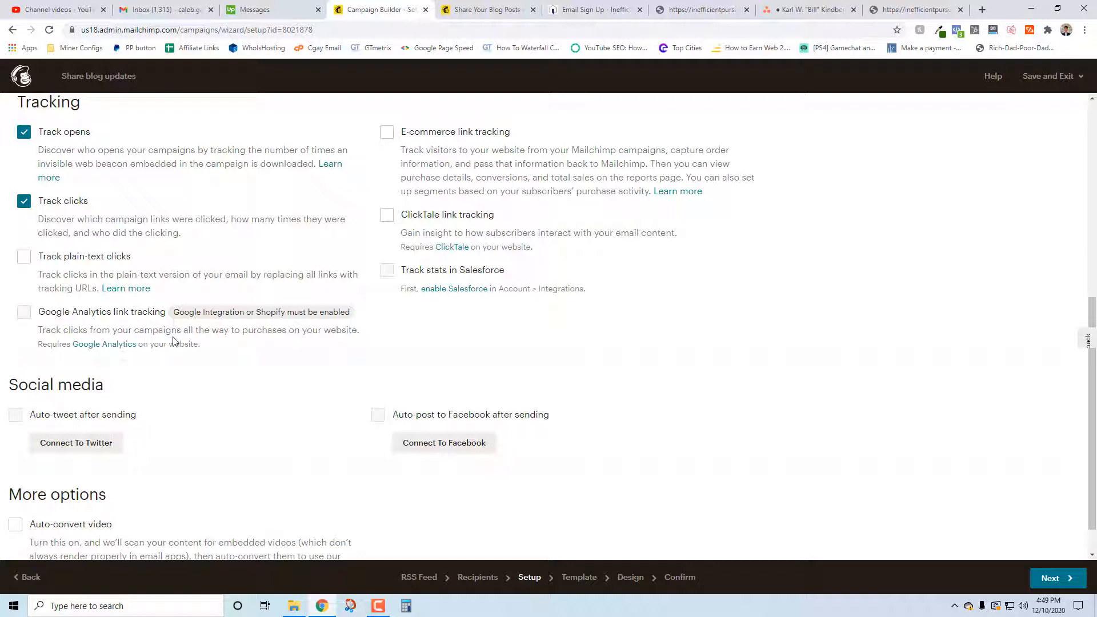
mouse_move(125, 329)
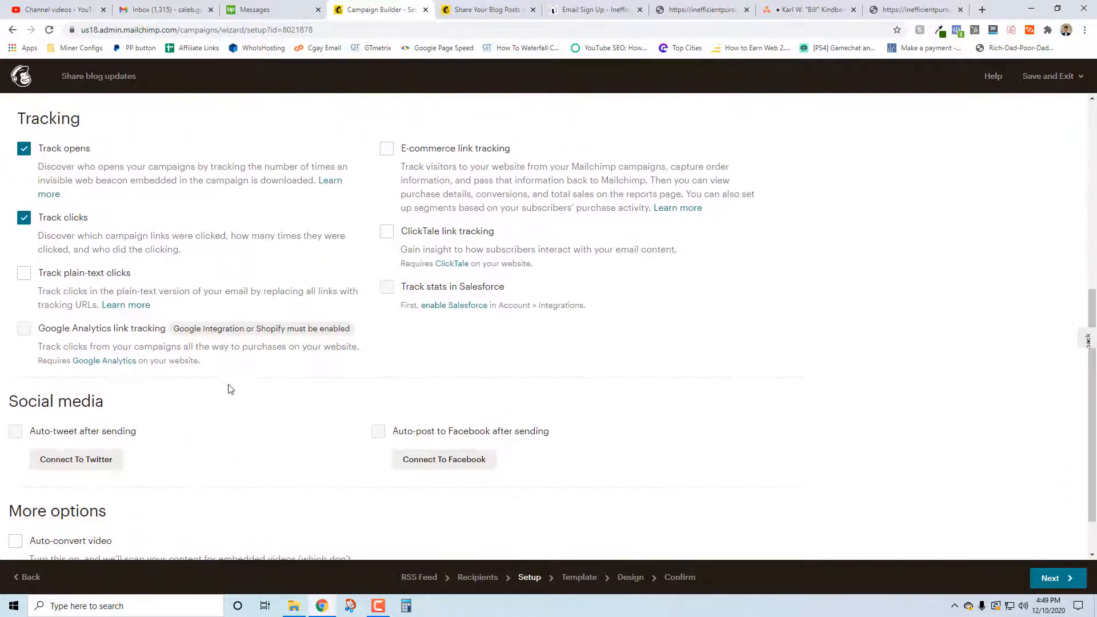
scroll("down", 3)
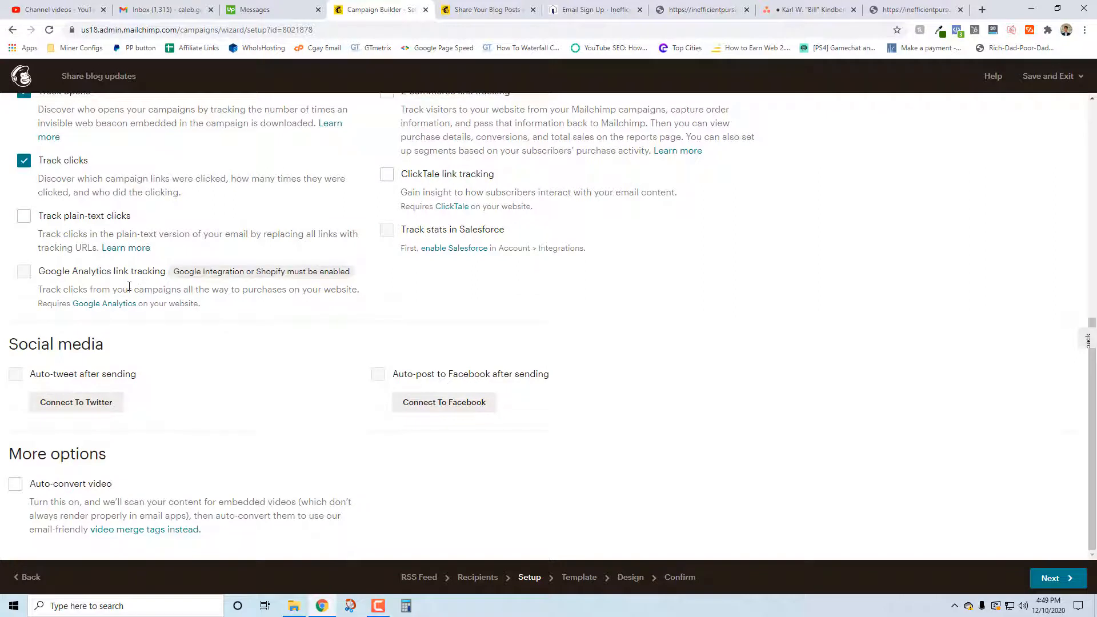
mouse_move(259, 301)
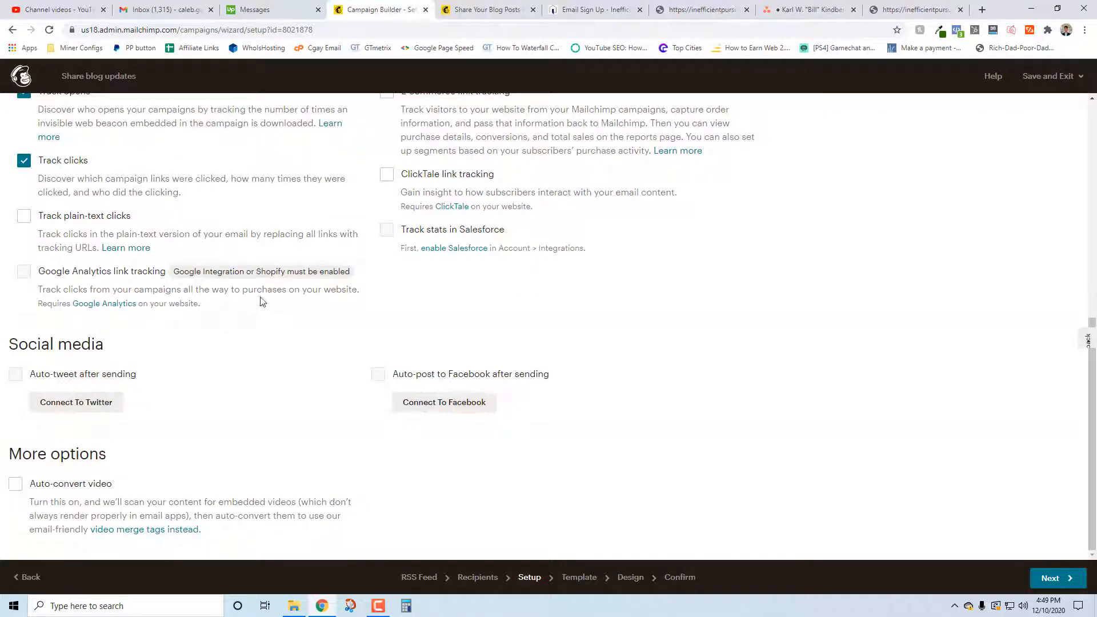
mouse_move(106, 238)
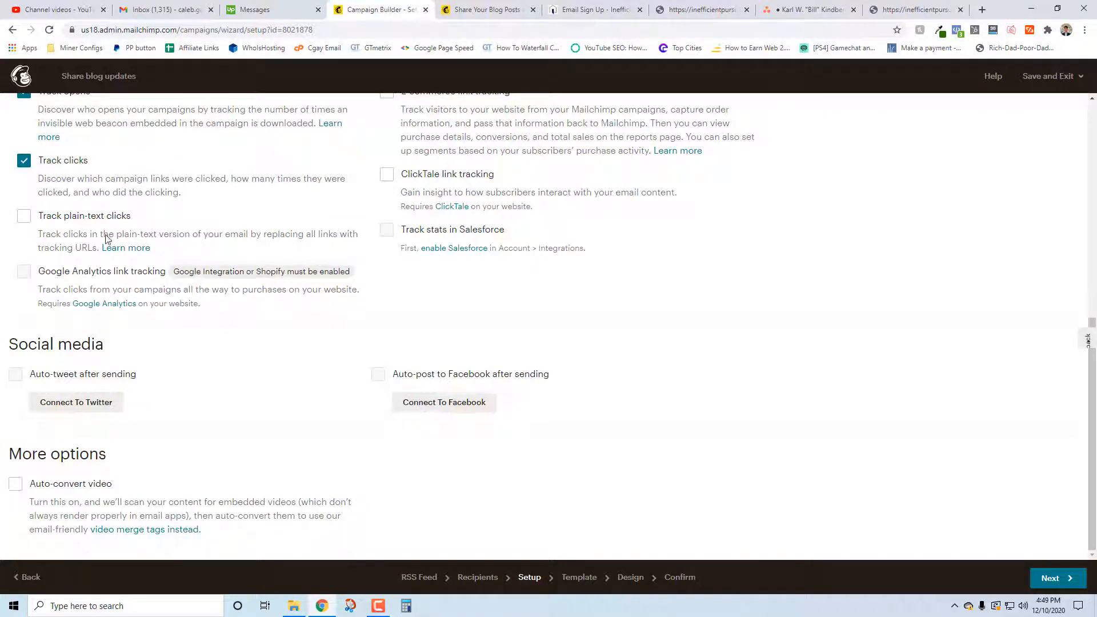
mouse_move(6, 397)
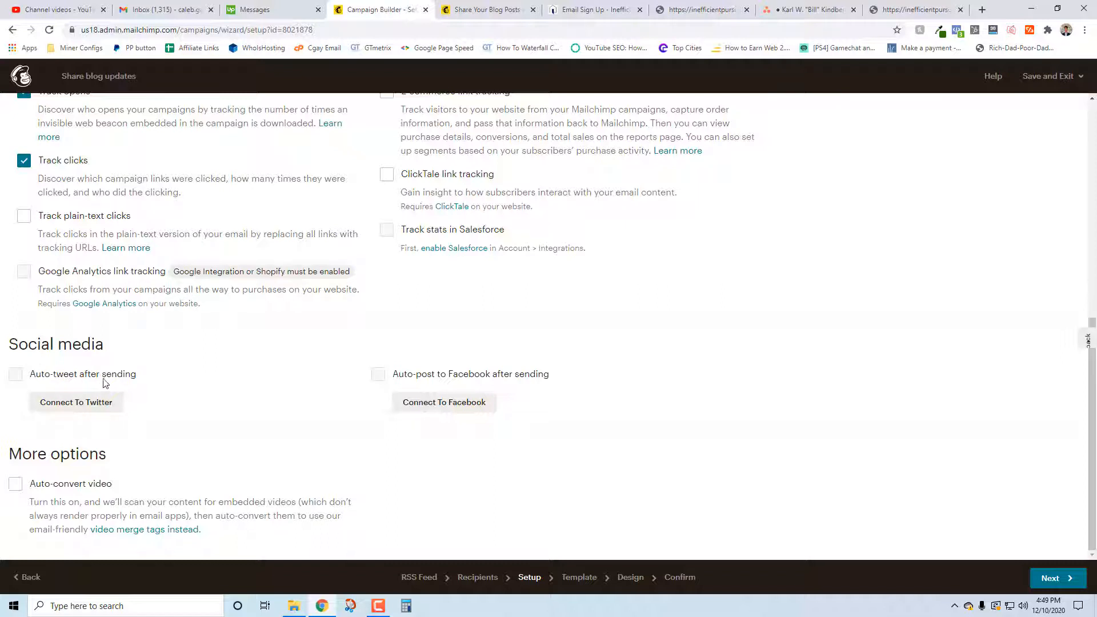
mouse_move(73, 323)
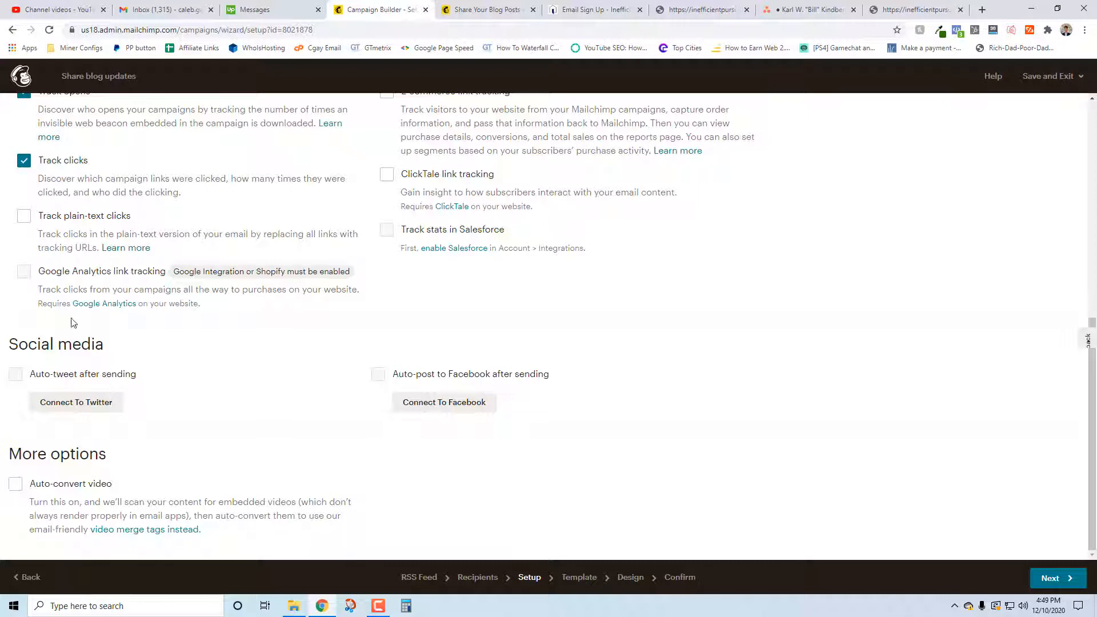
mouse_move(36, 337)
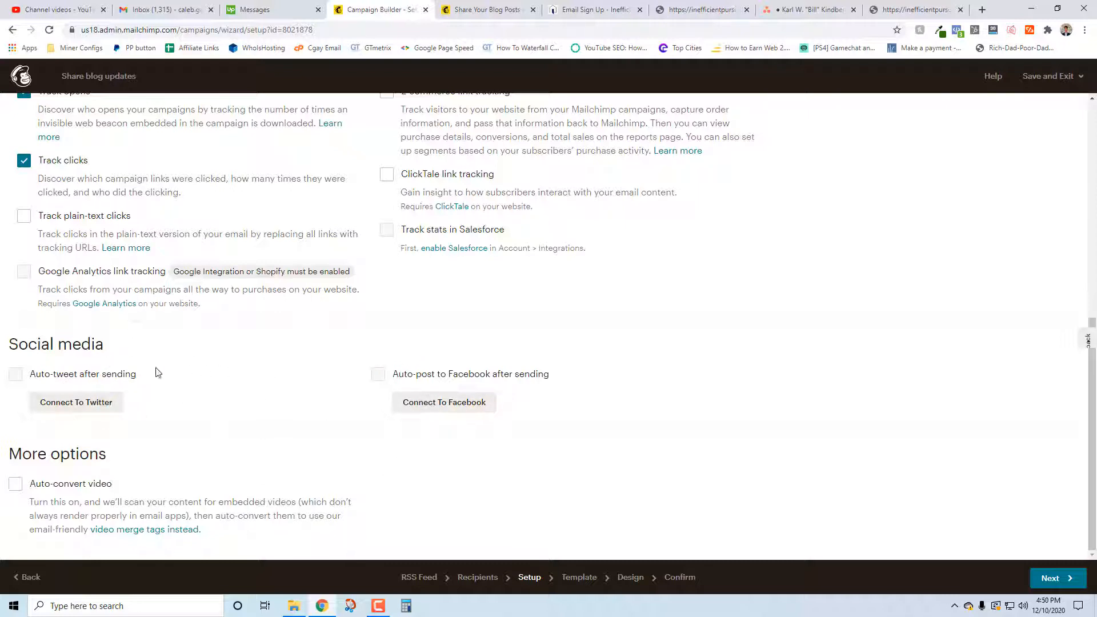
mouse_move(49, 378)
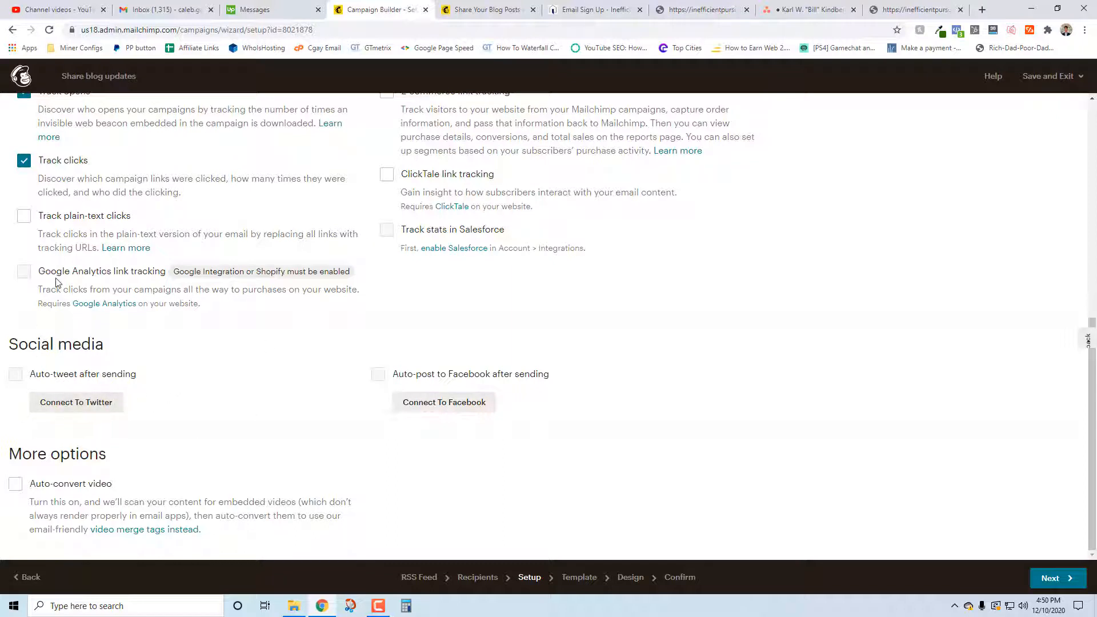
mouse_move(101, 393)
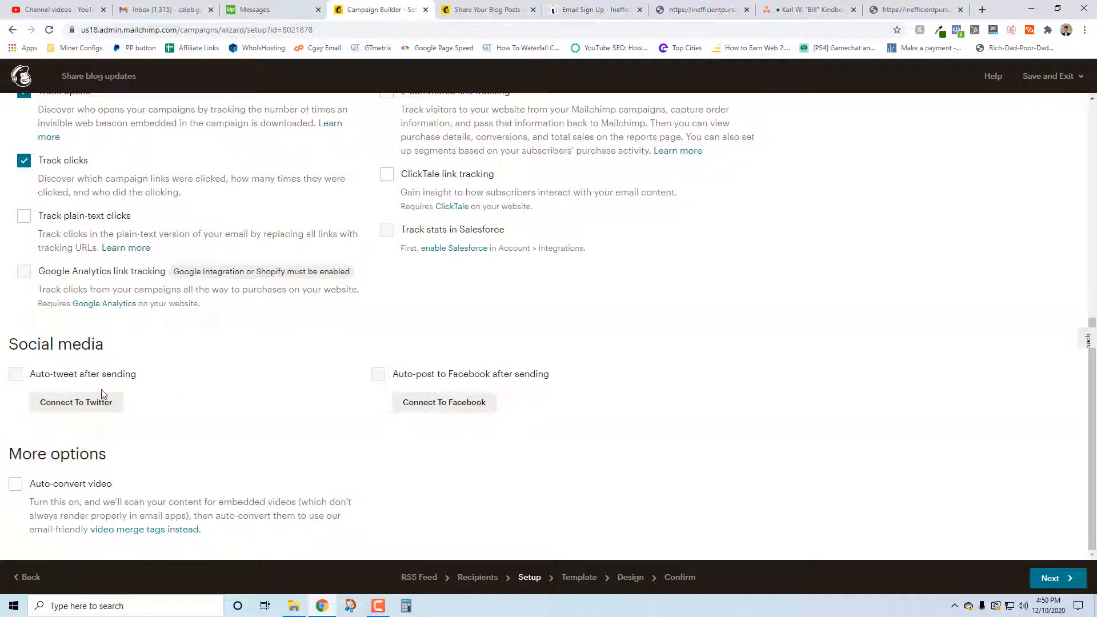
mouse_move(123, 347)
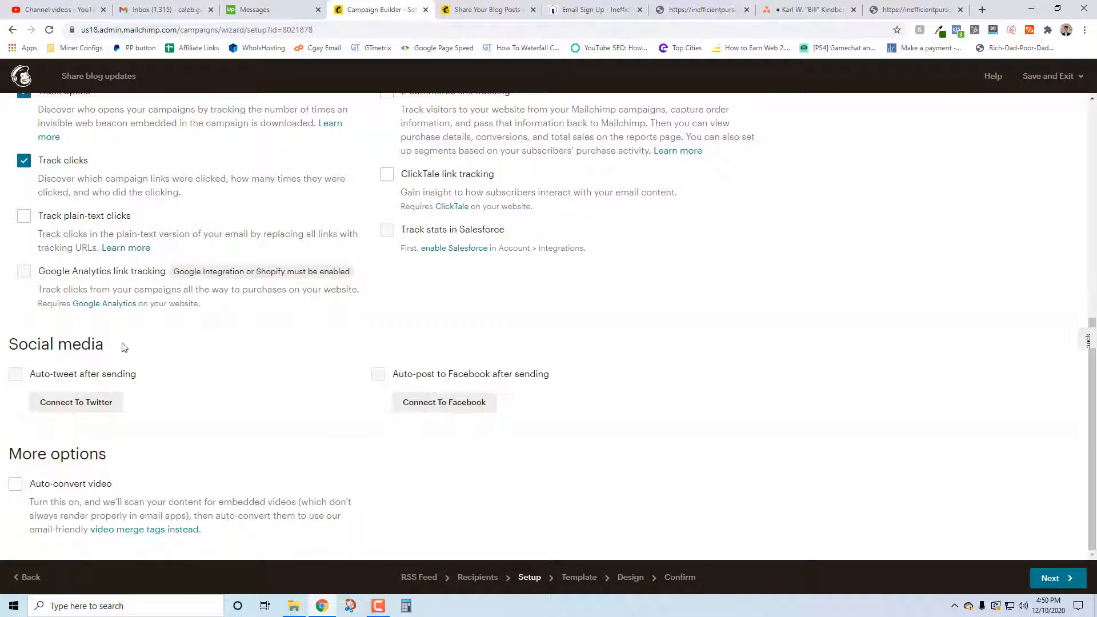
mouse_move(75, 497)
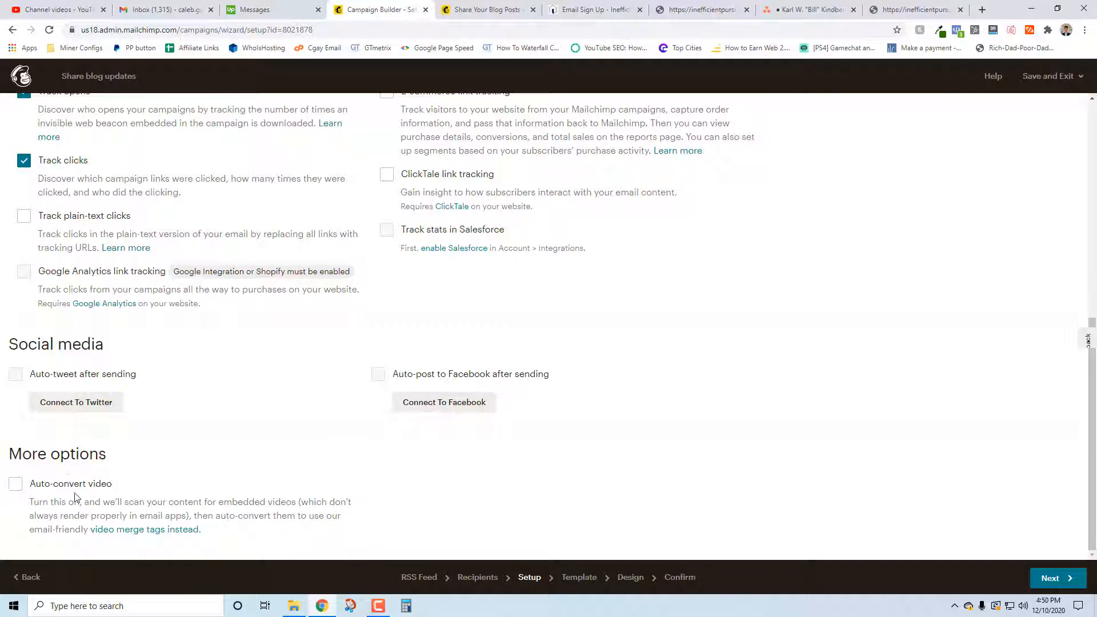
mouse_move(1049, 577)
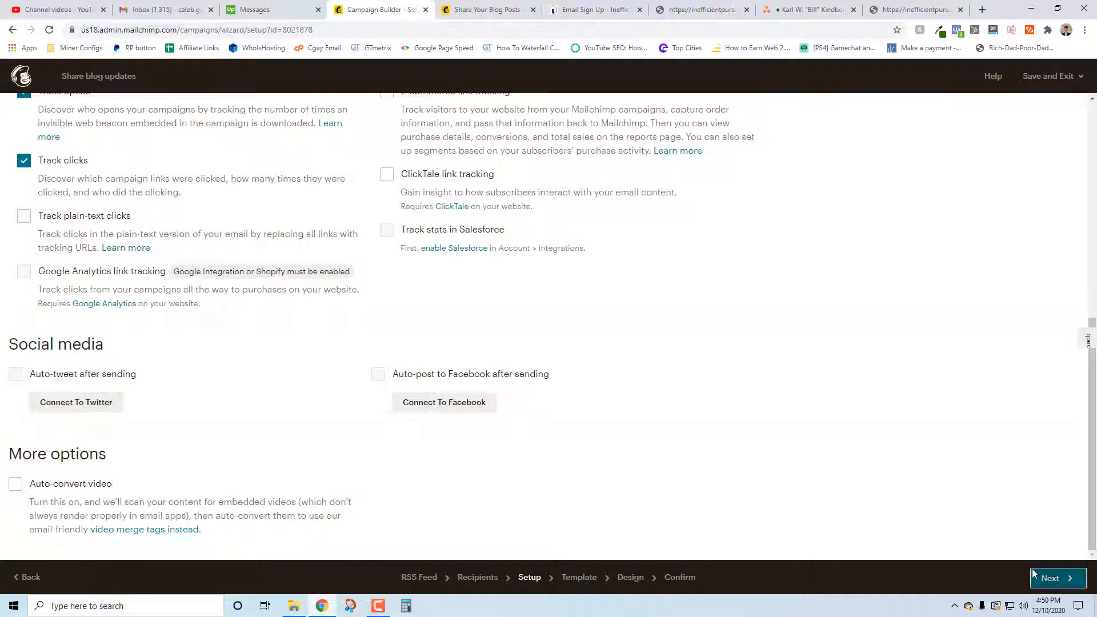
Move to the Template step and preview the Tell A Story template.
left_click(1056, 577)
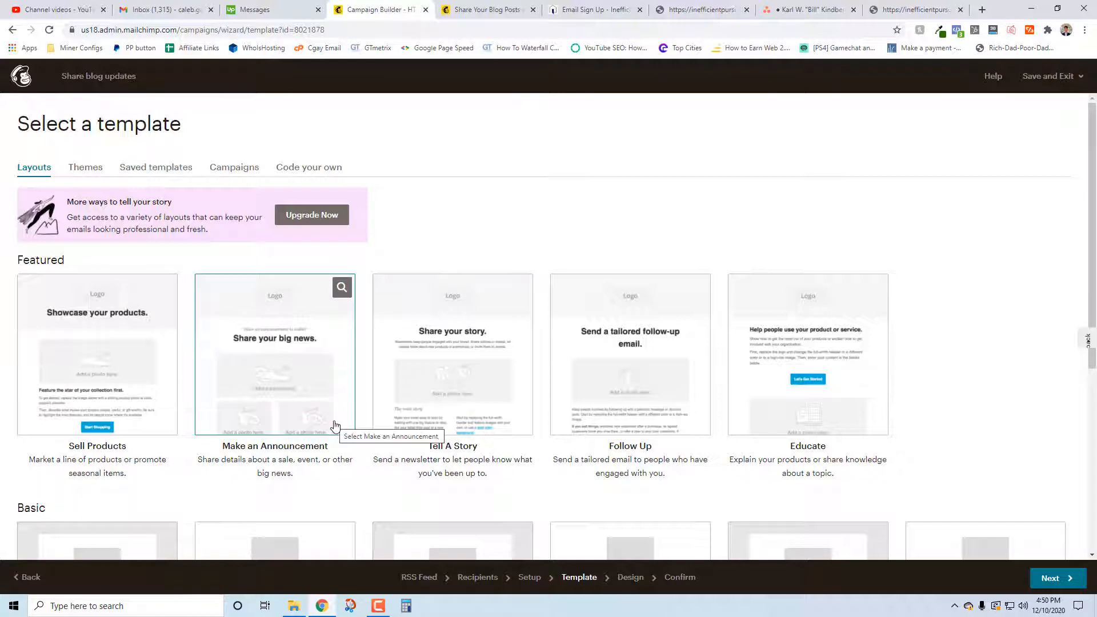
mouse_move(319, 233)
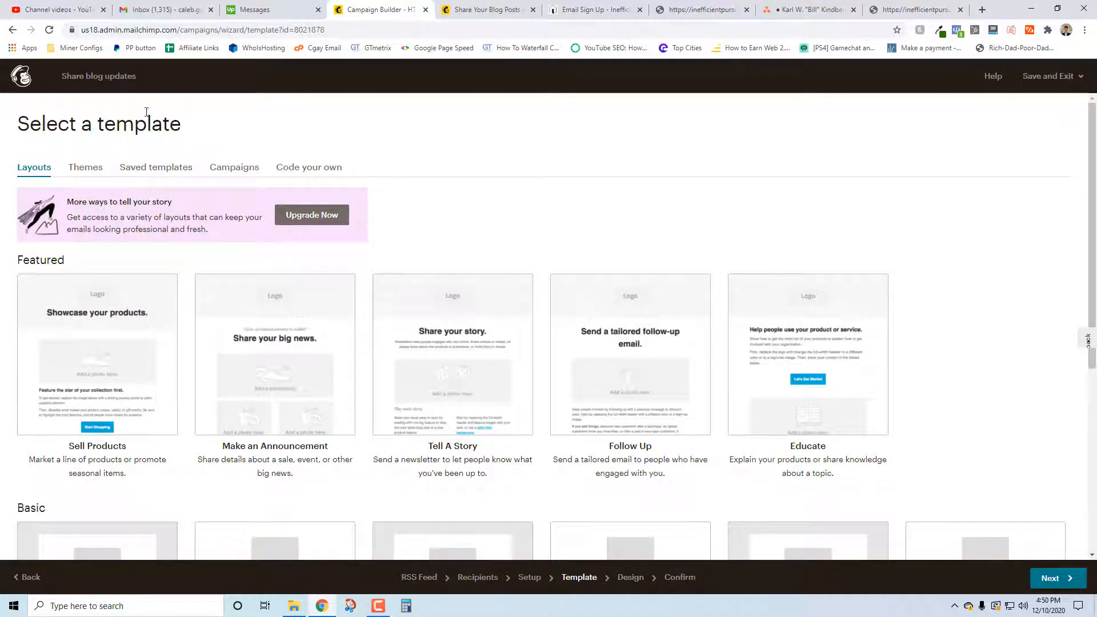
mouse_move(138, 146)
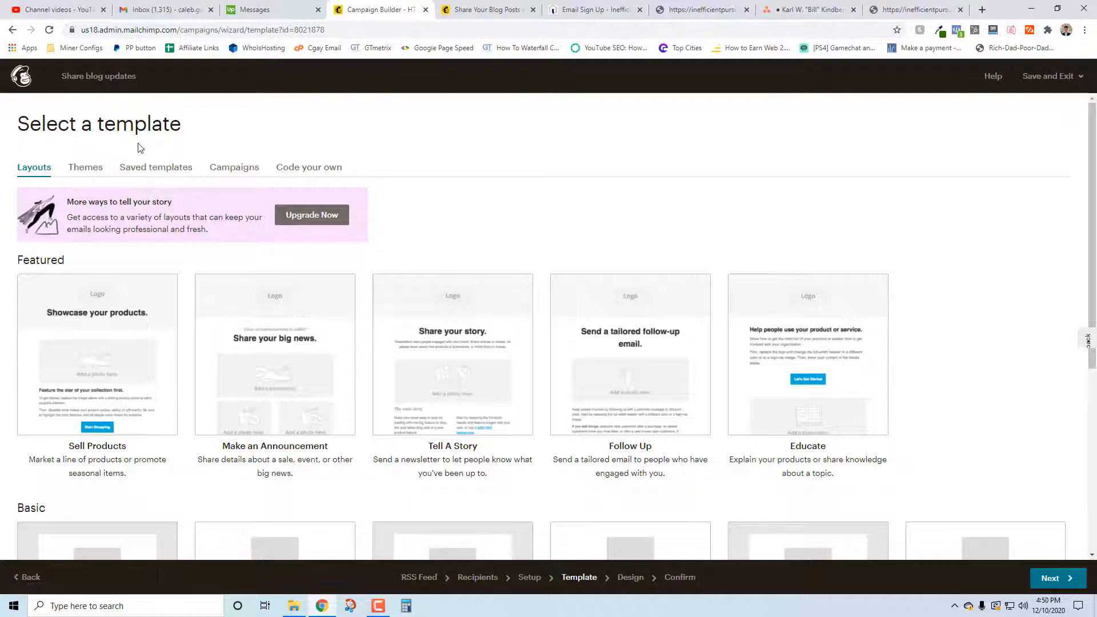
mouse_move(96, 252)
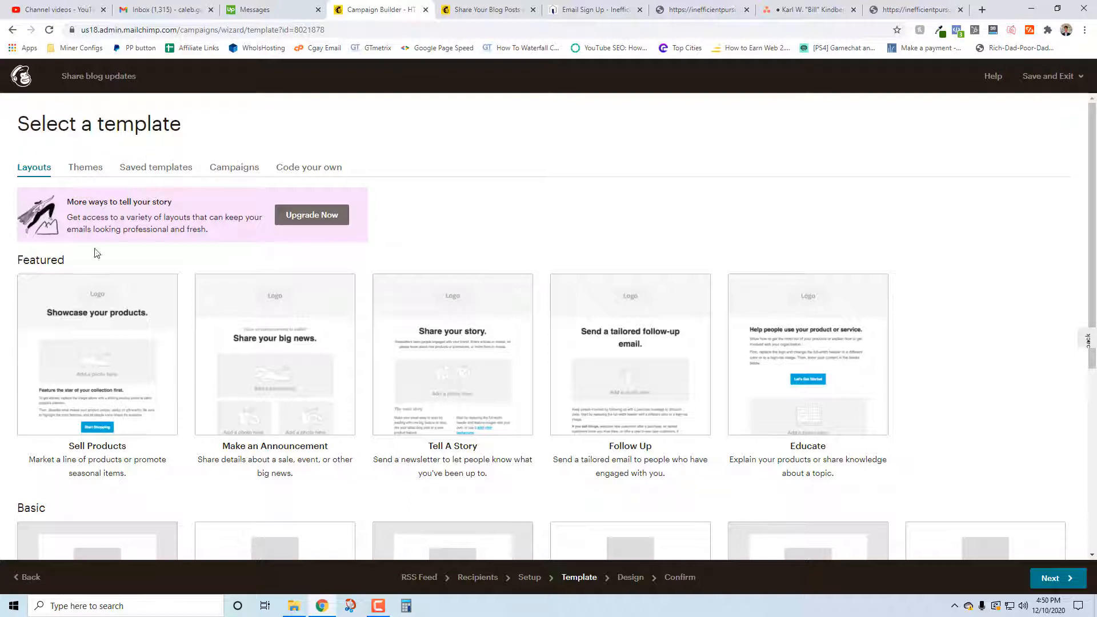
mouse_move(326, 253)
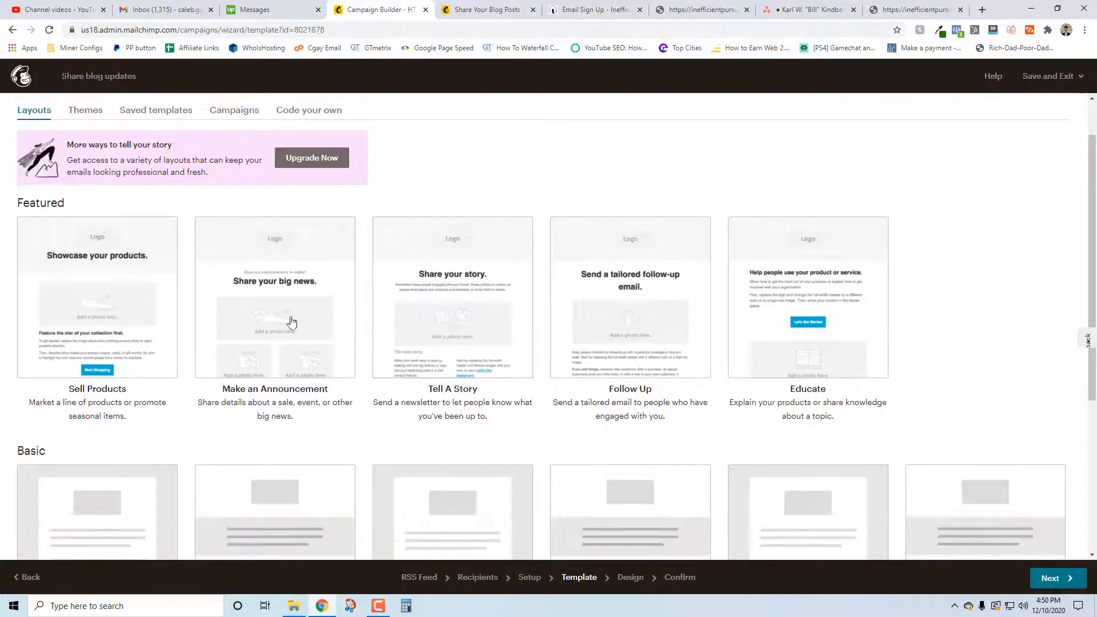
scroll("down", 3)
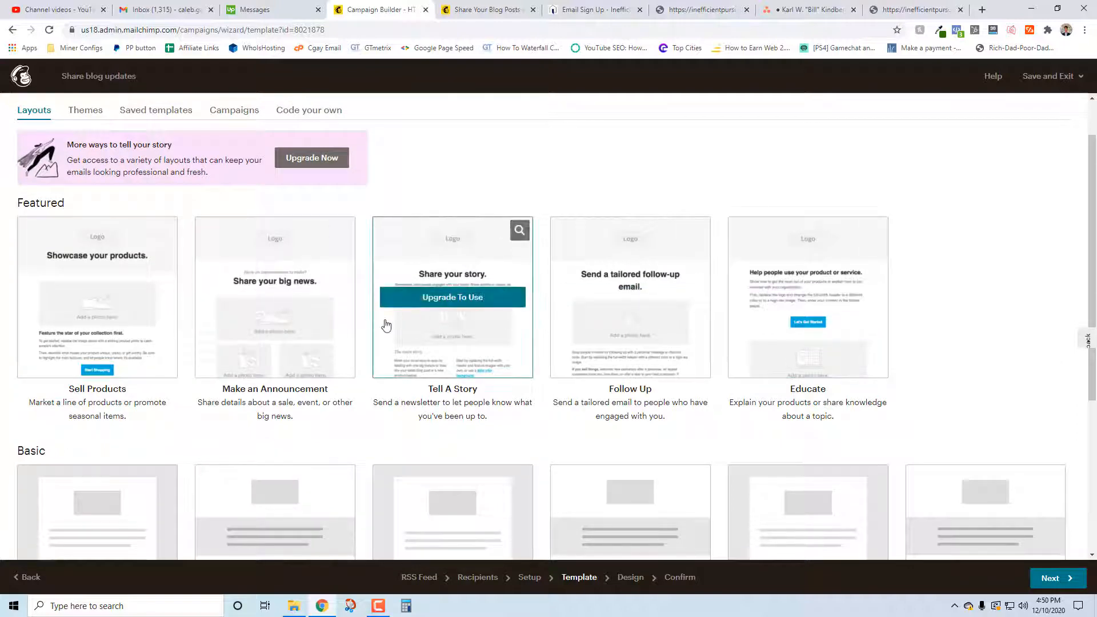
mouse_move(264, 298)
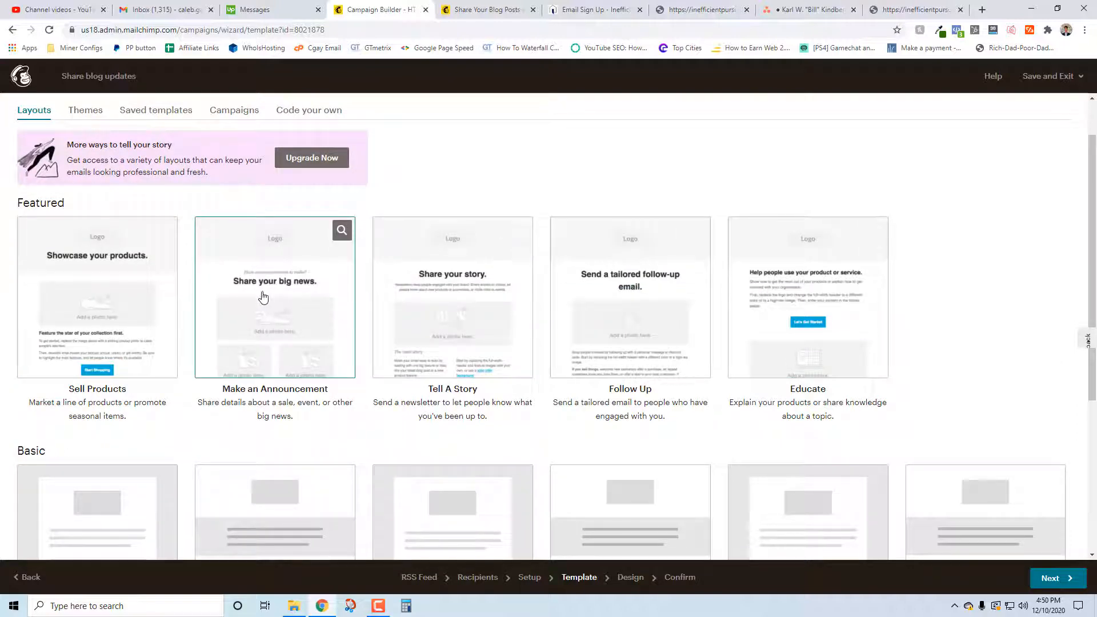
mouse_move(519, 342)
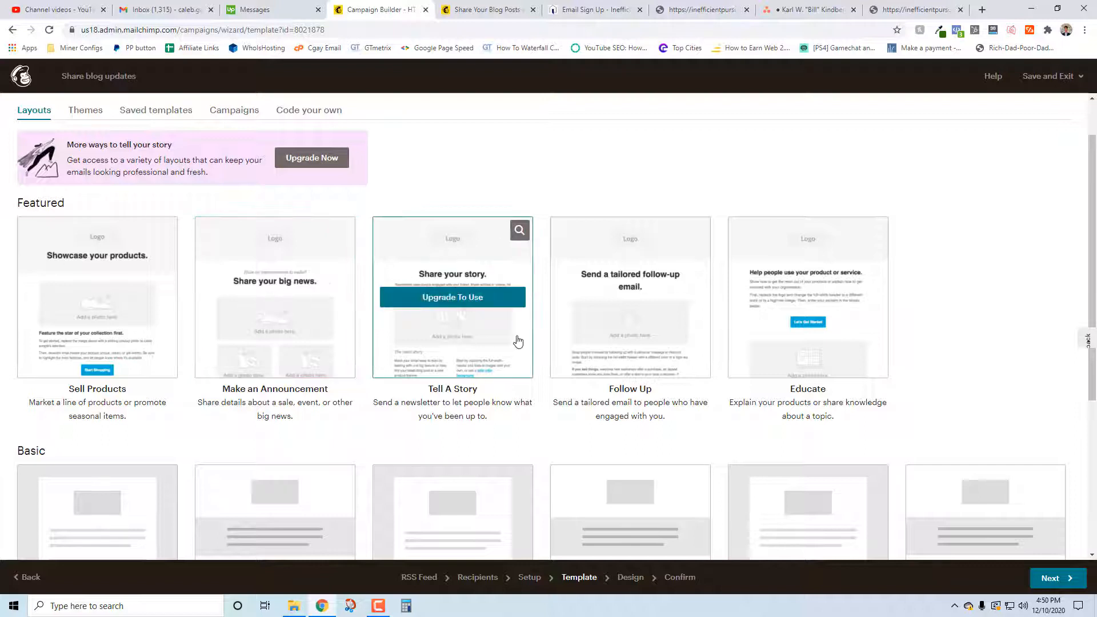
mouse_move(502, 427)
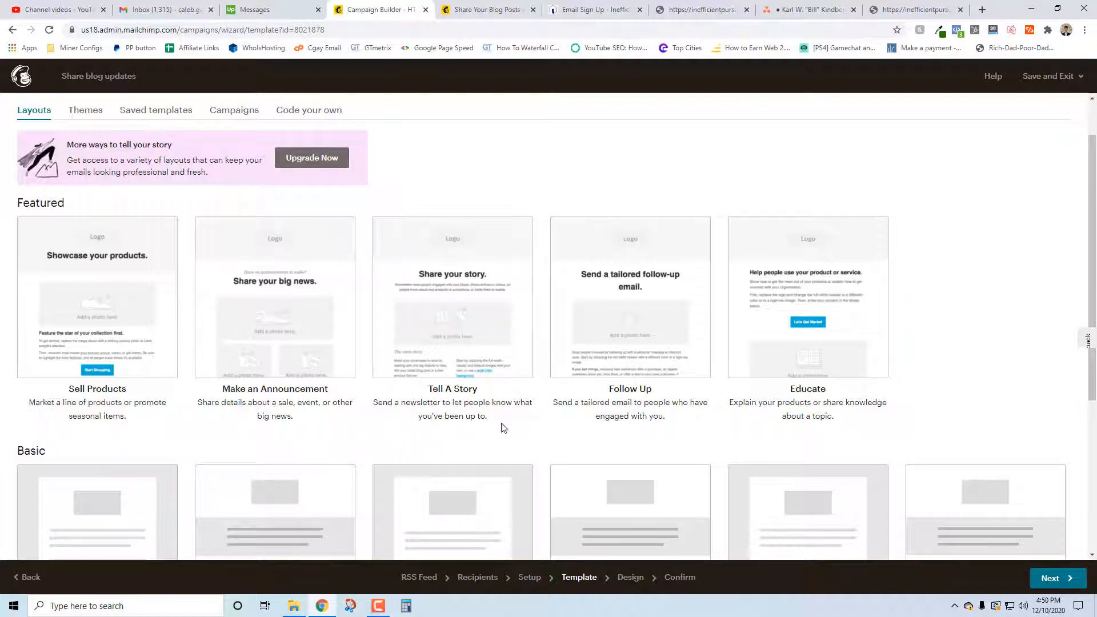
scroll("down", 3)
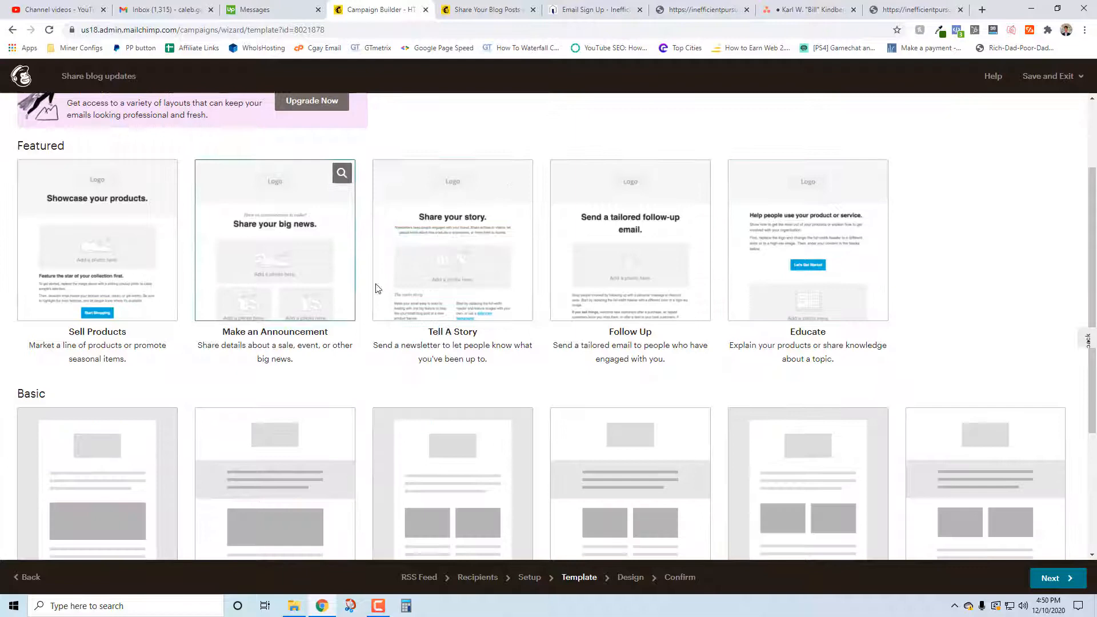
mouse_move(808, 240)
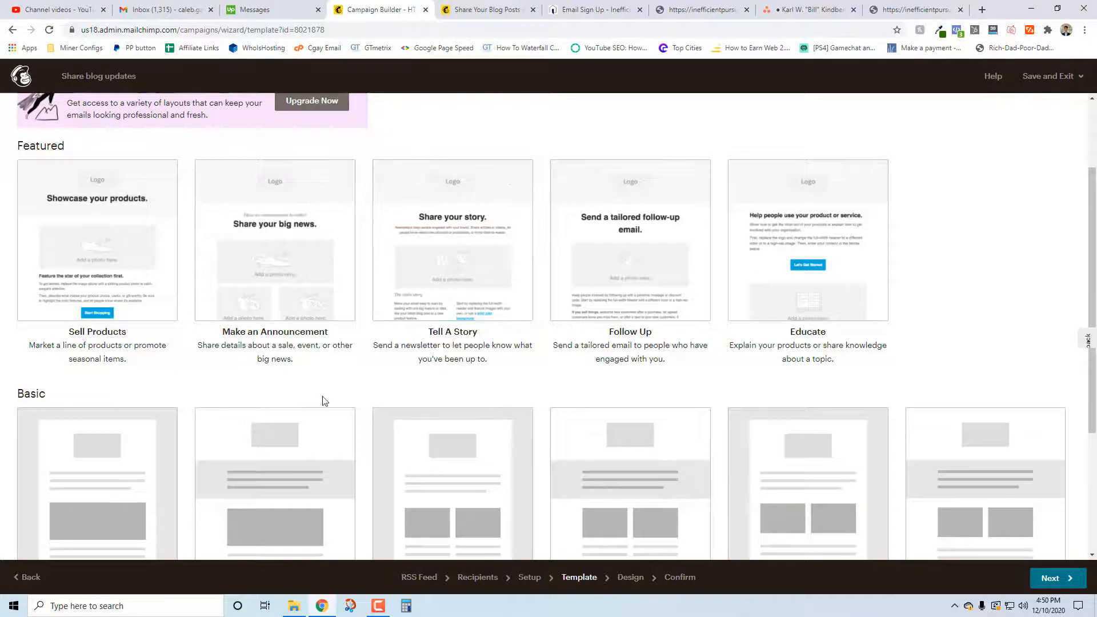
scroll("down", 3)
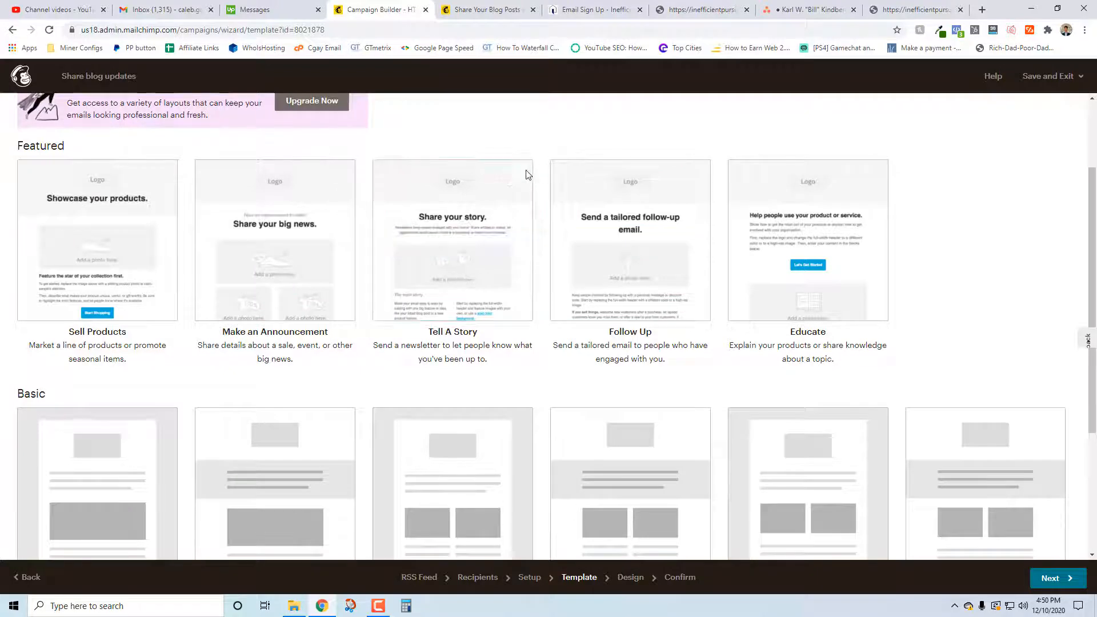
left_click(452, 240)
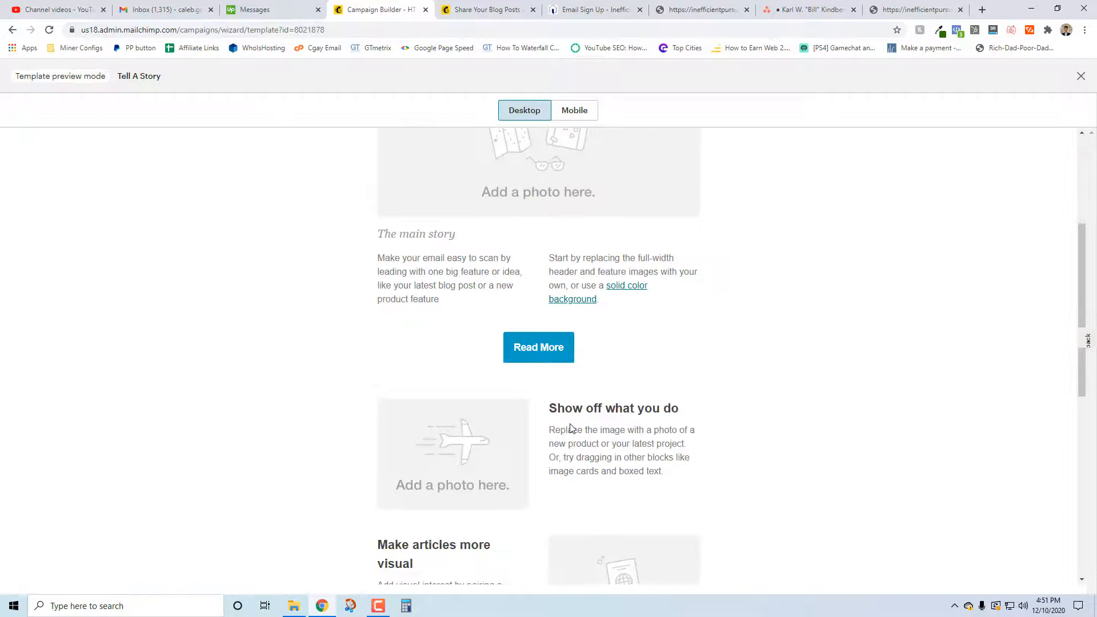
scroll("down", 3)
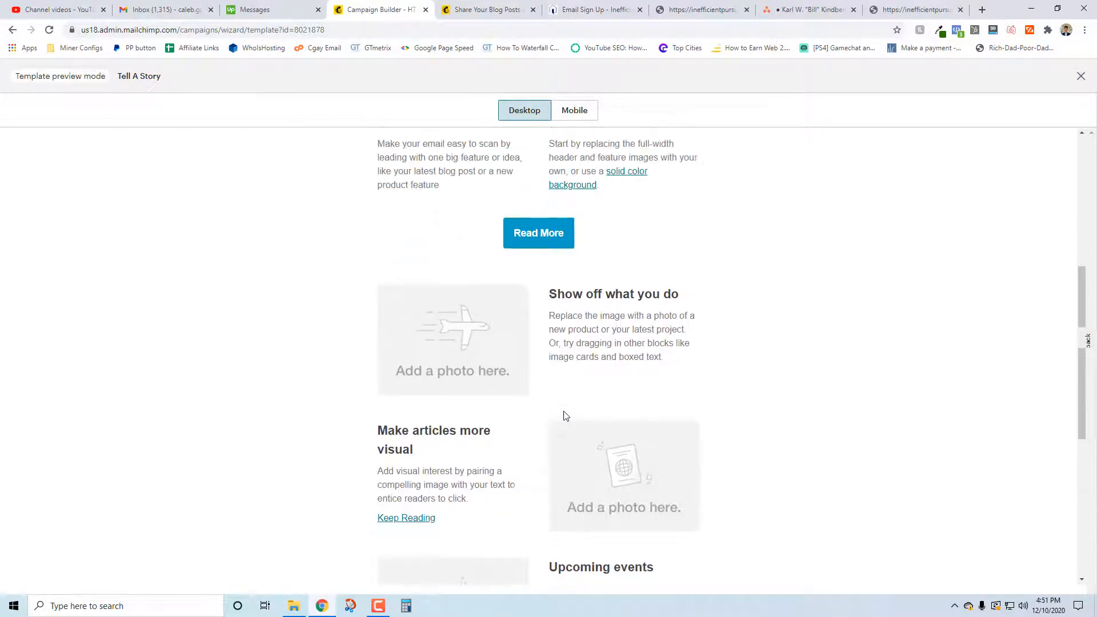
left_click(1080, 76)
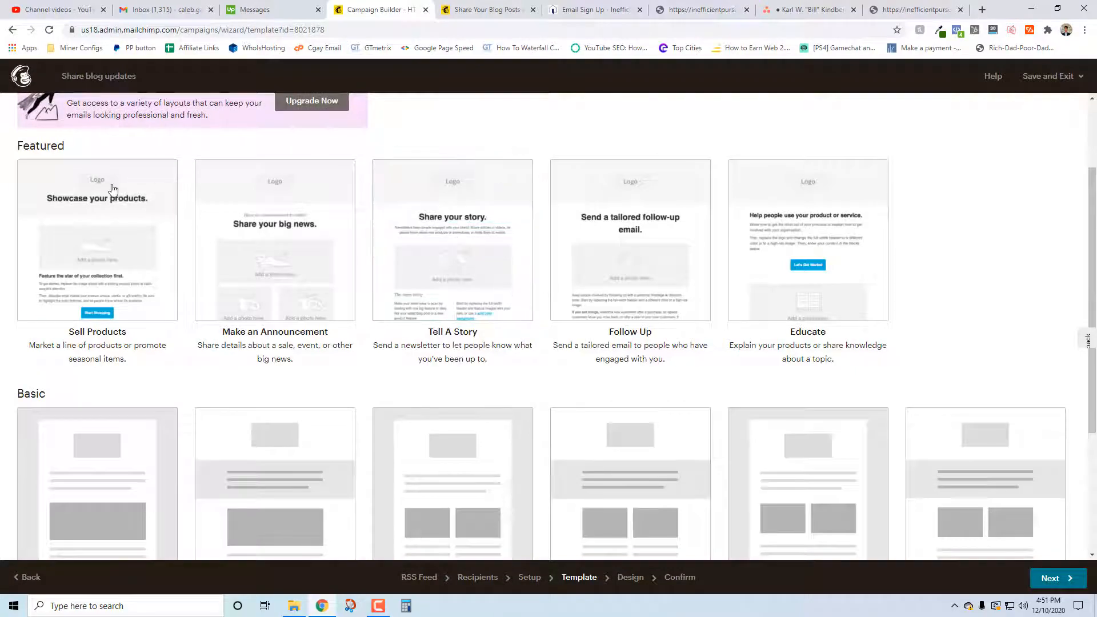
Try selecting the paid Tell A Story template and dismiss the Select A Plan upgrade offer.
left_click(311, 100)
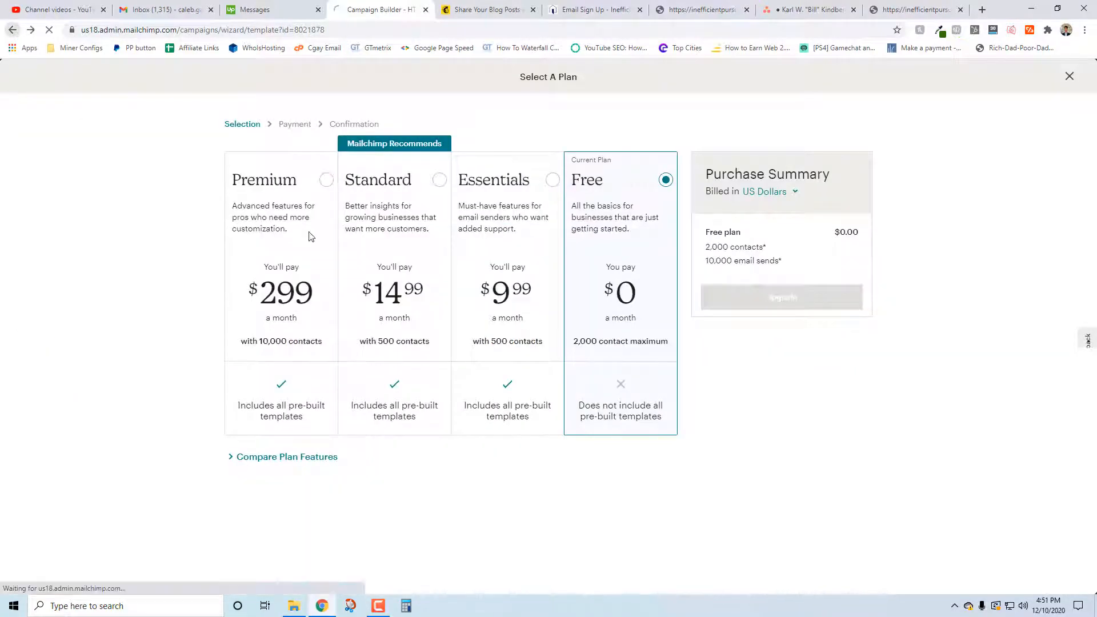
left_click(1068, 76)
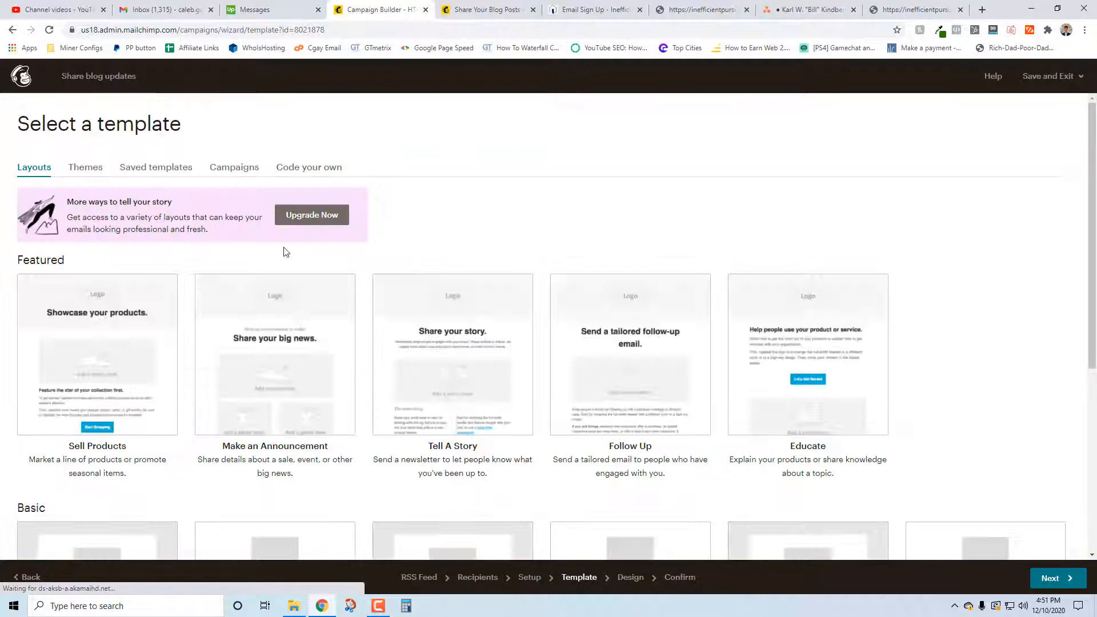
Choose the 1 Column basic layout and load it in the design editor.
scroll("down", 3)
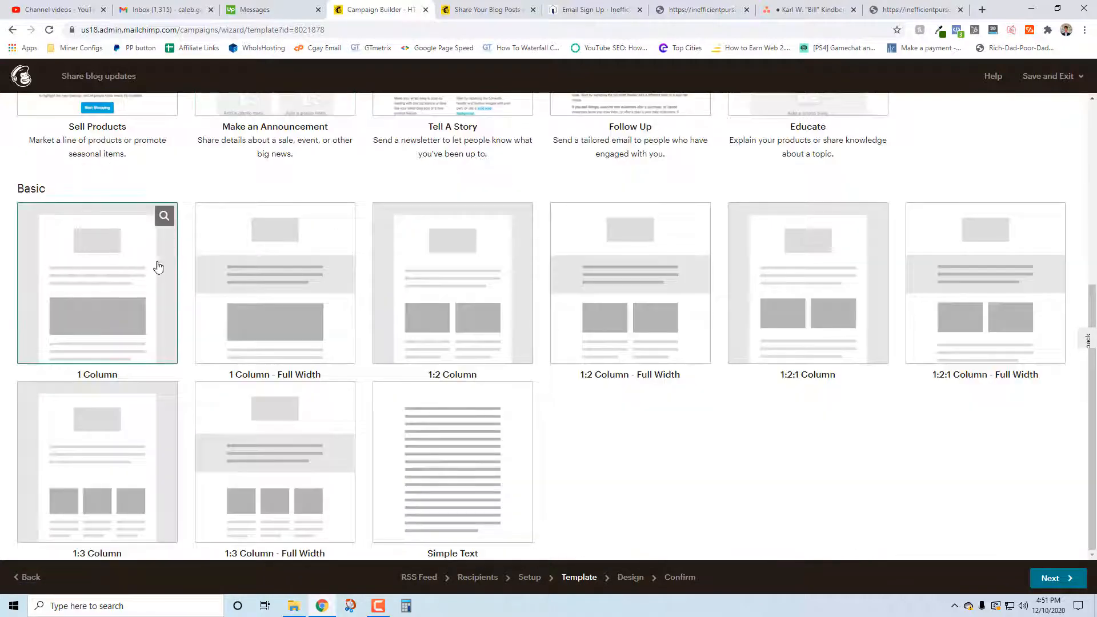
mouse_move(273, 279)
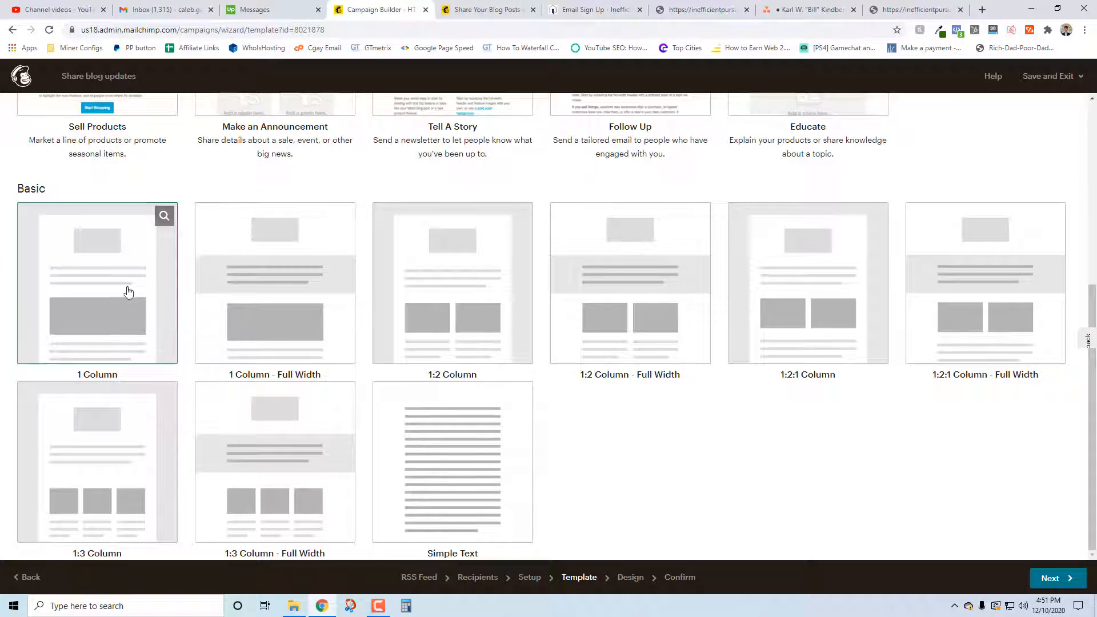
left_click(97, 282)
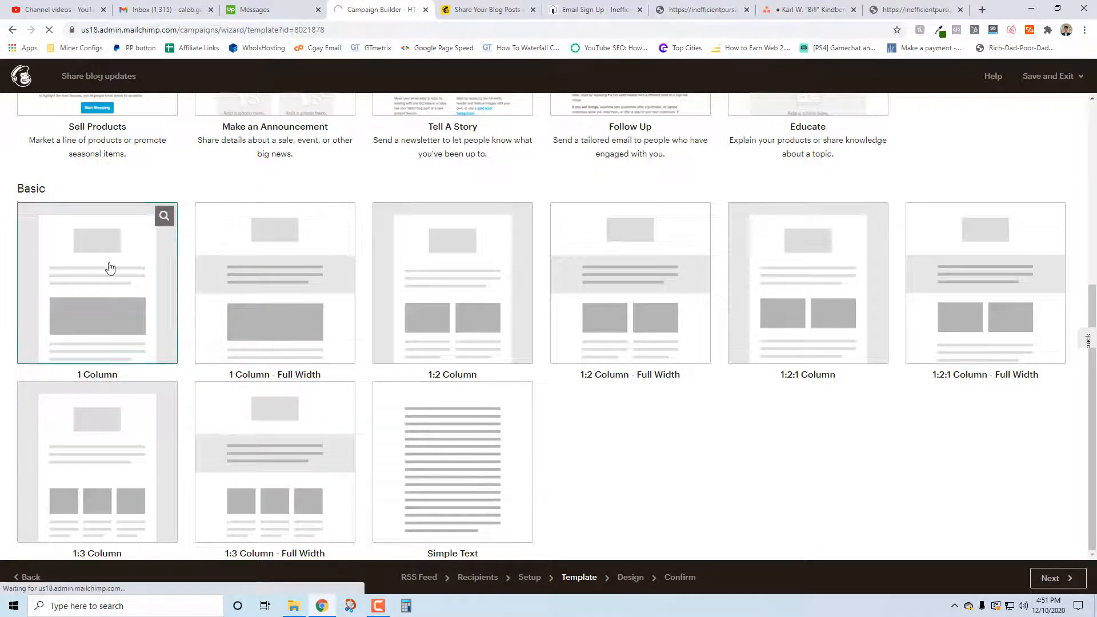
left_click(96, 283)
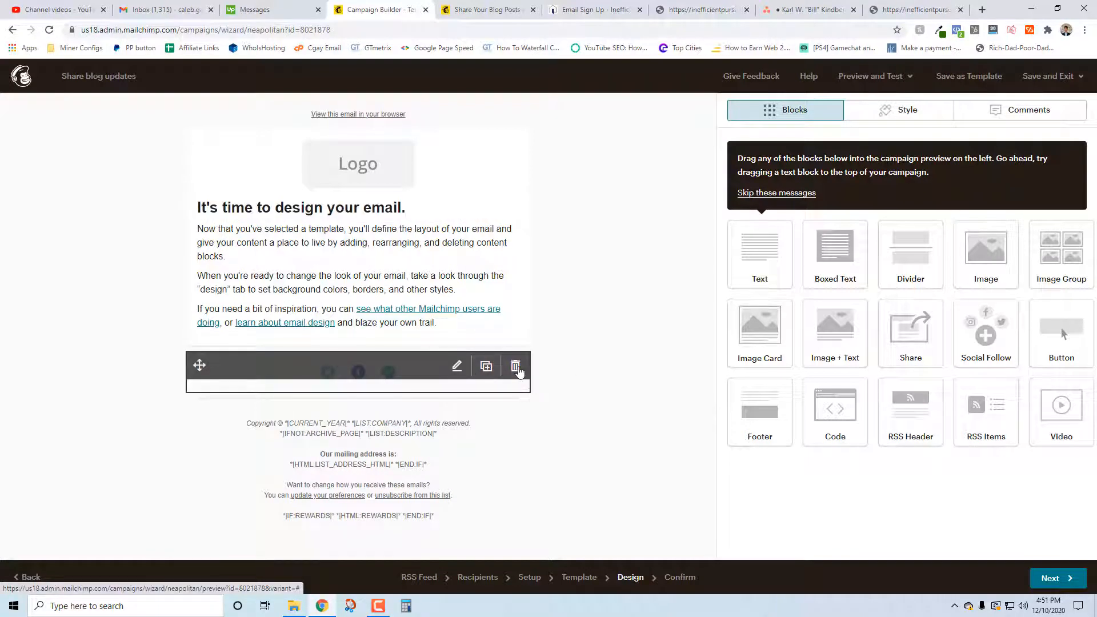
Delete the Social Follow block and start editing the Logo image block.
left_click(517, 366)
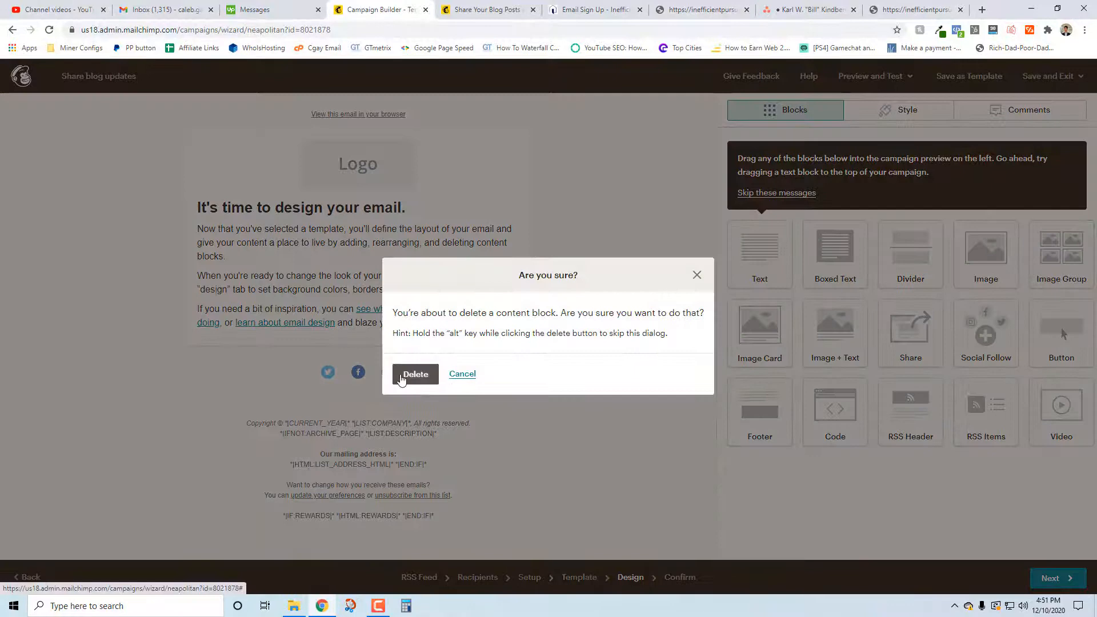
left_click(462, 374)
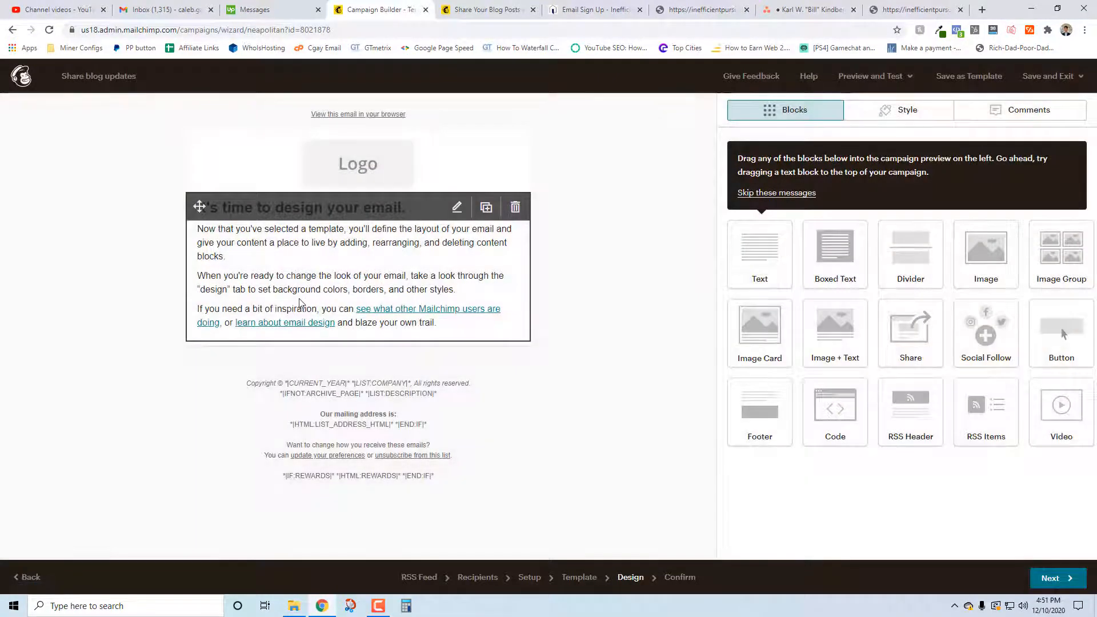
mouse_move(462, 342)
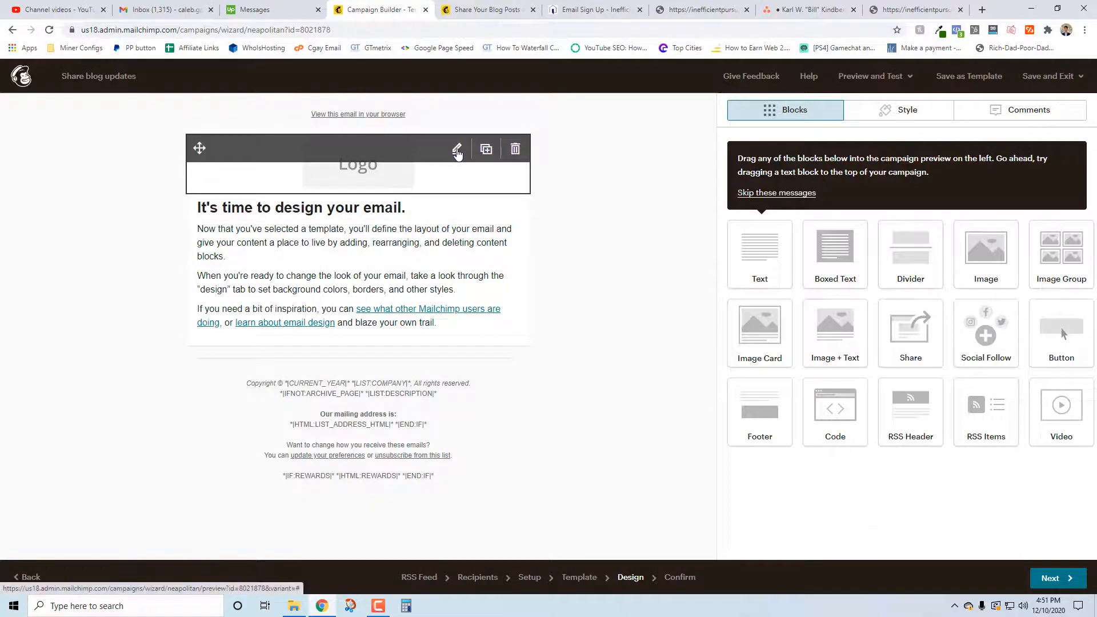
left_click(457, 149)
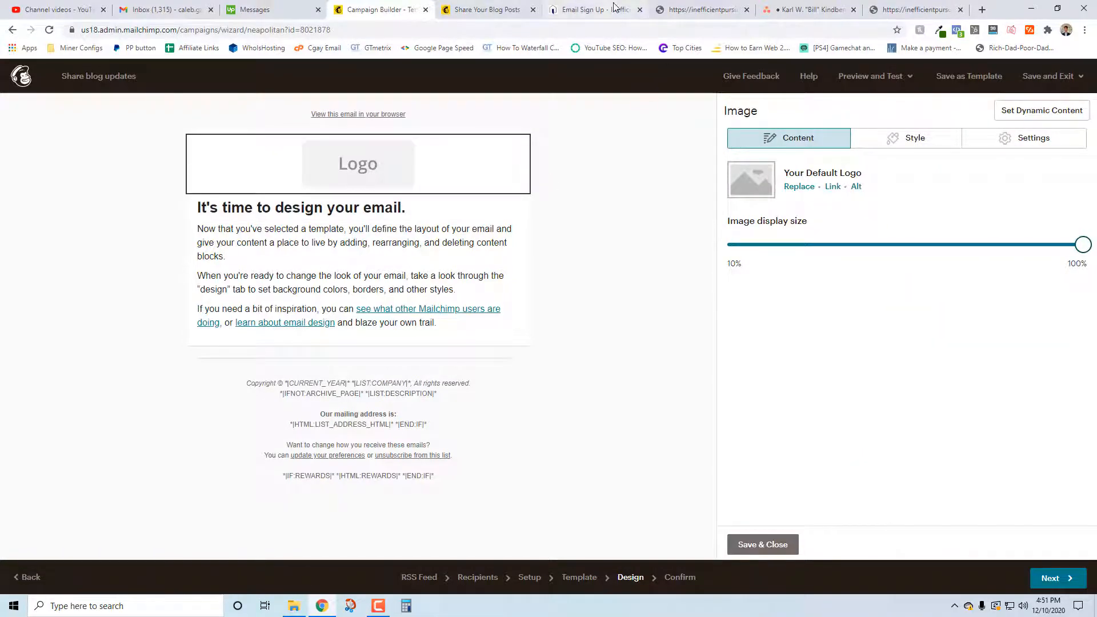
Check the Inefficient Pursuits logo's attachment details in the WordPress media library.
left_click(591, 9)
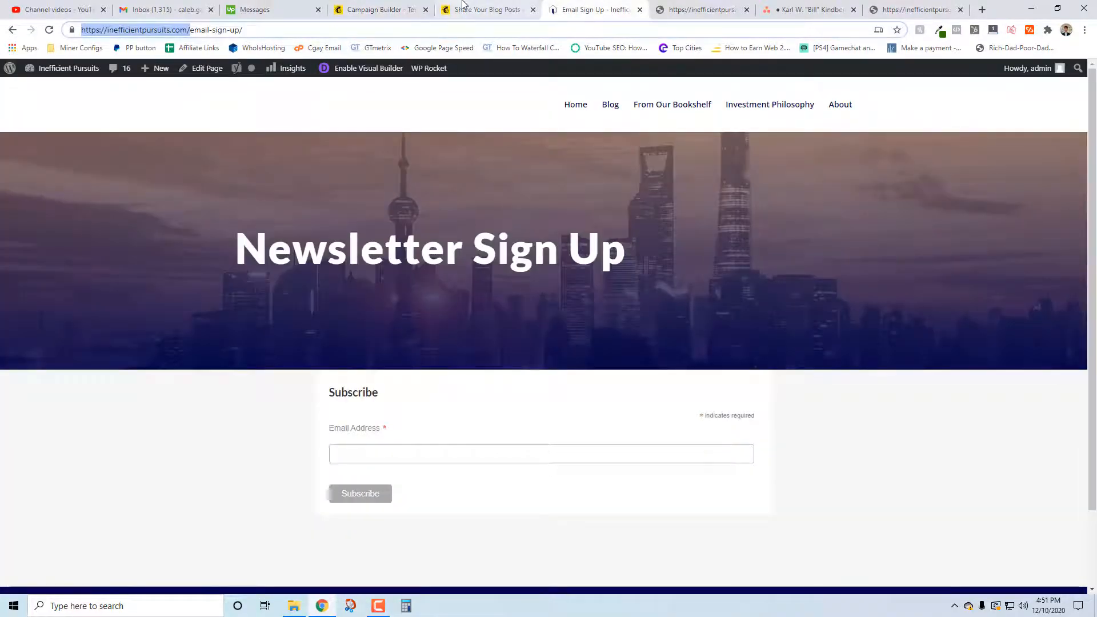
mouse_move(485, 9)
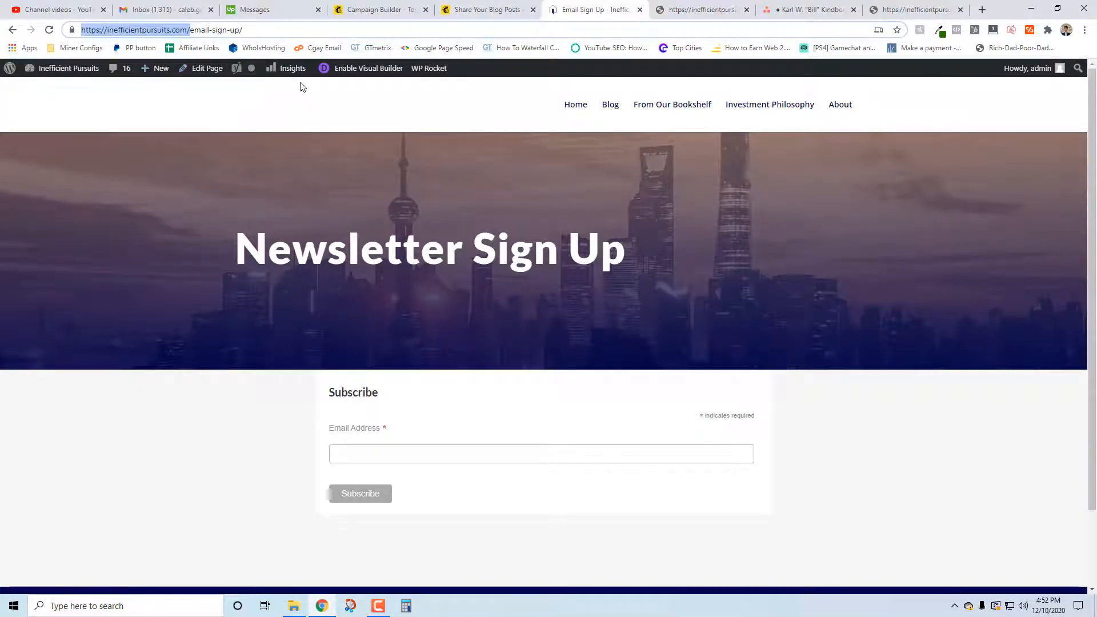
left_click(67, 67)
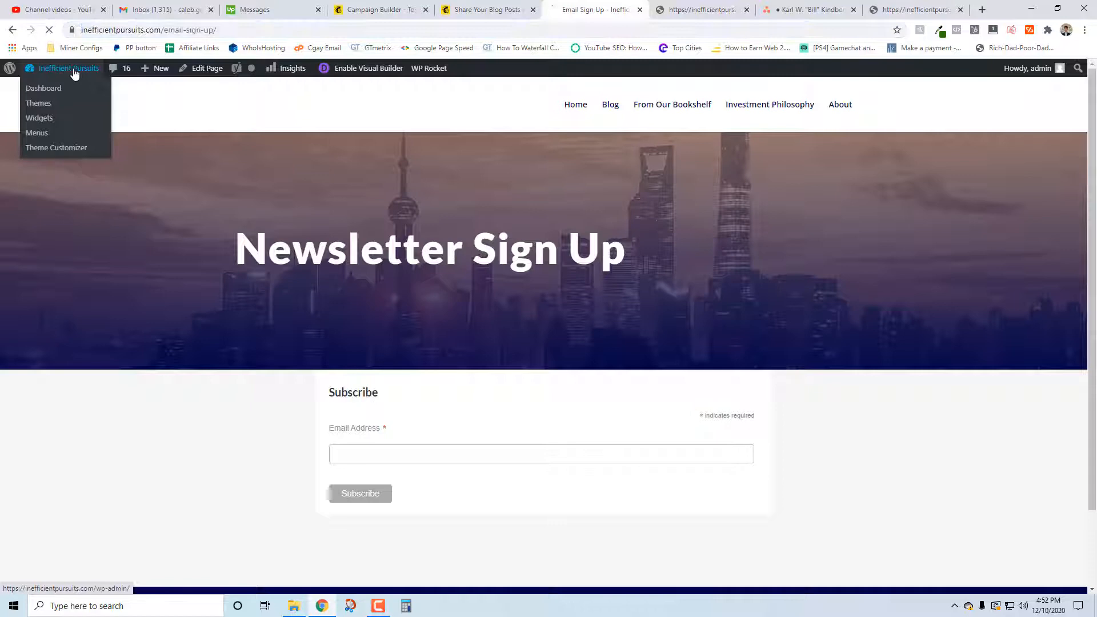
left_click(42, 88)
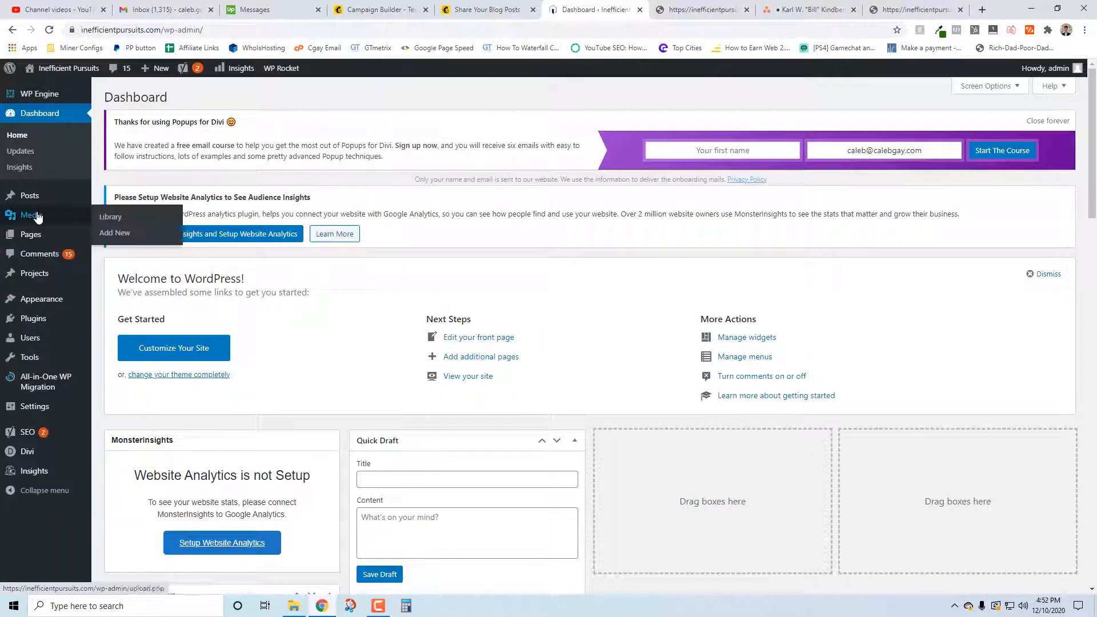
left_click(109, 216)
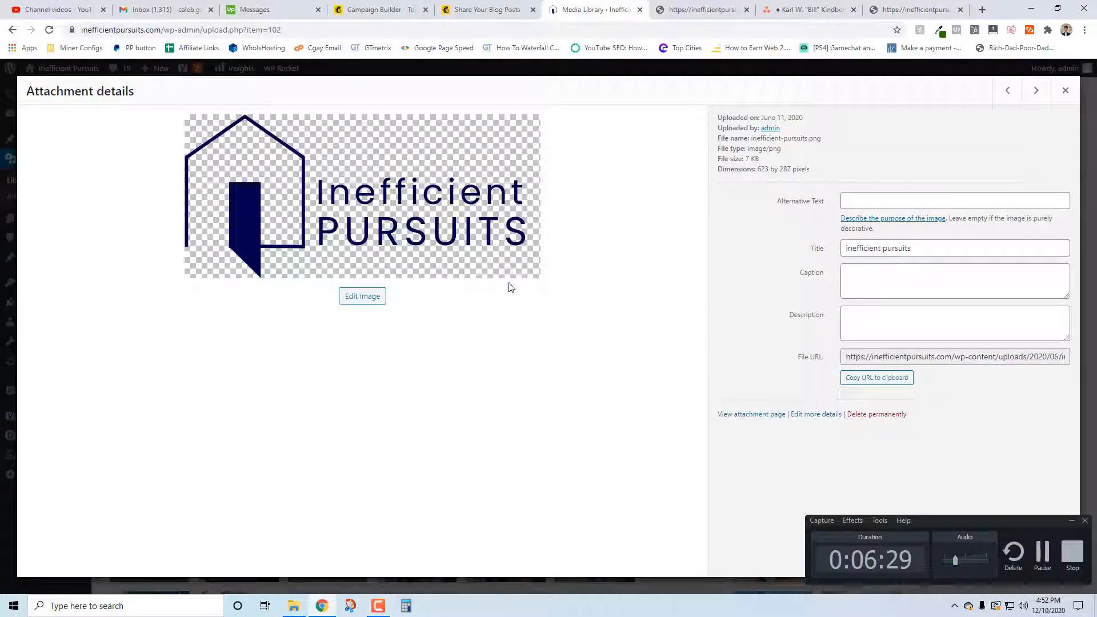
Return to the Mailchimp campaign builder via the help article tab.
left_click(482, 10)
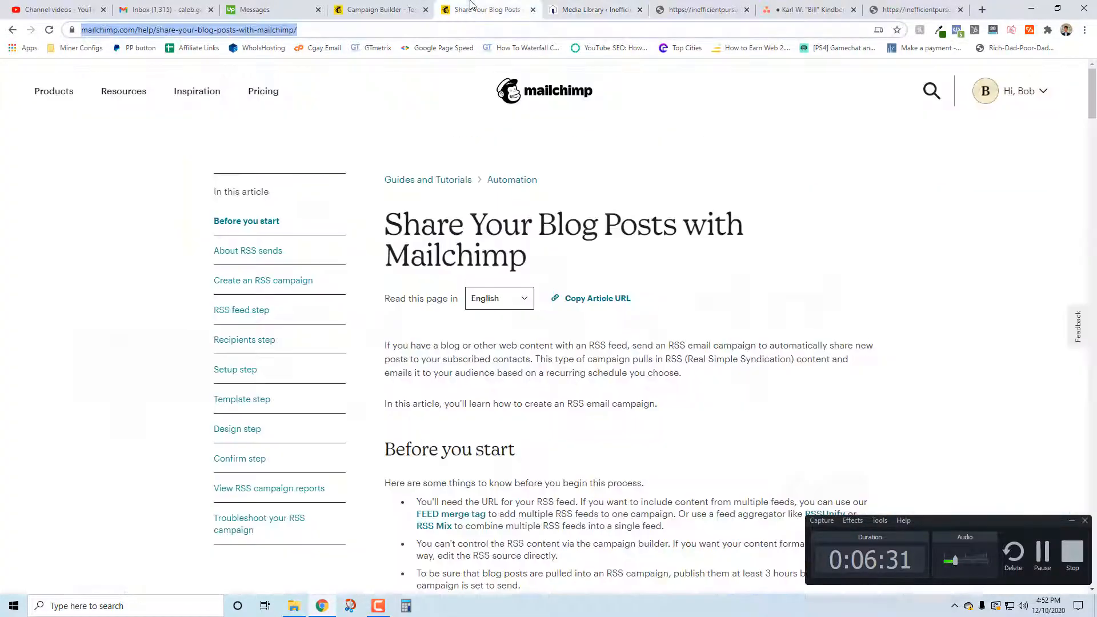
left_click(378, 9)
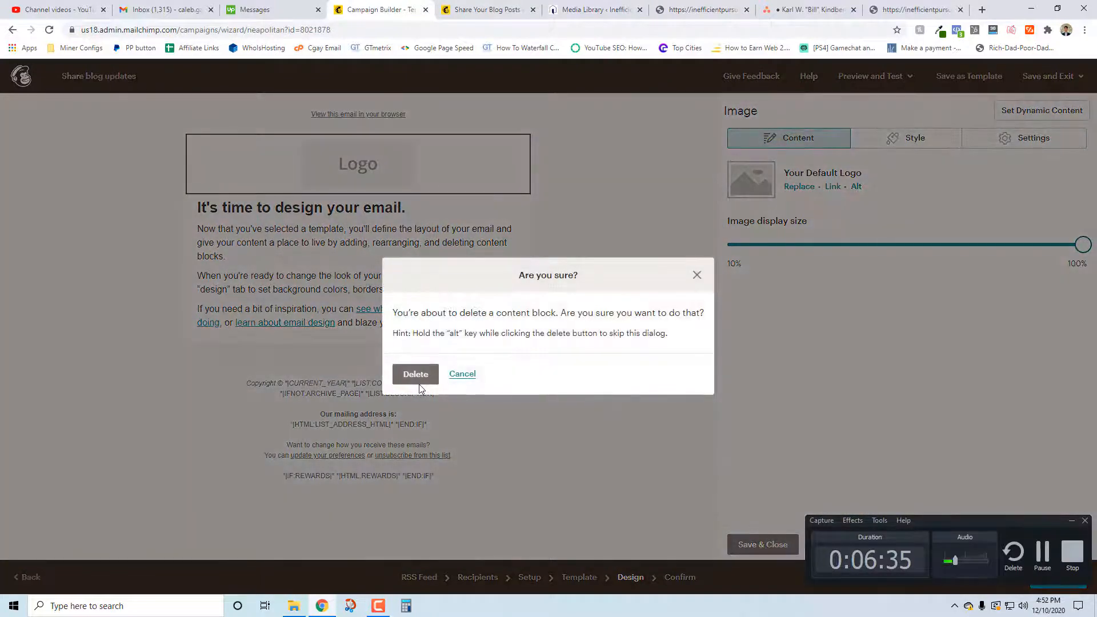
Delete the logo block, review the starter text block's Style and Settings, and save it.
left_click(415, 374)
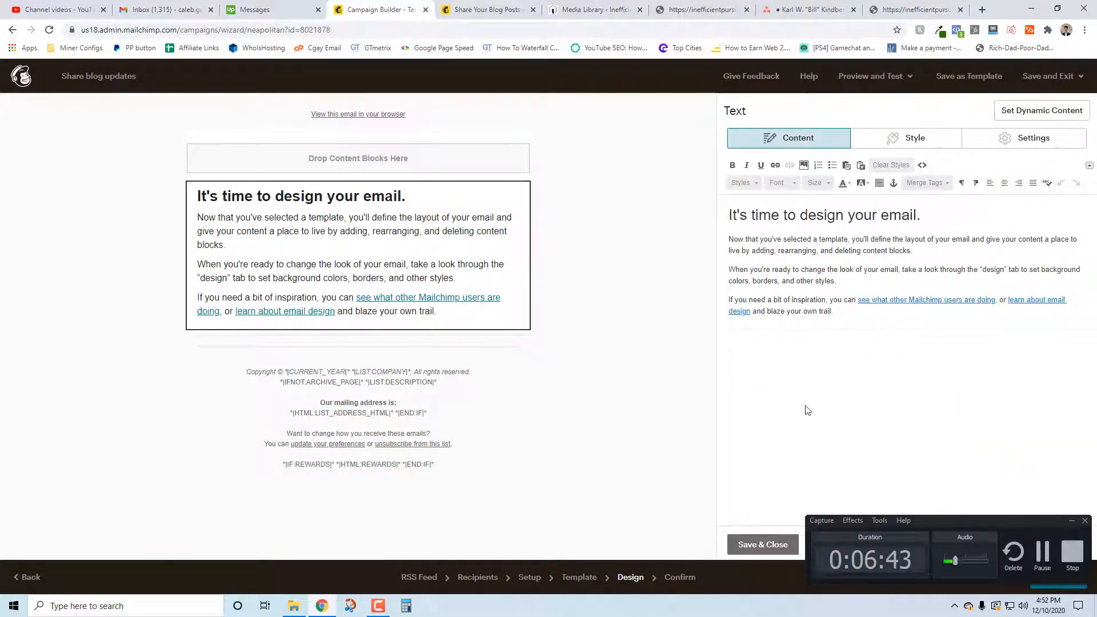
left_click(1041, 110)
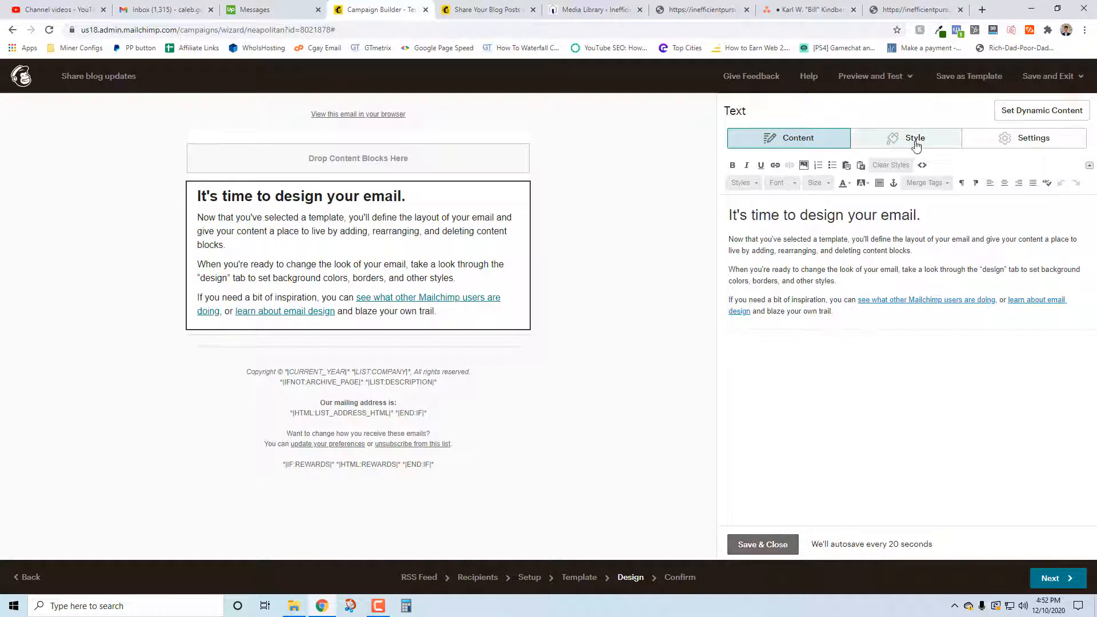
left_click(914, 139)
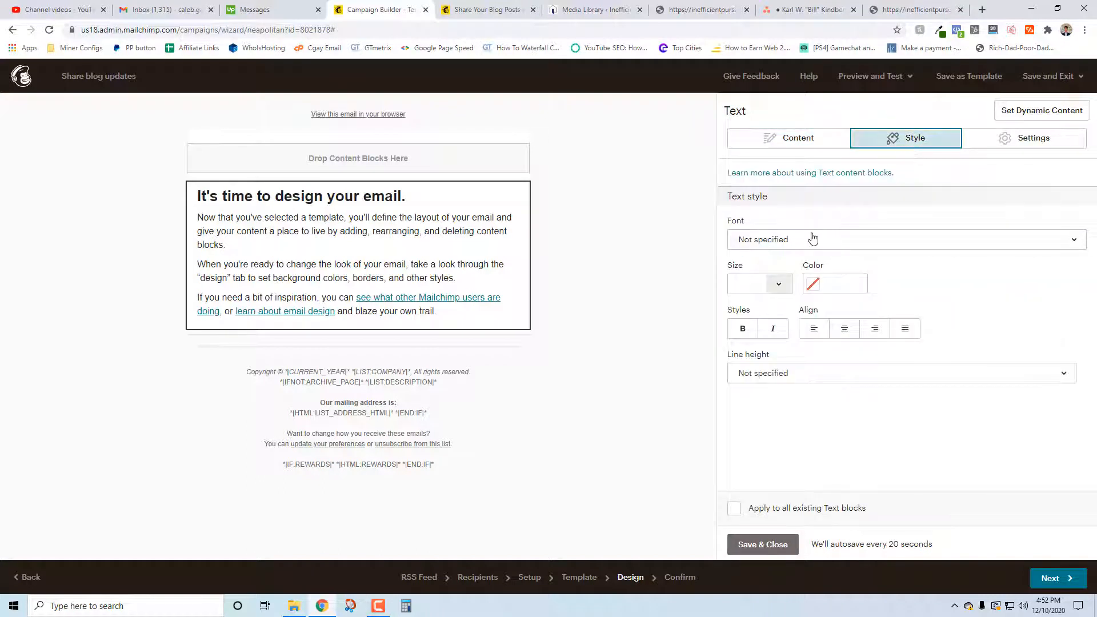
left_click(1023, 138)
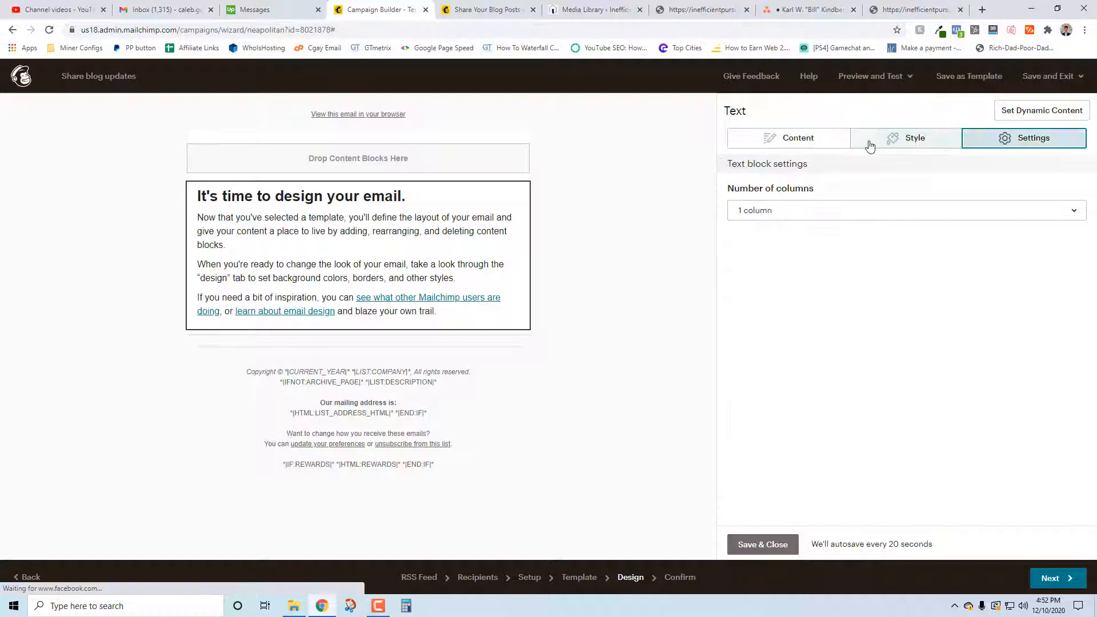
left_click(788, 139)
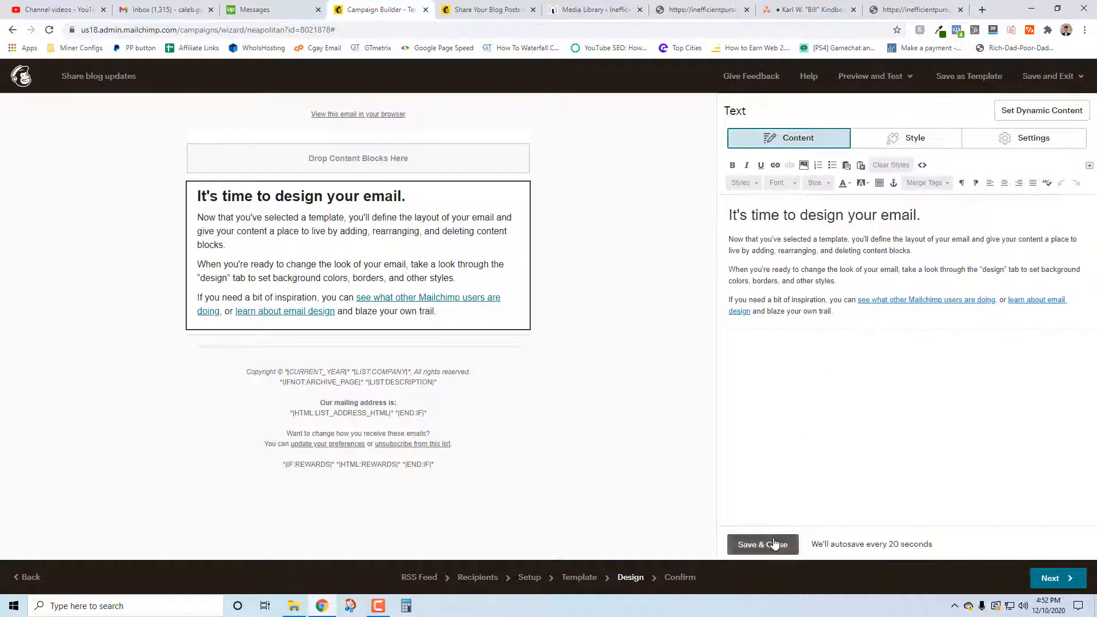
left_click(762, 544)
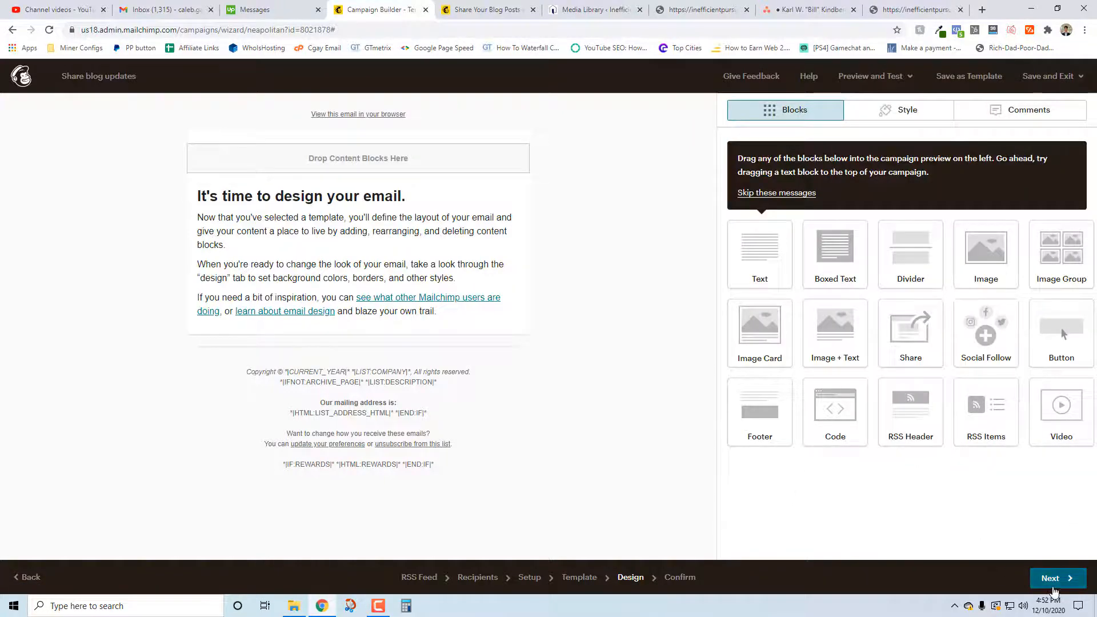
Advance the campaign to the Confirm step, which flags a problem to fix before sending.
left_click(1056, 578)
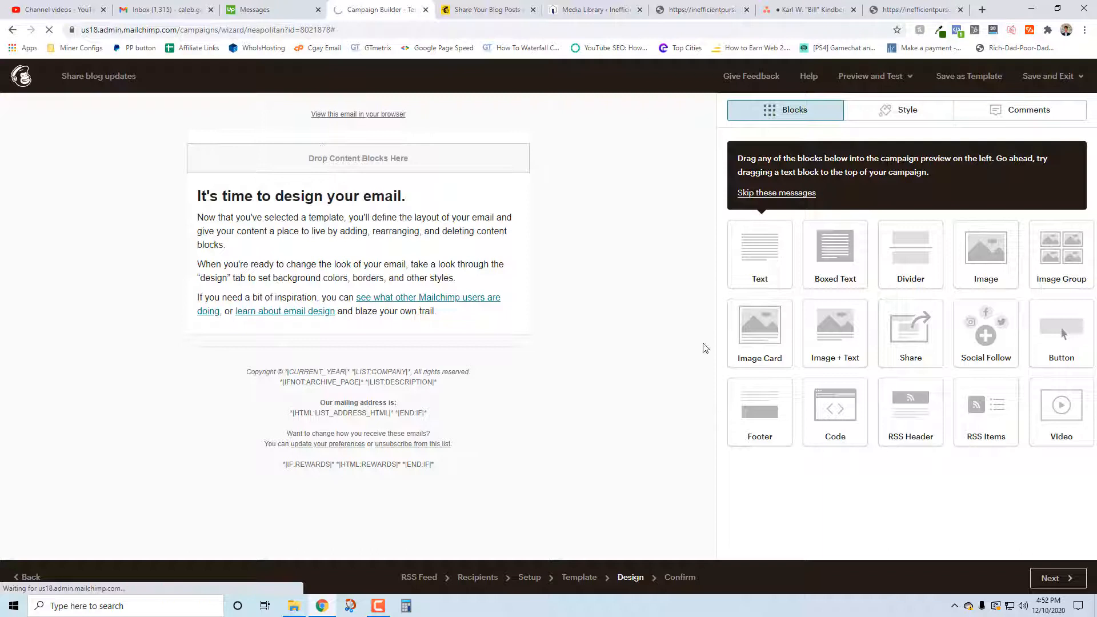
mouse_move(855, 378)
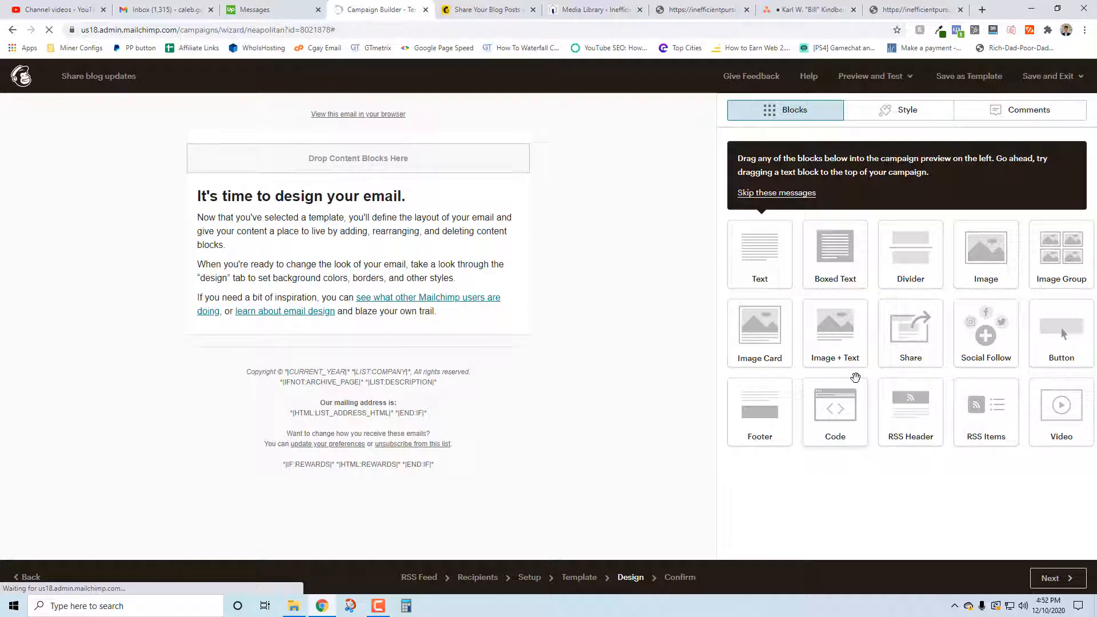
left_click(871, 76)
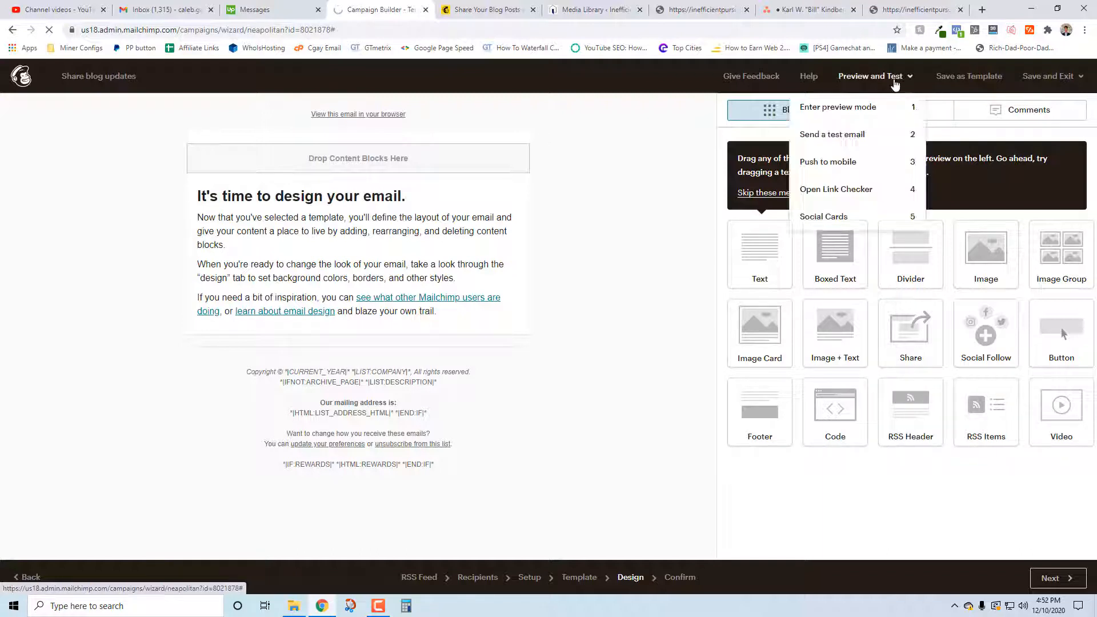
left_click(1049, 578)
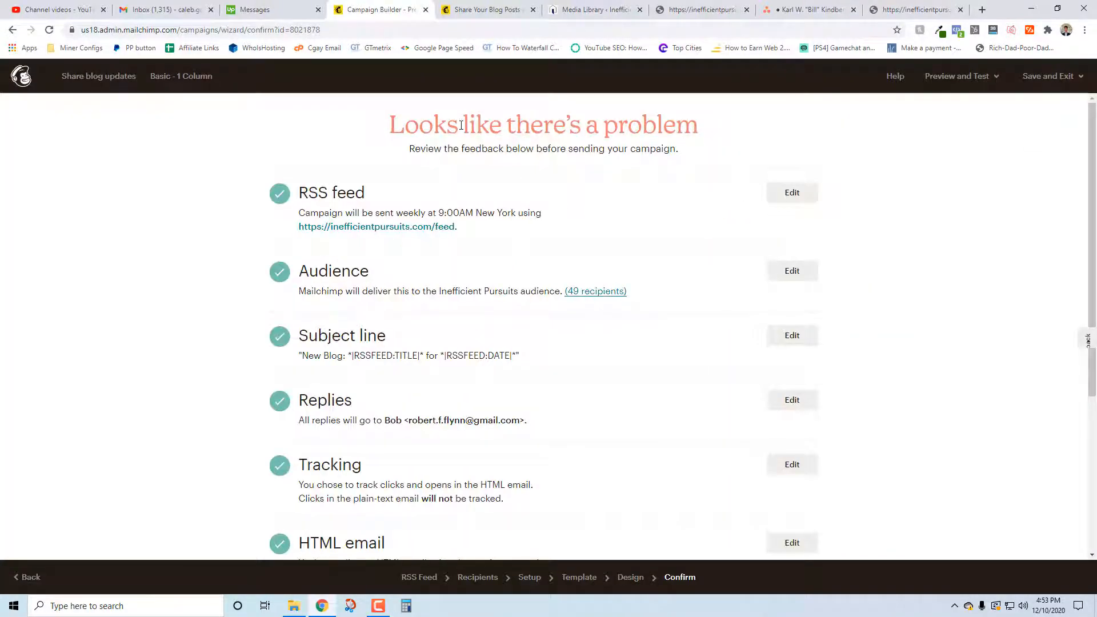
Resolve the default-text warning, reopening the text block, and view its Dynamic Content upgrade prompt.
scroll("down", 3)
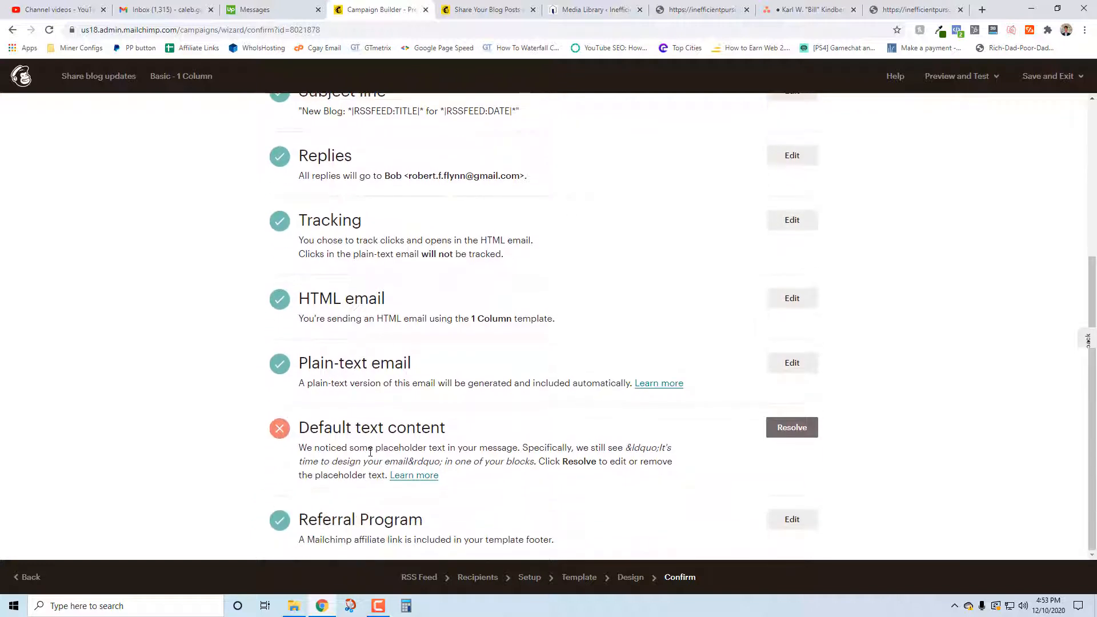
mouse_move(495, 445)
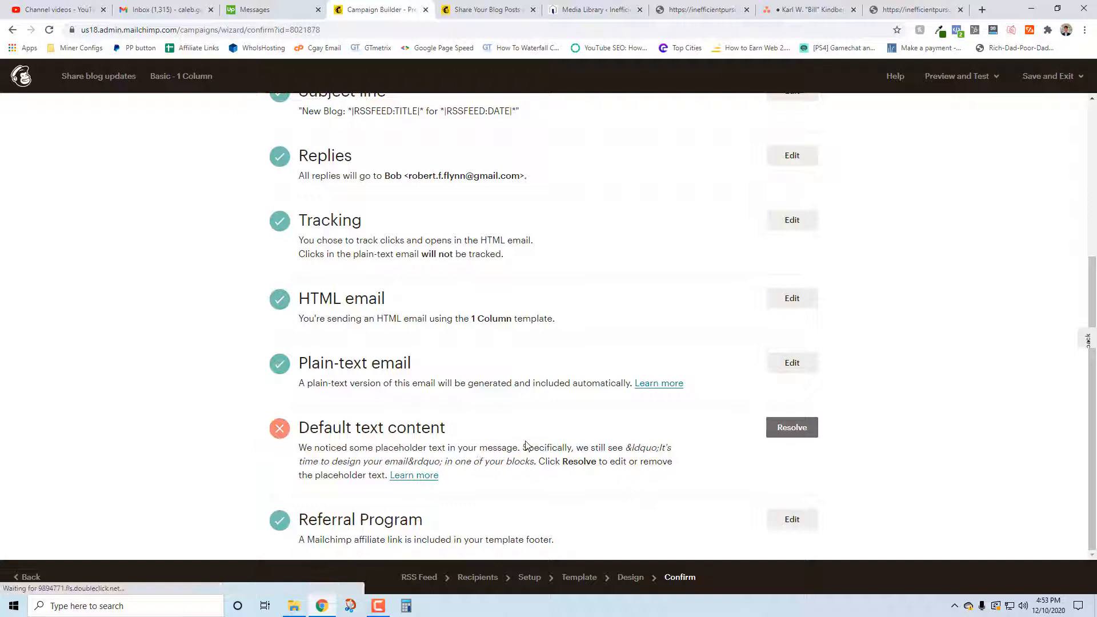
mouse_move(382, 471)
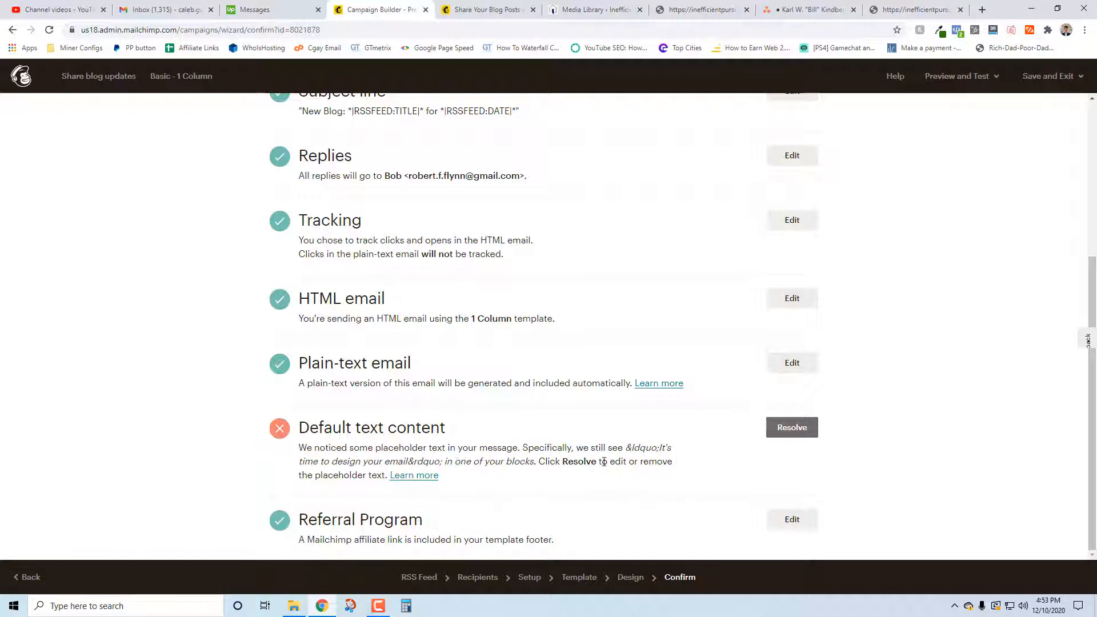
left_click(791, 428)
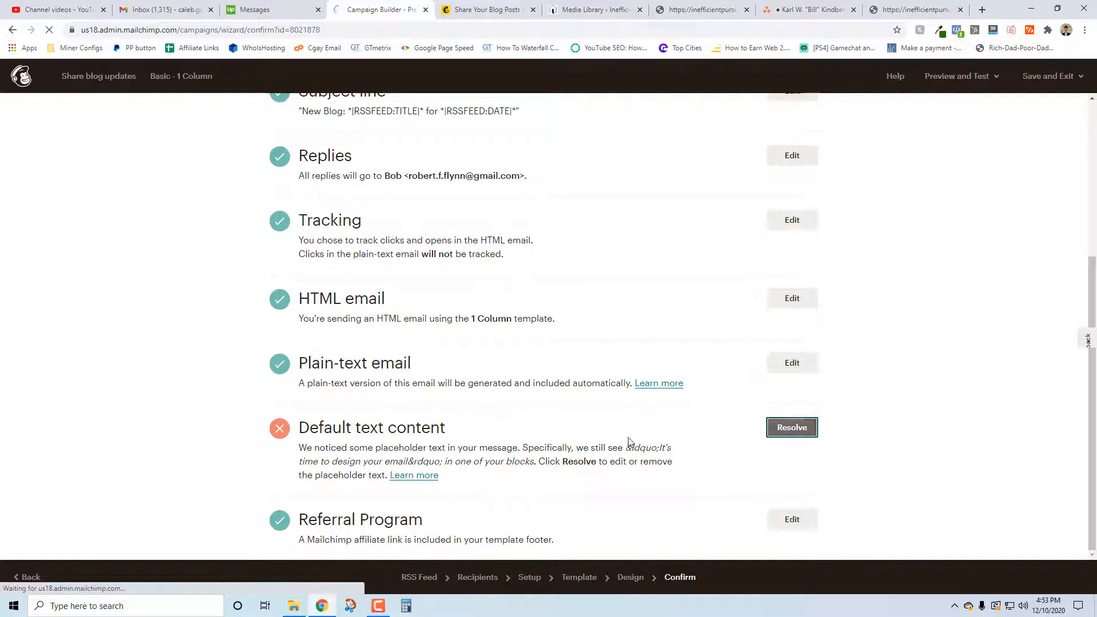
left_click(790, 427)
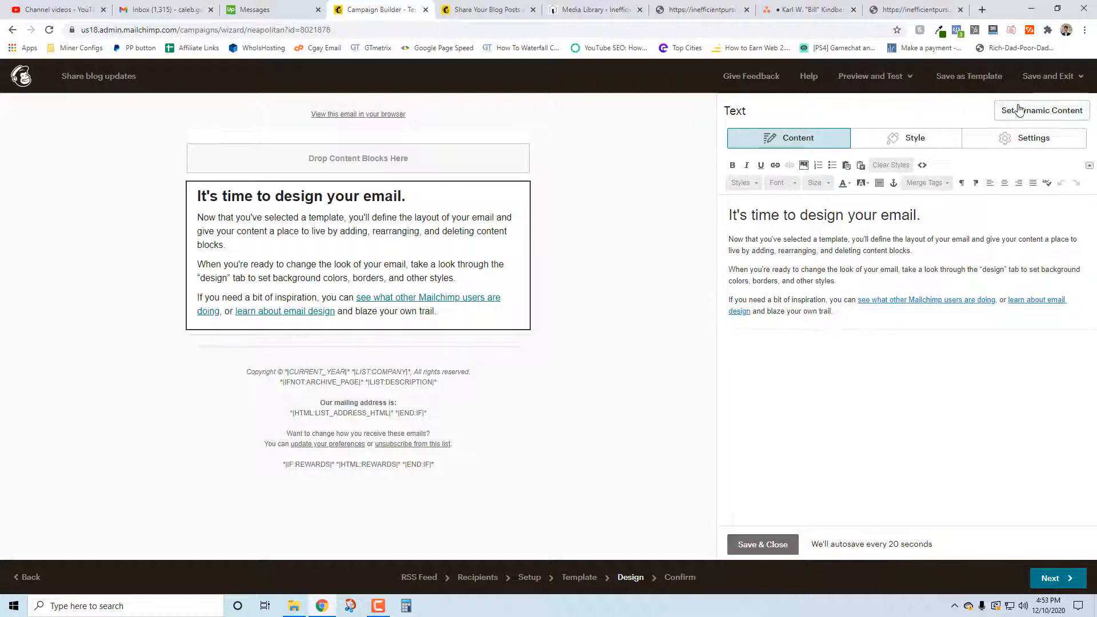
left_click(1042, 110)
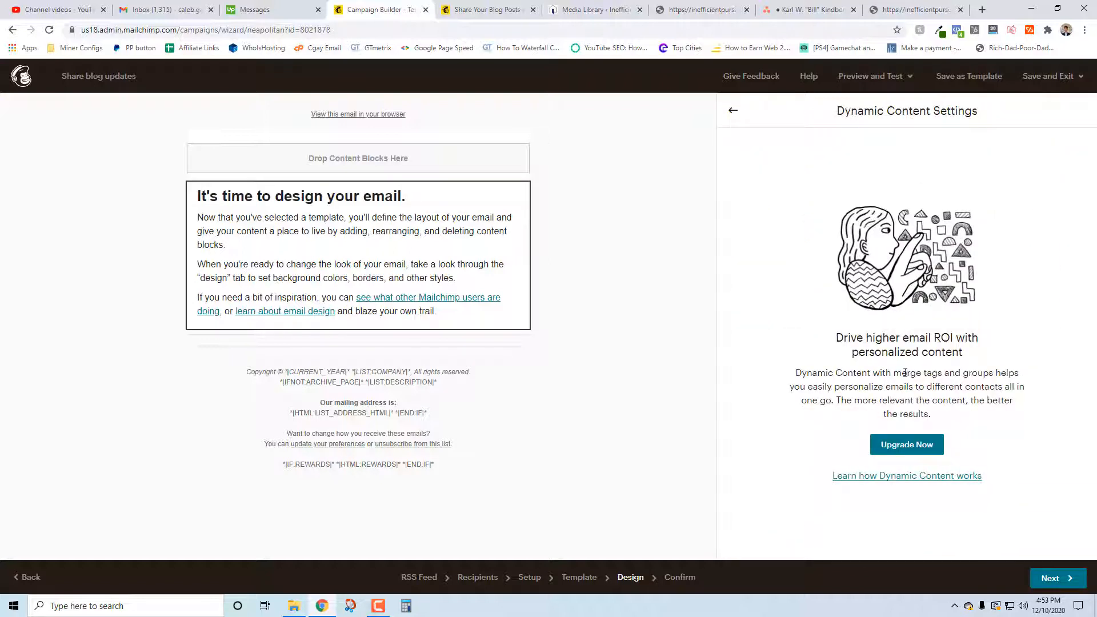
mouse_move(900, 470)
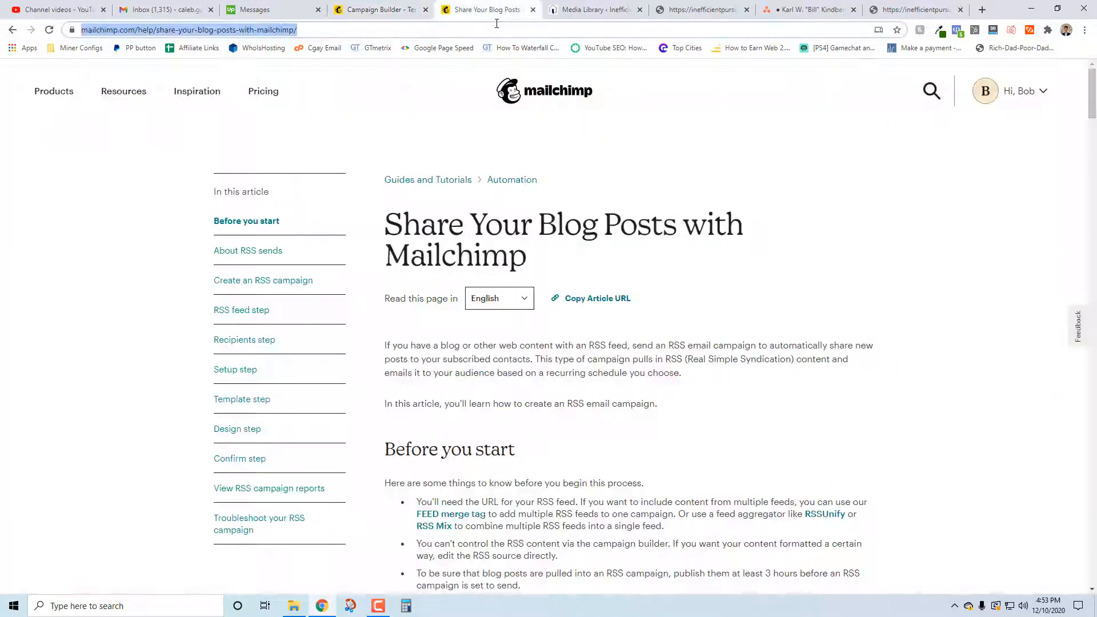
Skim the help article's template and design sections and return to the placeholder text block editor.
scroll("down", 3)
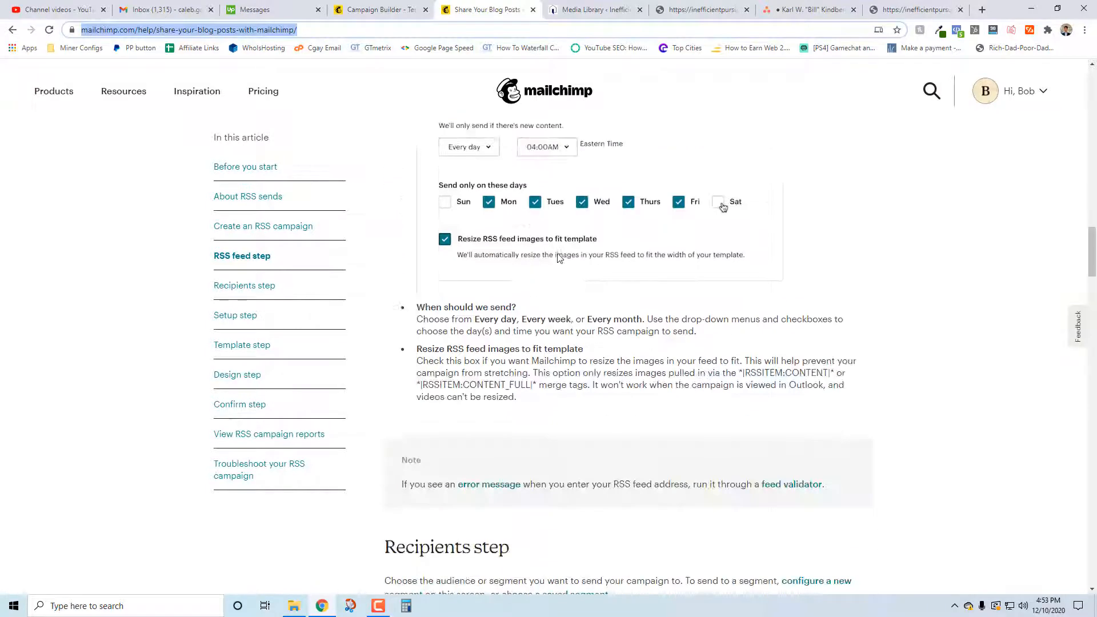
scroll("down", 3)
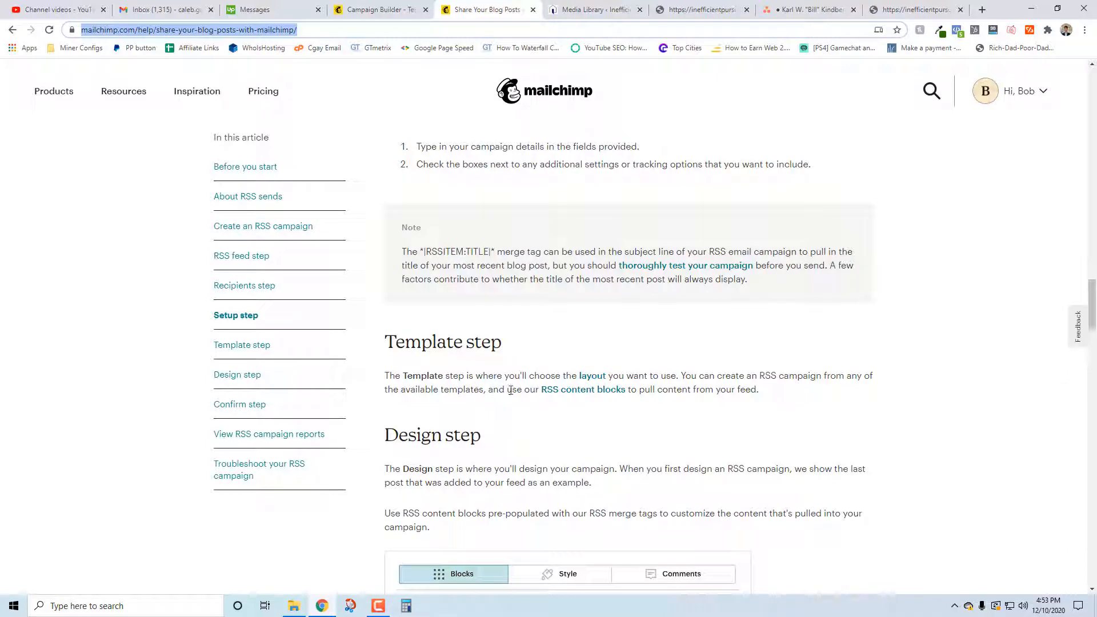
mouse_move(582, 390)
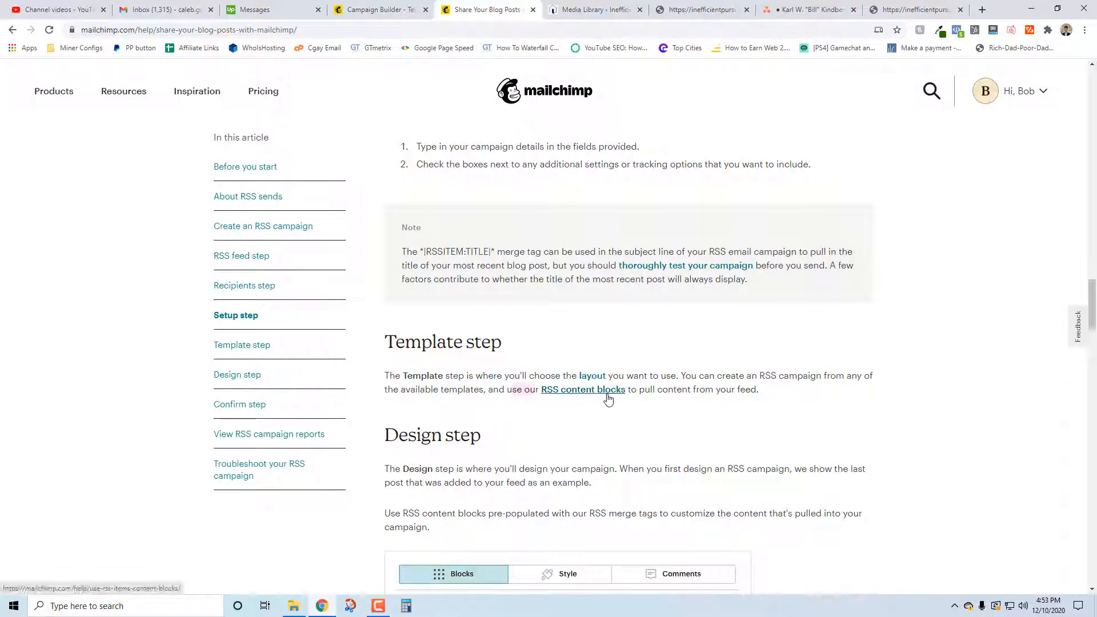
left_click(379, 9)
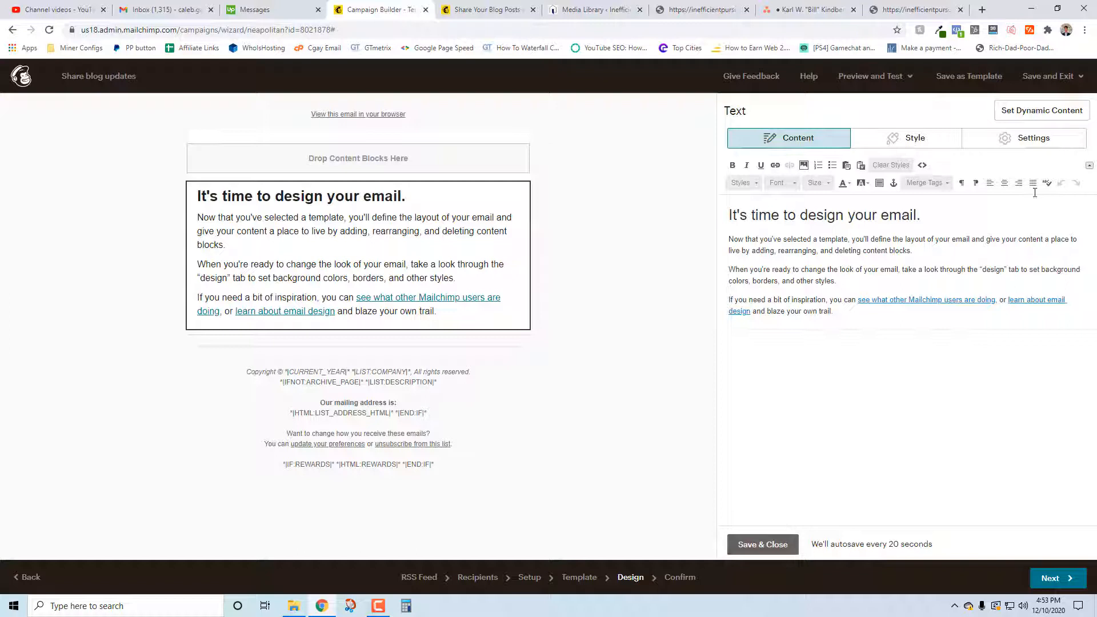
Place an RSS Items block with excerpt merge tags above the starter text in the email design.
left_click(1024, 138)
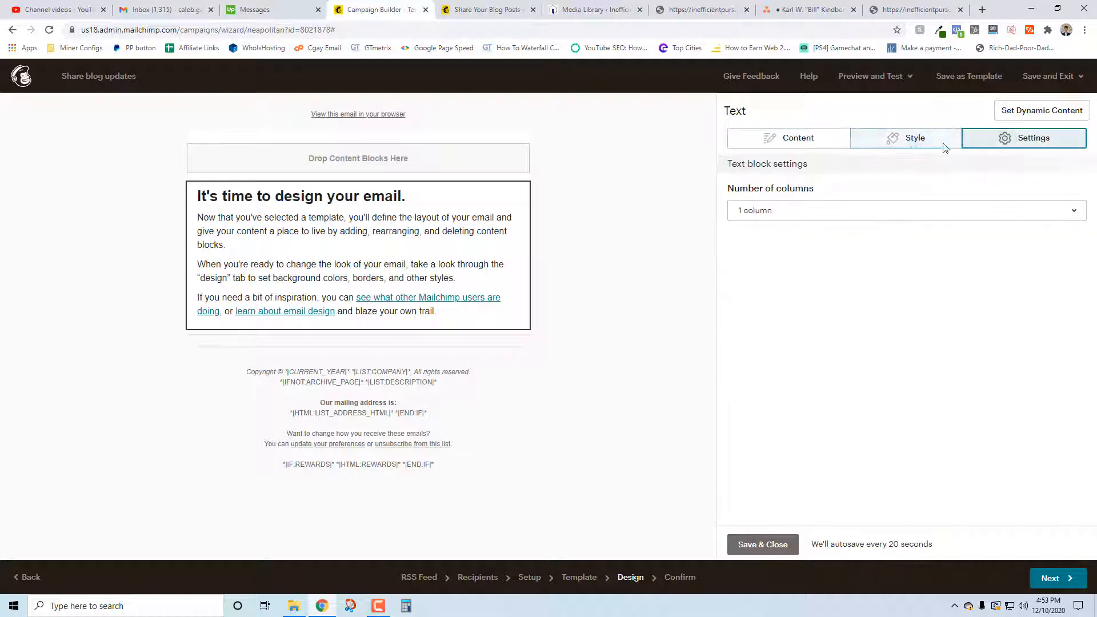
left_click(788, 137)
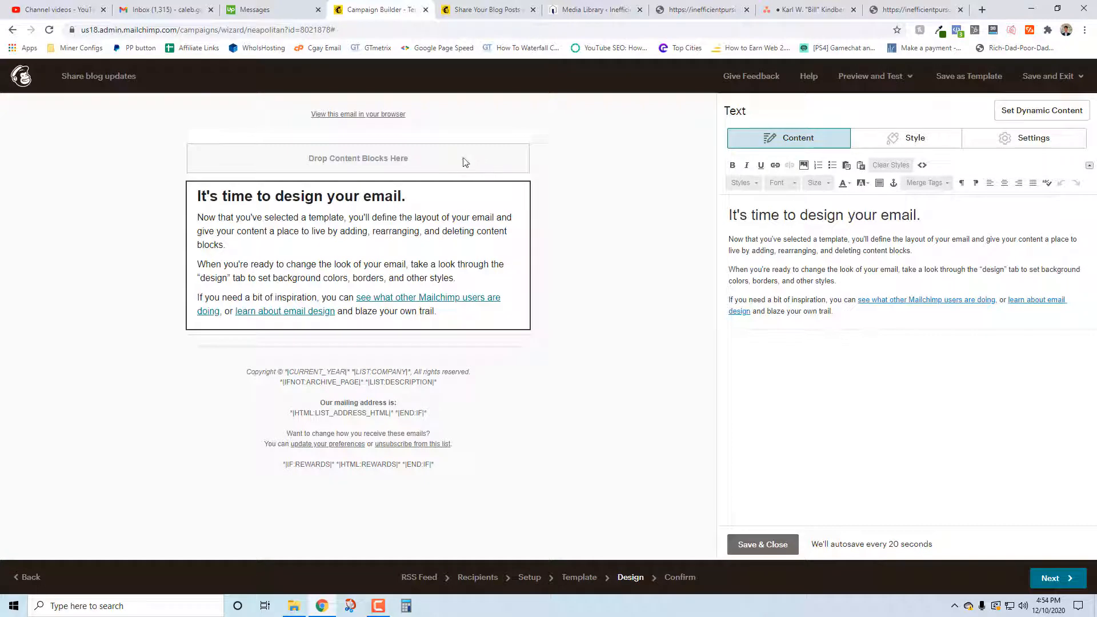
mouse_move(784, 523)
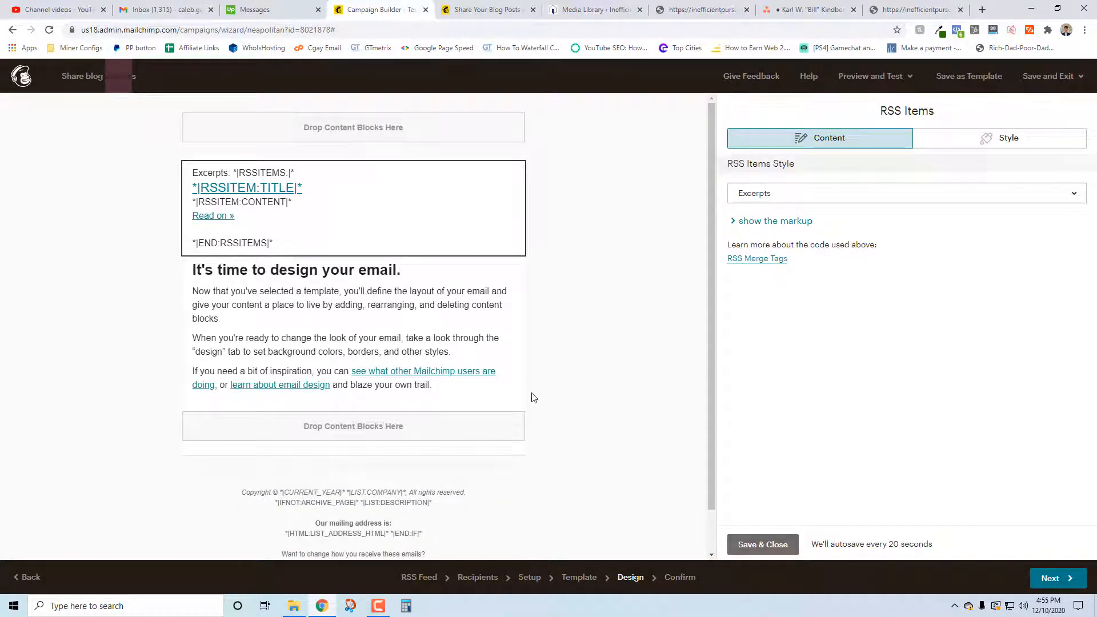
left_click(784, 110)
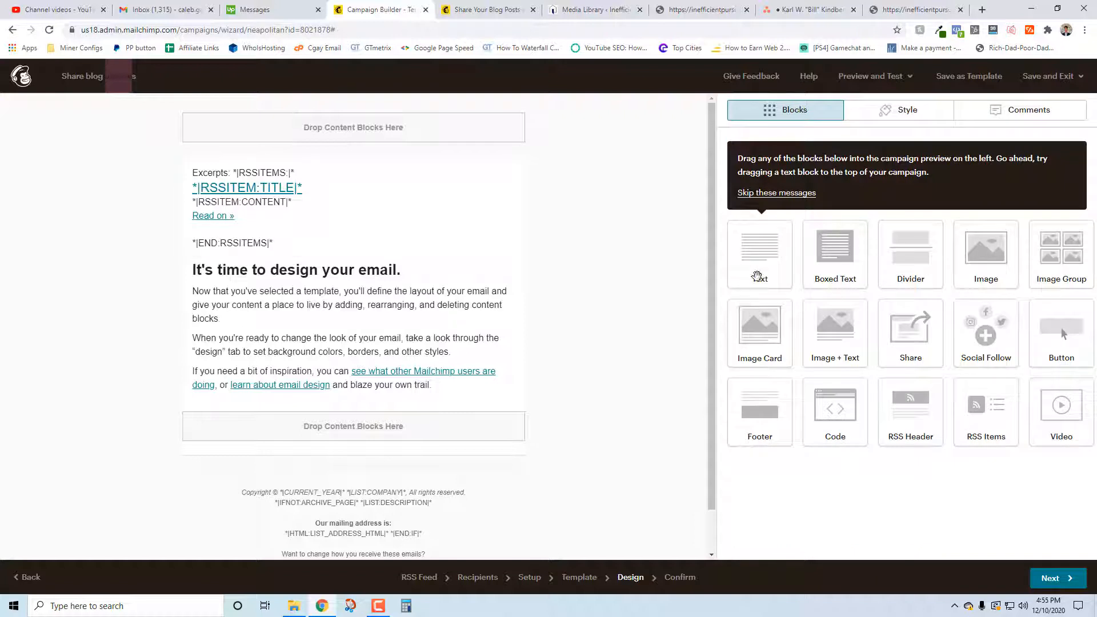
mouse_move(791, 339)
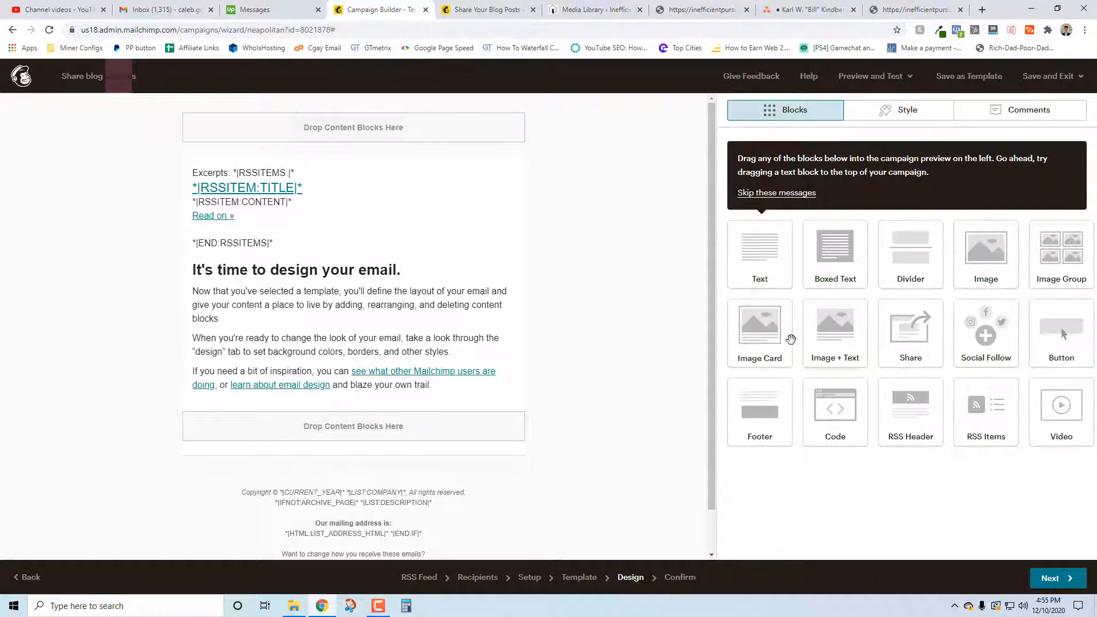
scroll("down", 3)
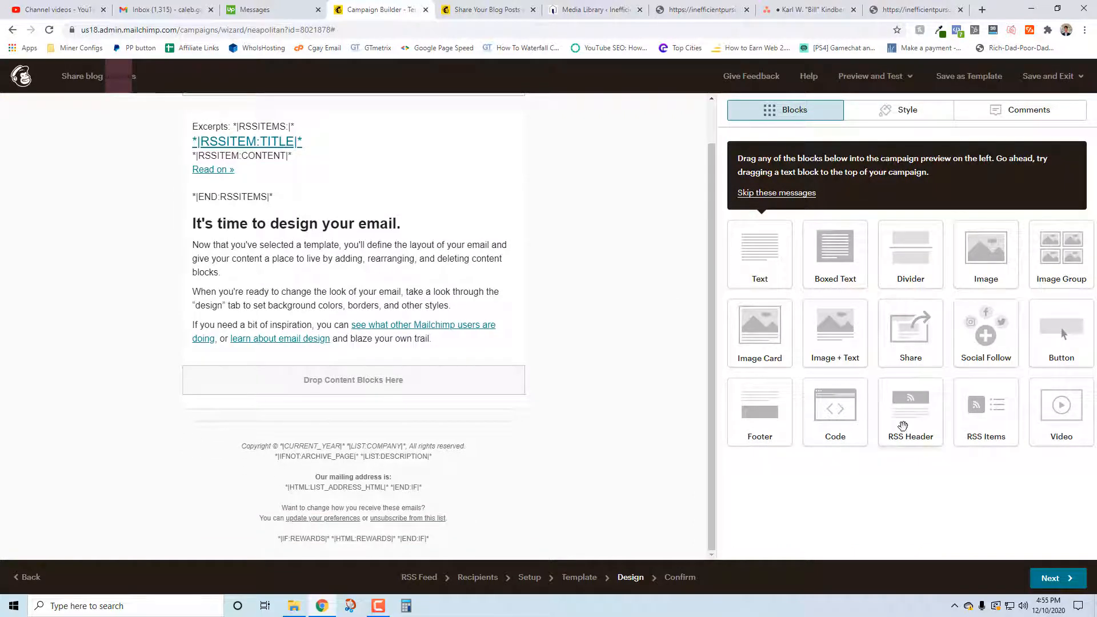
mouse_move(989, 419)
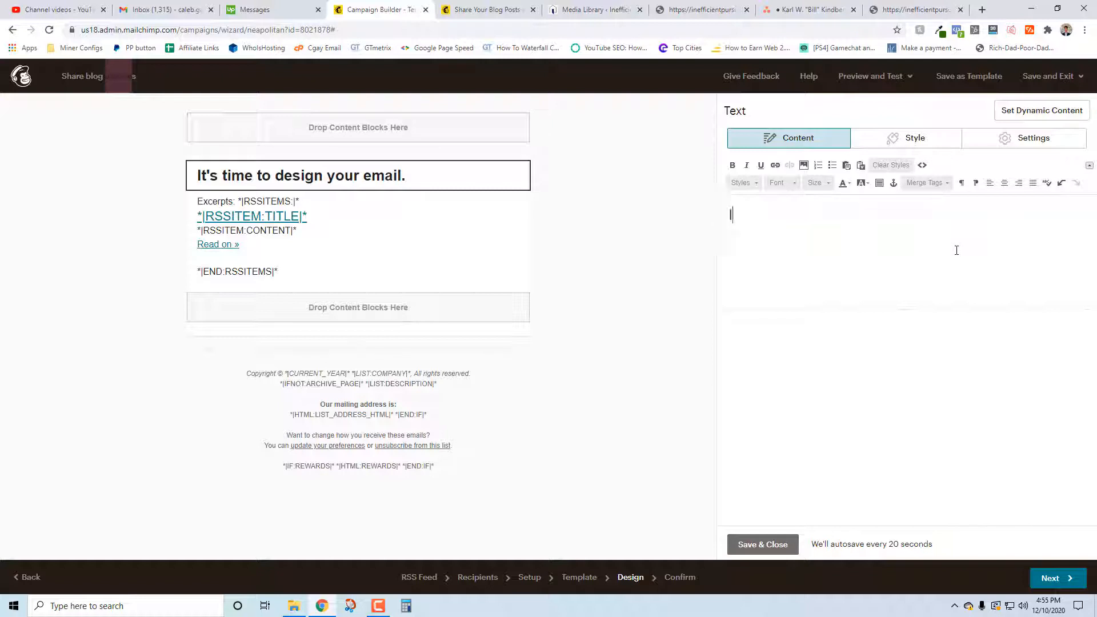
Write the heading "Ineffecient Pursuits' Latest Blog:", checking the site name in WordPress, and save it.
type("Ineff")
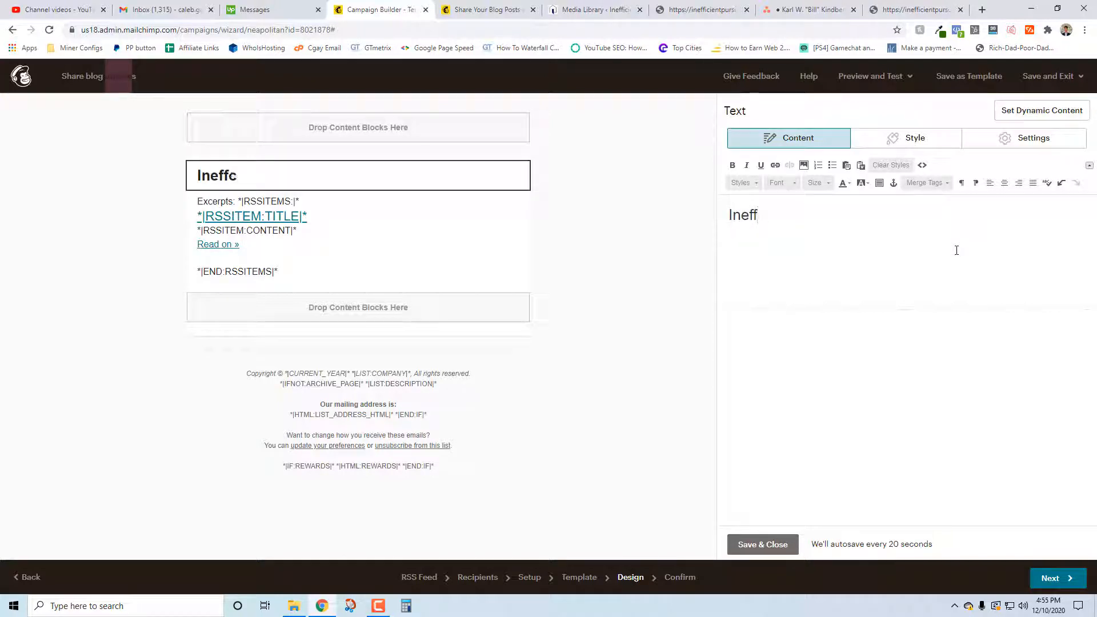
type("ecient Pur")
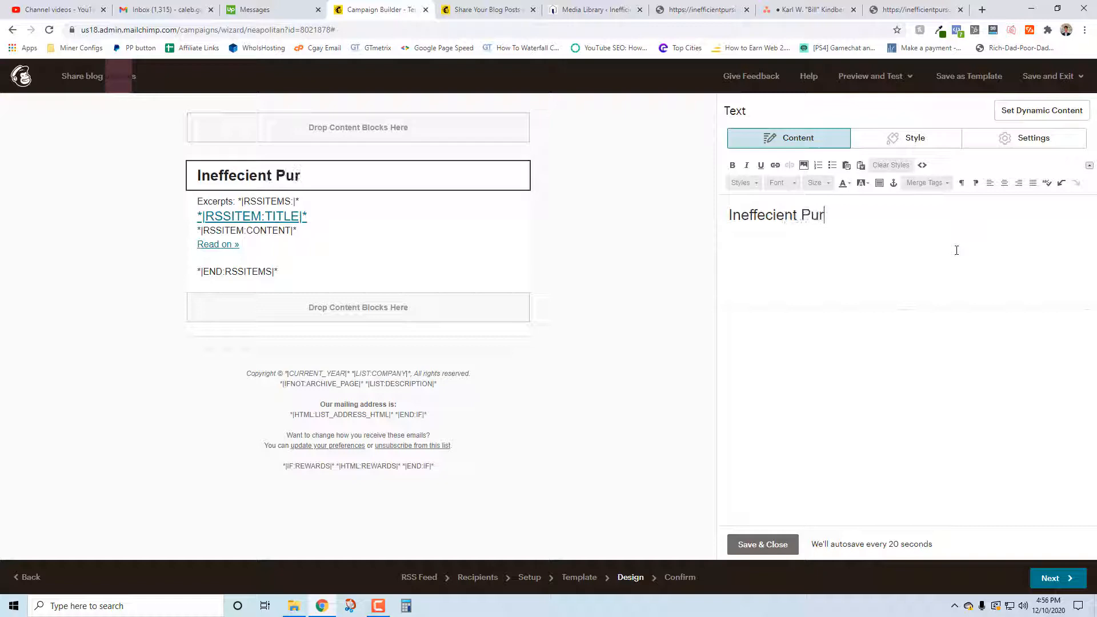
type("suit")
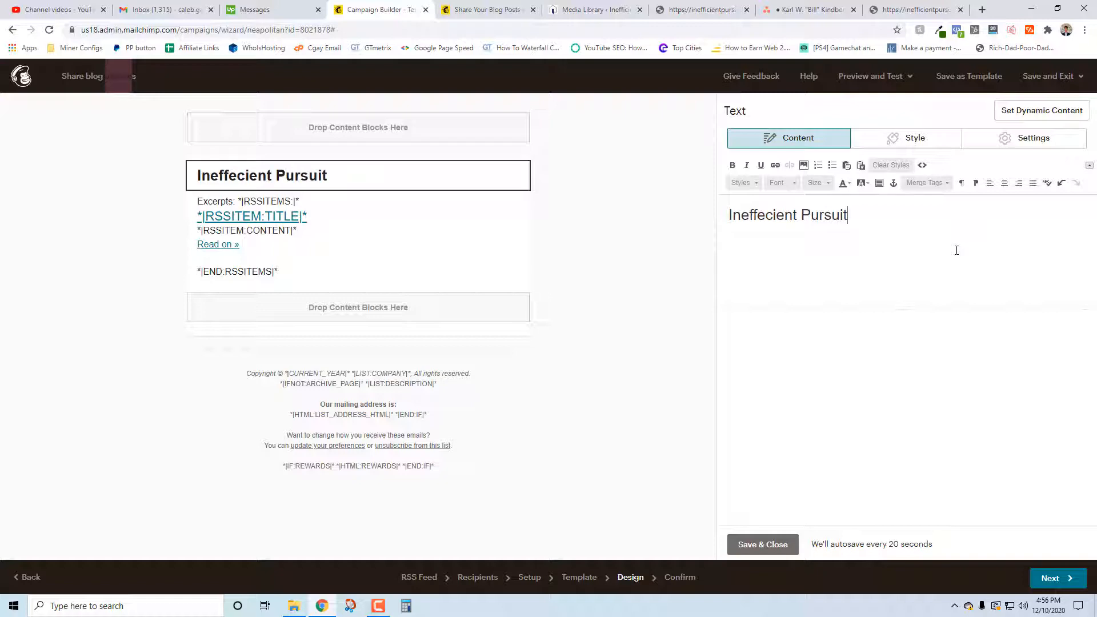
left_click(594, 9)
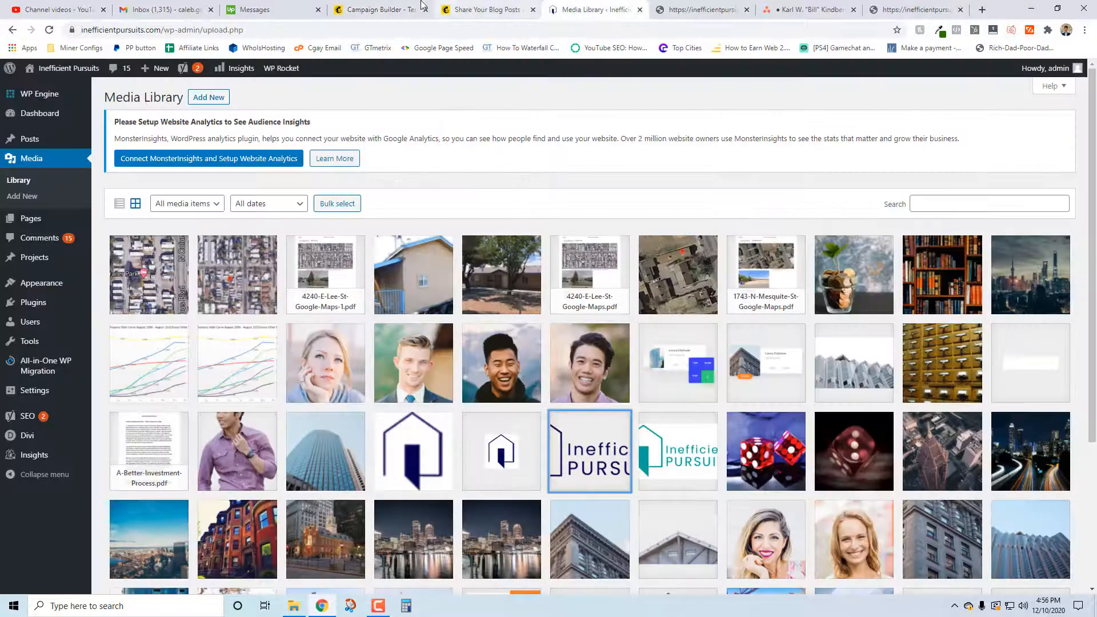
left_click(378, 9)
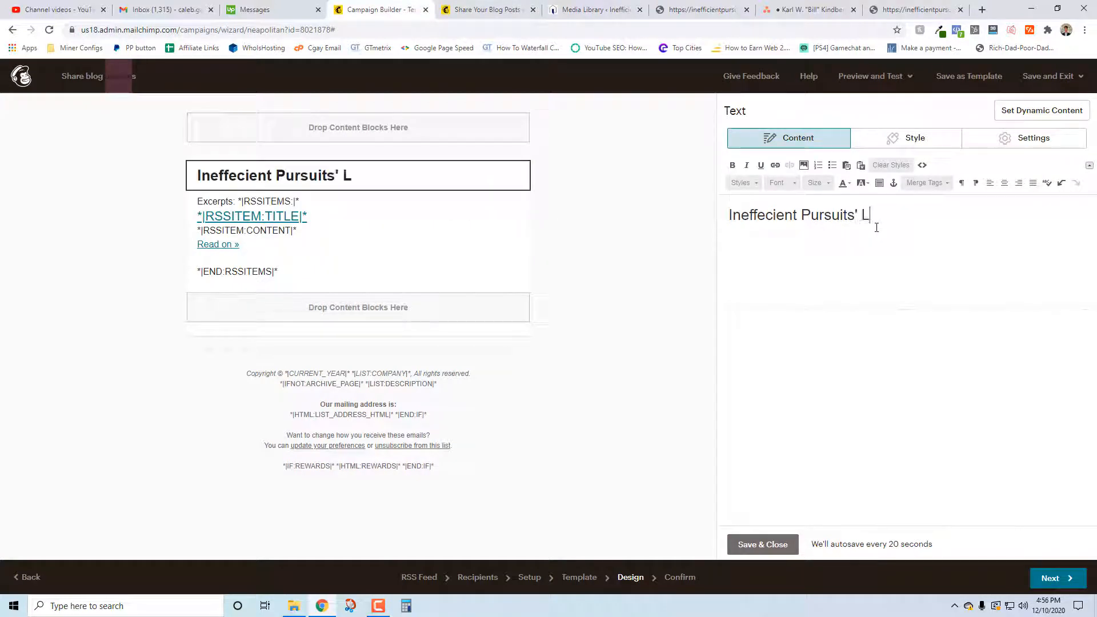
type("atest Blog:")
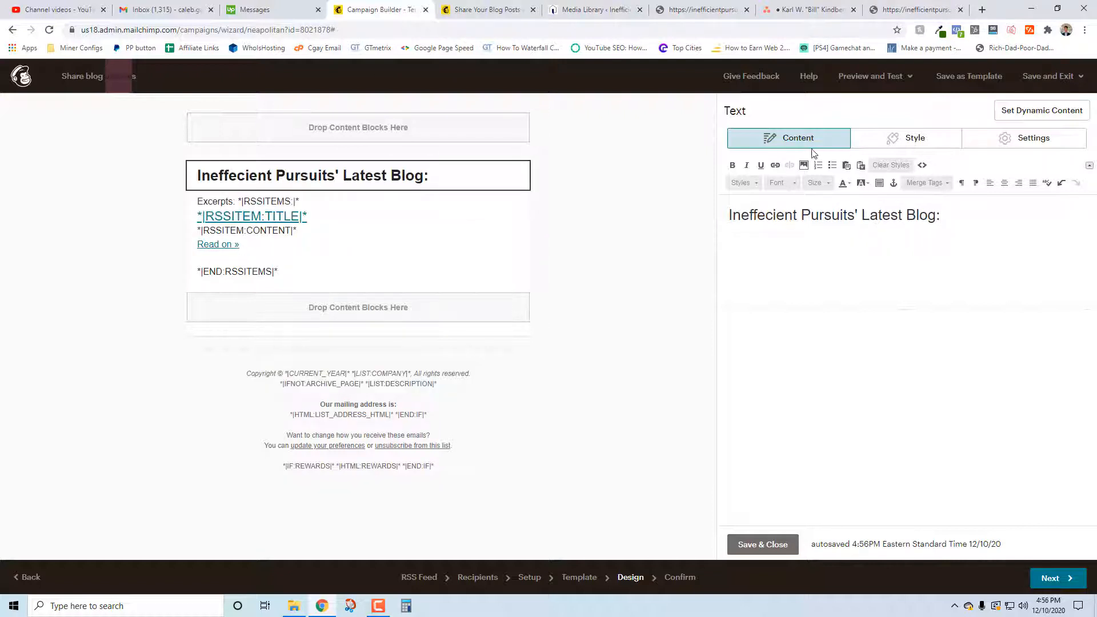
left_click(870, 75)
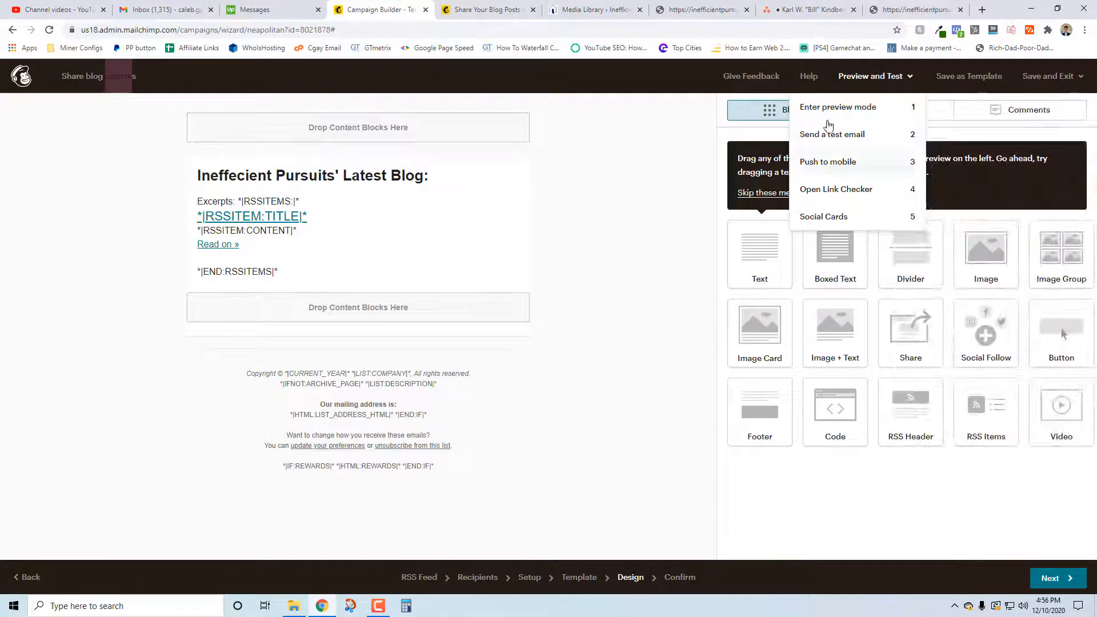
Preview the email with a live post excerpt, then reach the Confirm step reading "You're all set to send!".
left_click(838, 107)
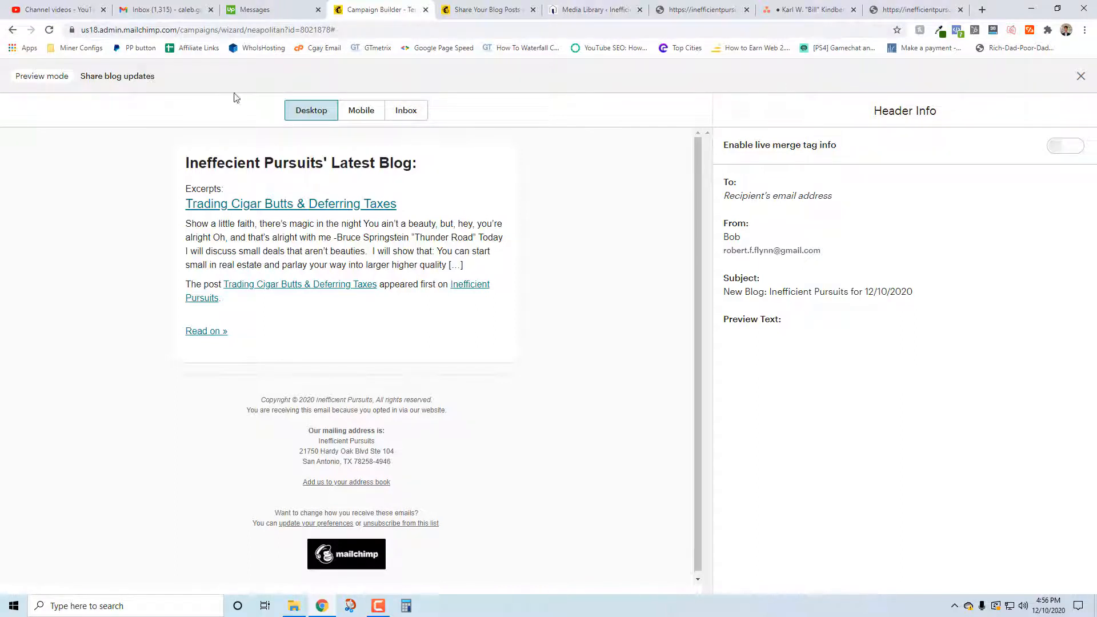
mouse_move(373, 124)
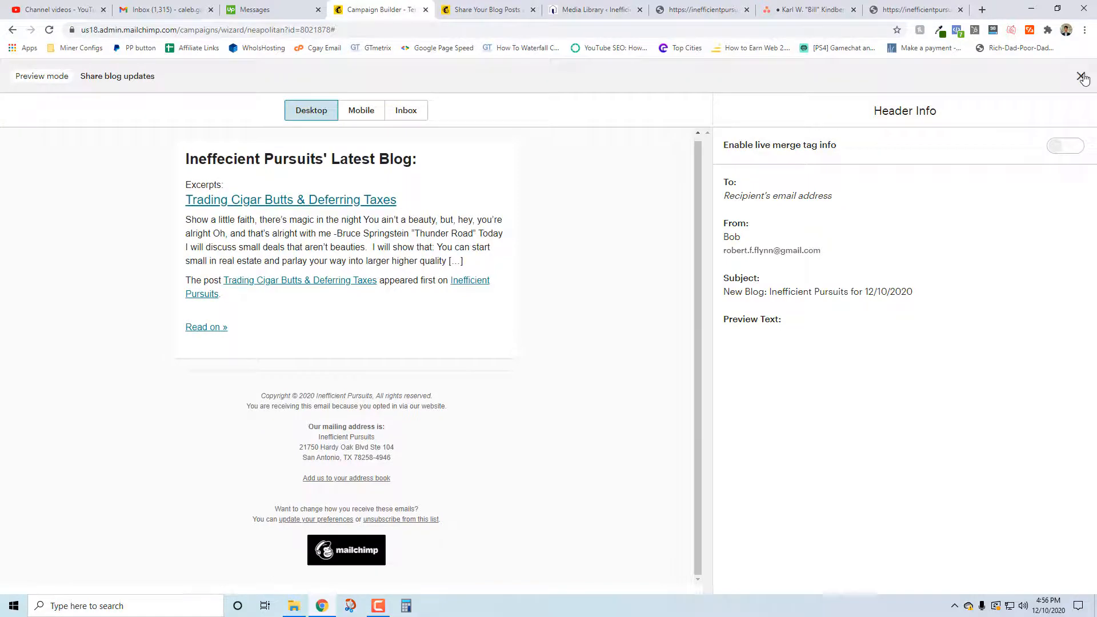
left_click(1083, 77)
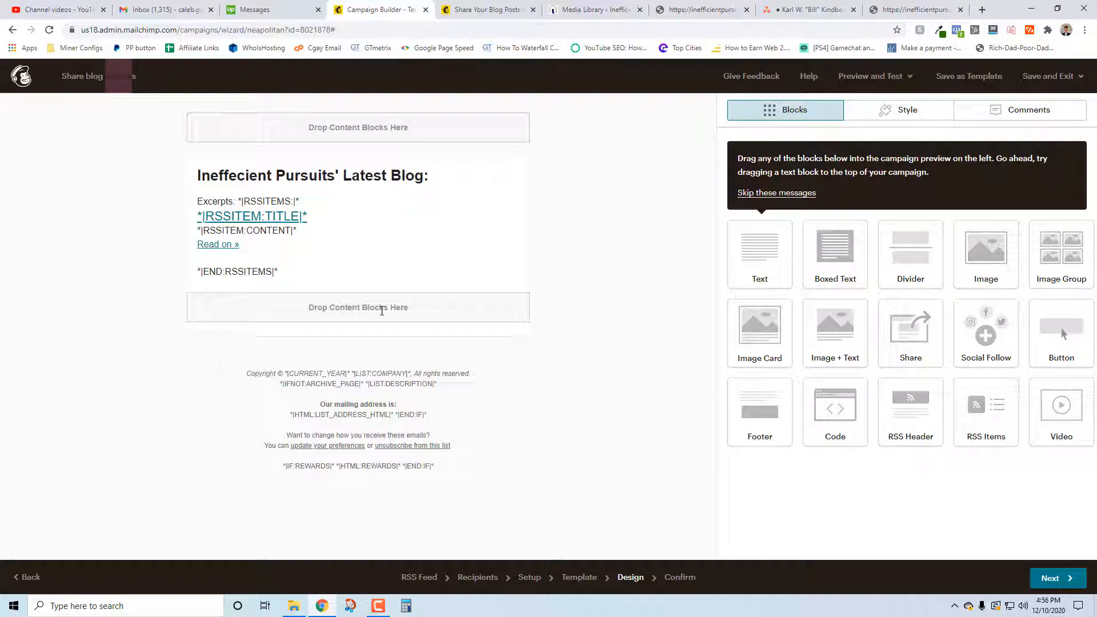
mouse_move(502, 122)
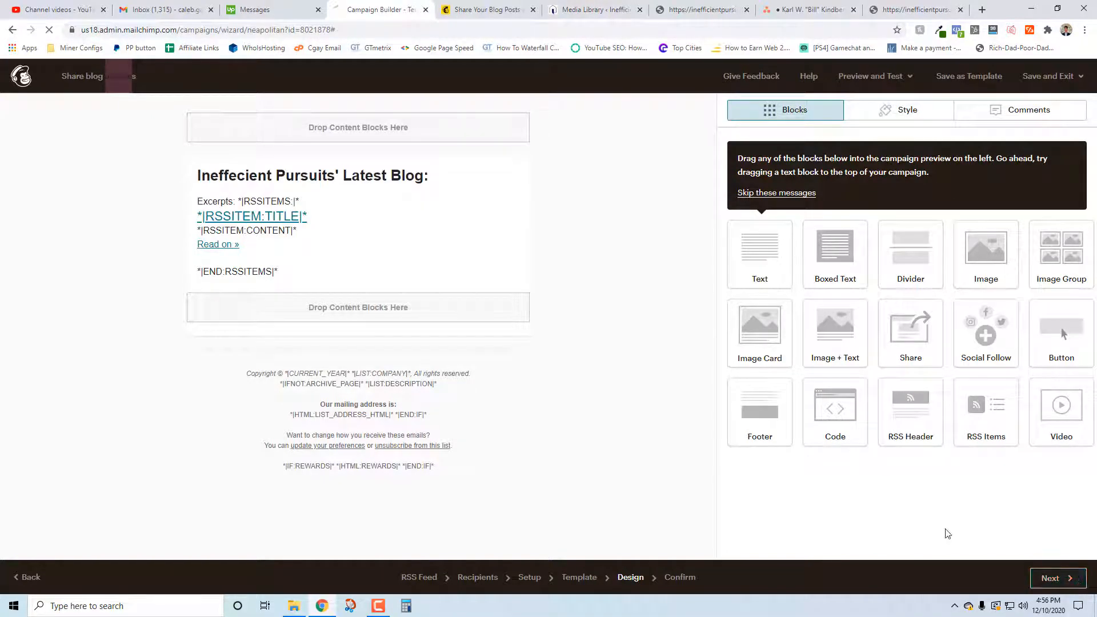
mouse_move(479, 345)
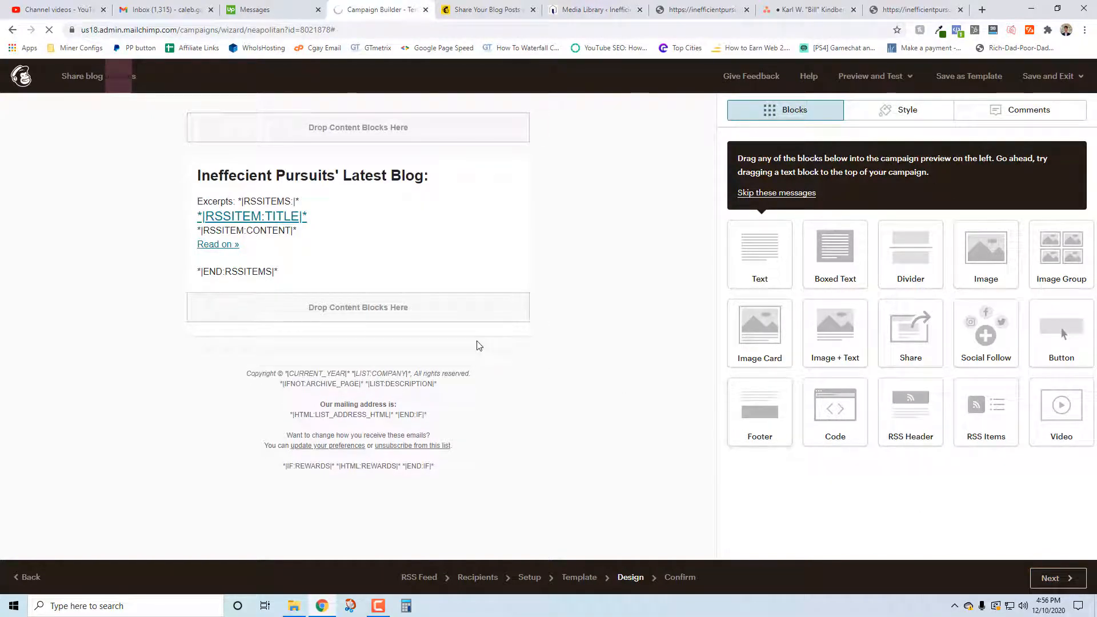
left_click(1049, 577)
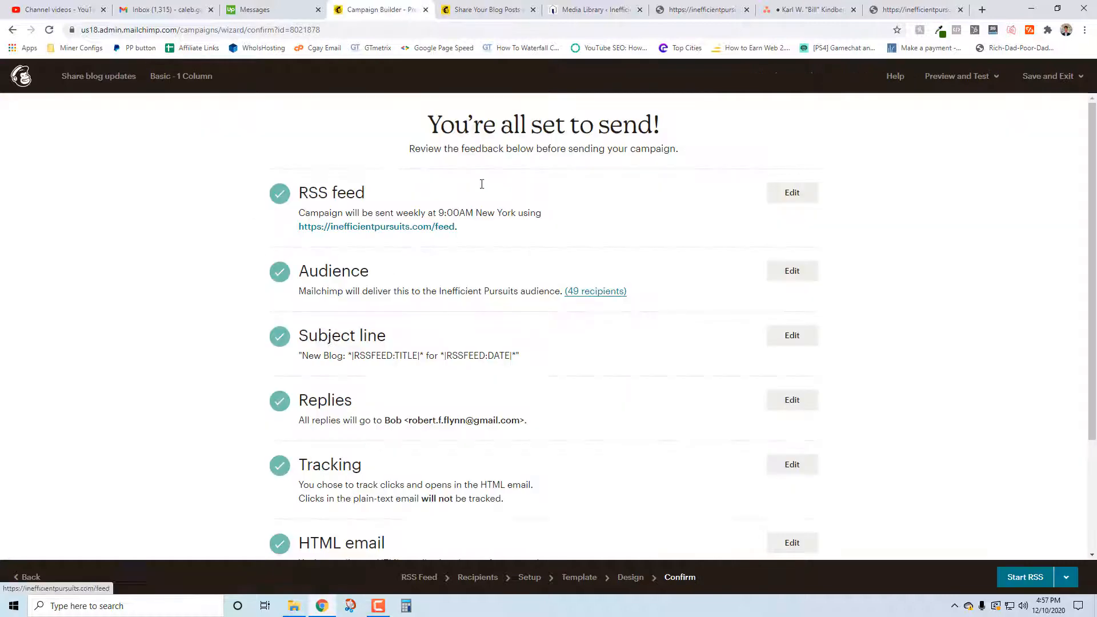
Review the Confirm checklist and start the RSS campaign, first email scheduled Mon, Dec 14, 2020 9:00 AM.
scroll("down", 3)
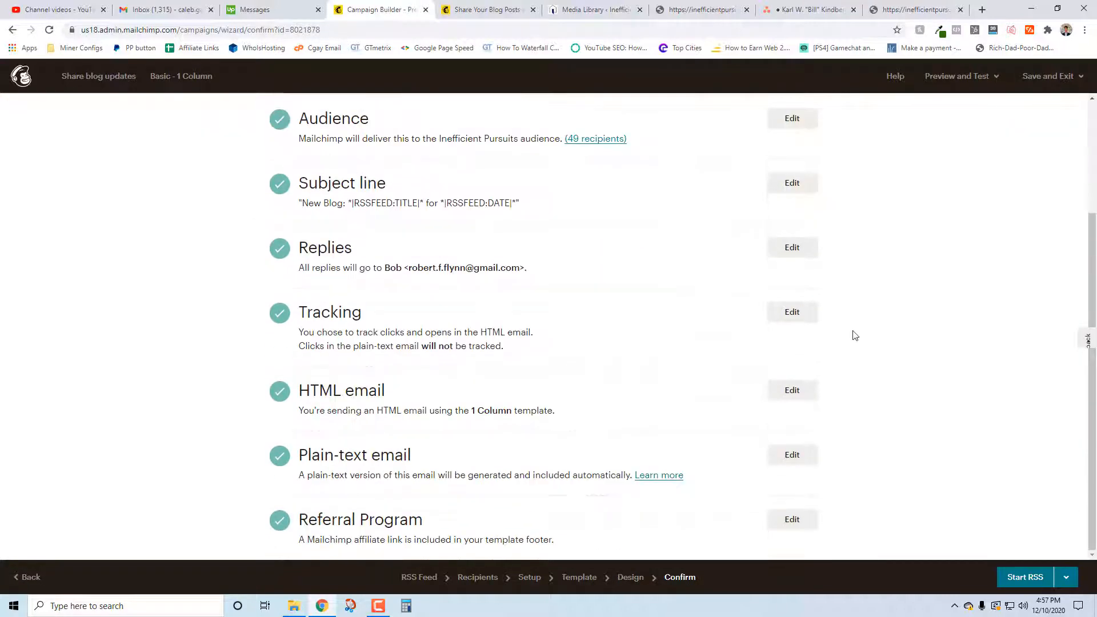
scroll("up", 3)
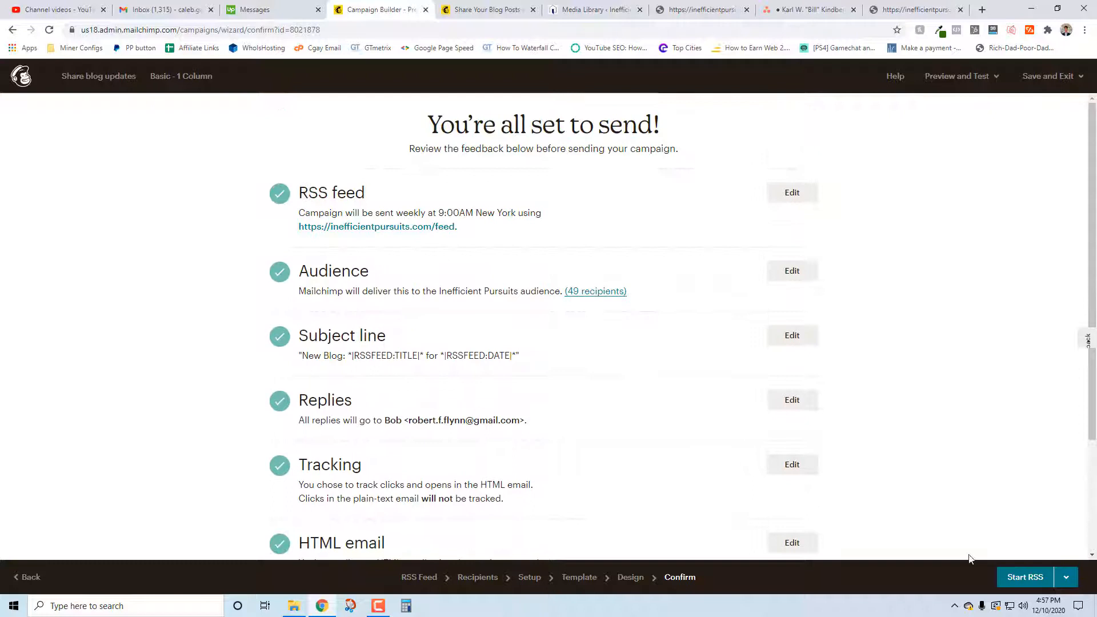
scroll("down", 3)
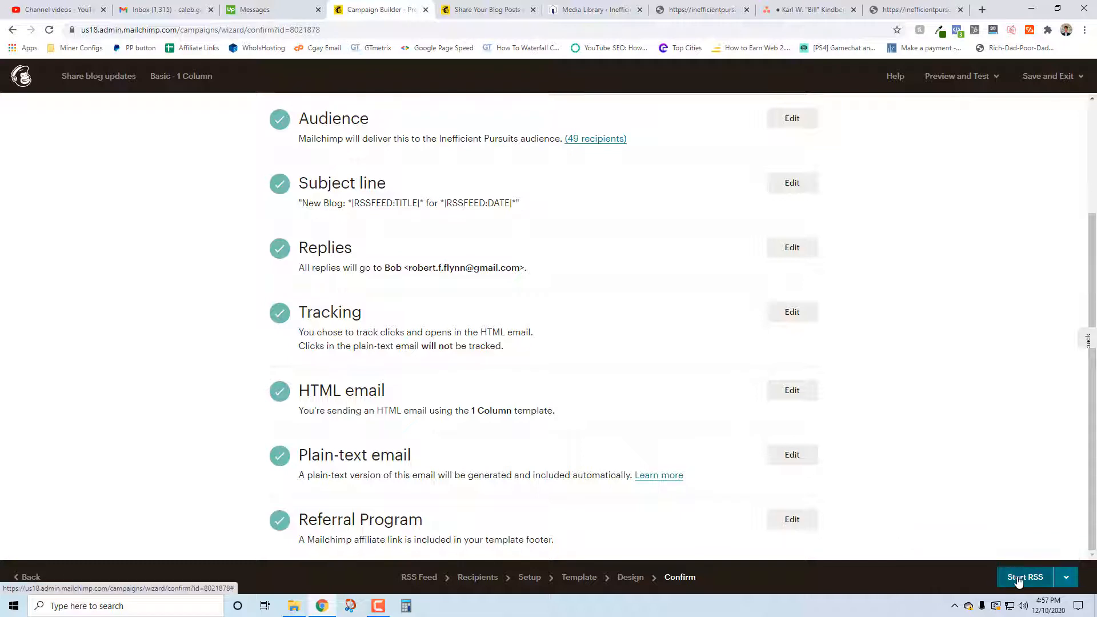
mouse_move(1025, 576)
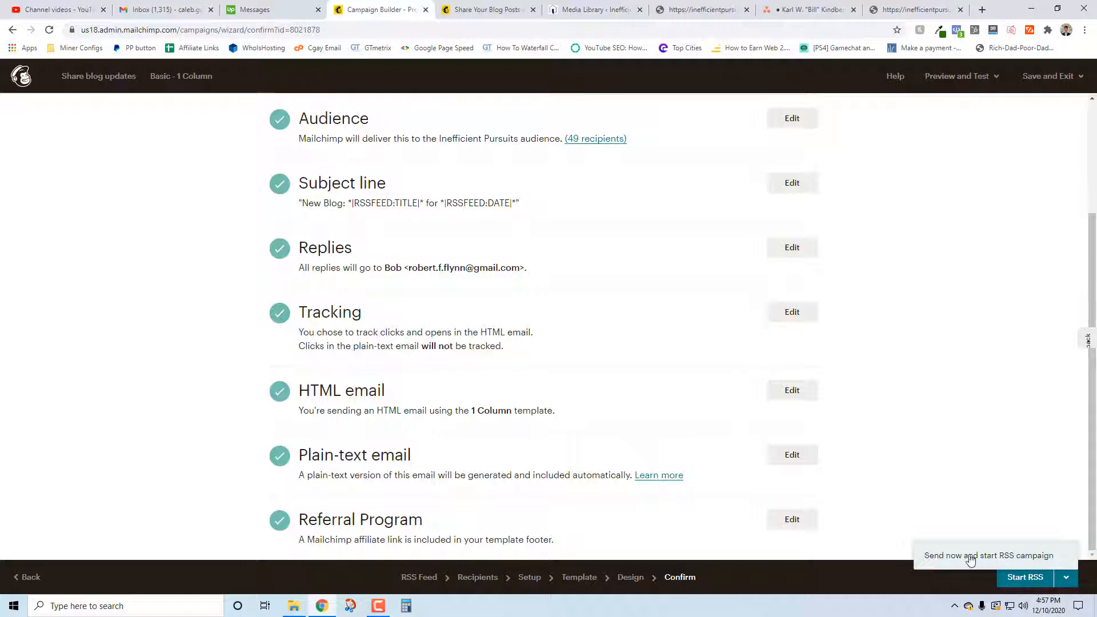
mouse_move(1005, 498)
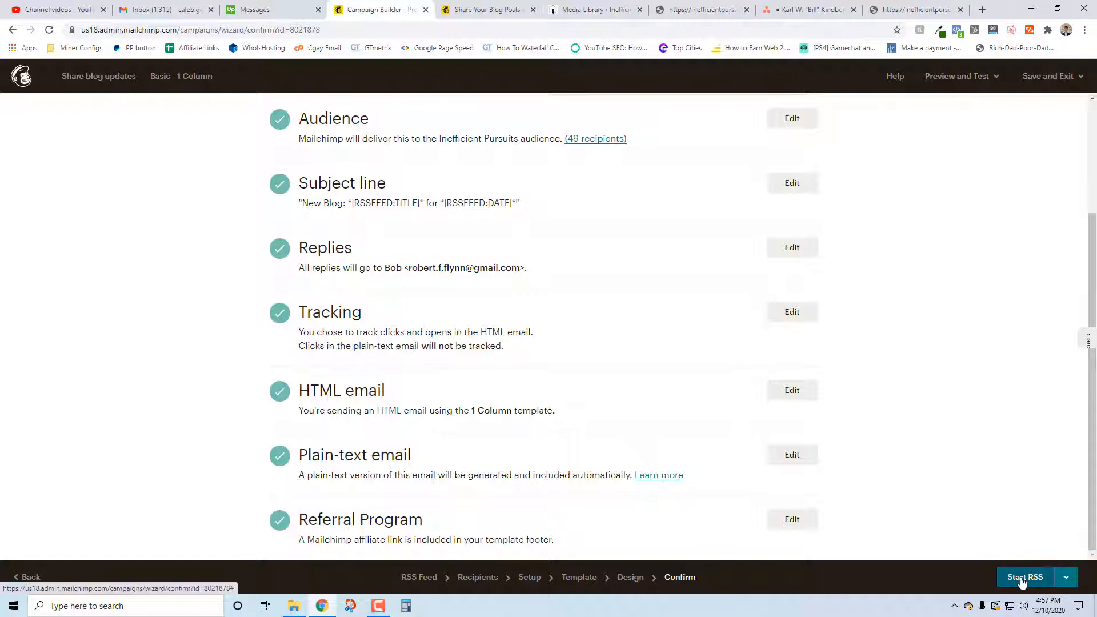
left_click(1024, 576)
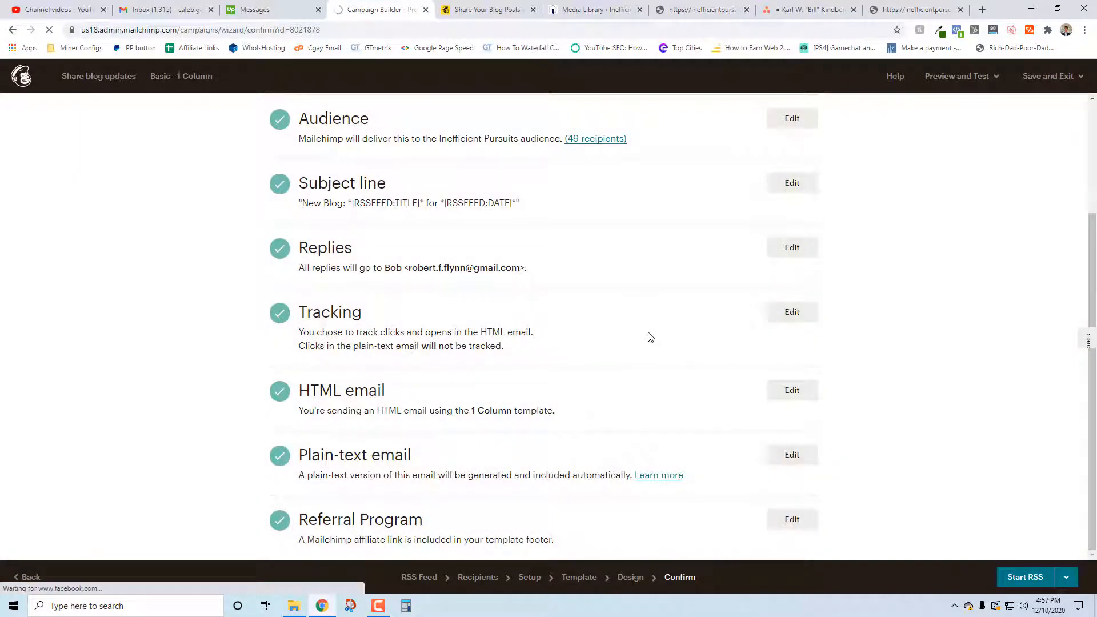
left_click(1025, 576)
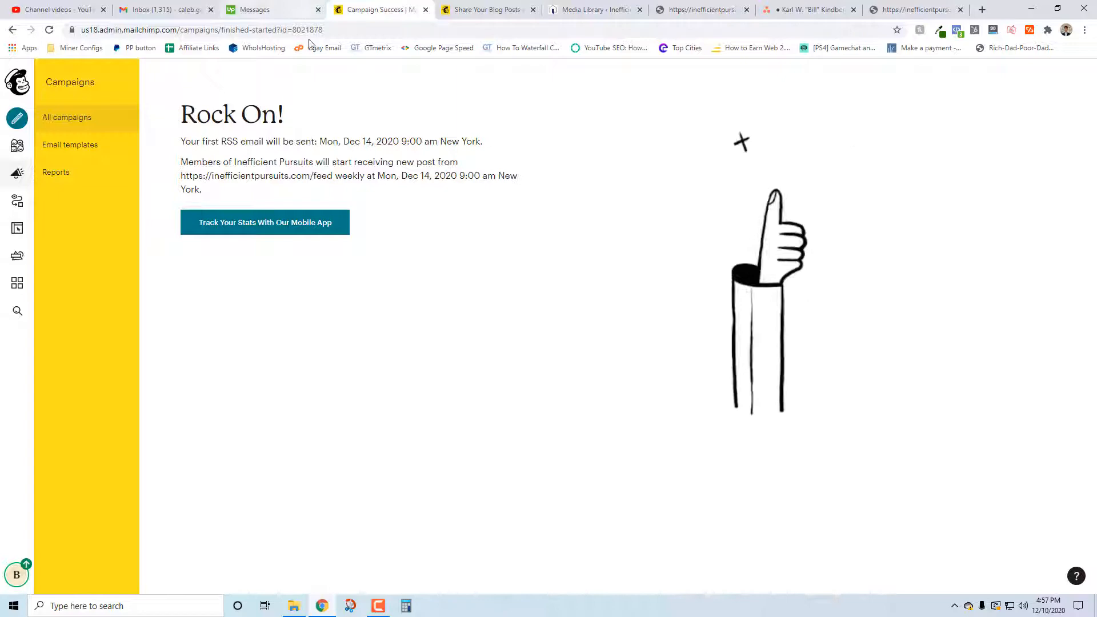
Highlight the first scheduled send date on the Rock On! page and switch to the WordPress Posts list.
left_click_drag(320, 141, 481, 140)
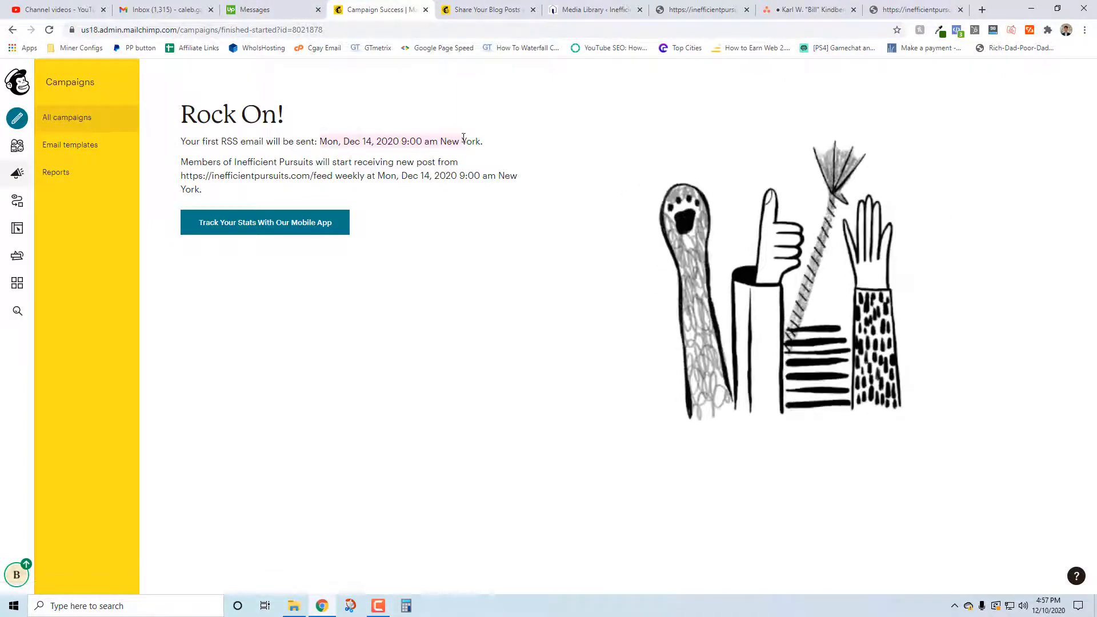
left_click(594, 9)
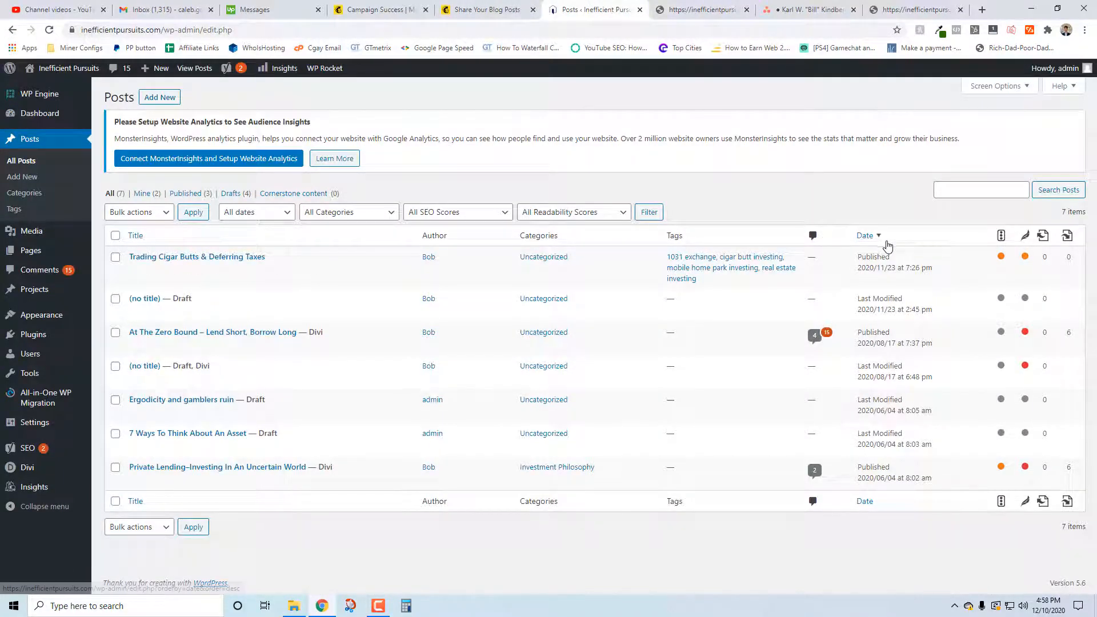
Sort the WordPress posts by date, newest first, and select the top post row.
left_click(865, 236)
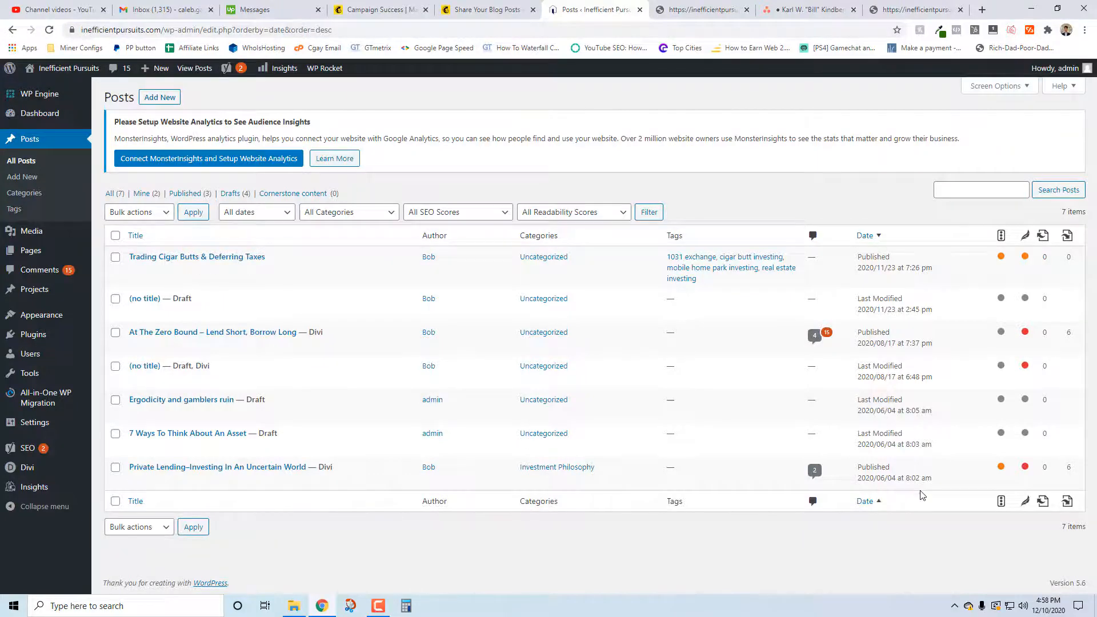
left_click(175, 266)
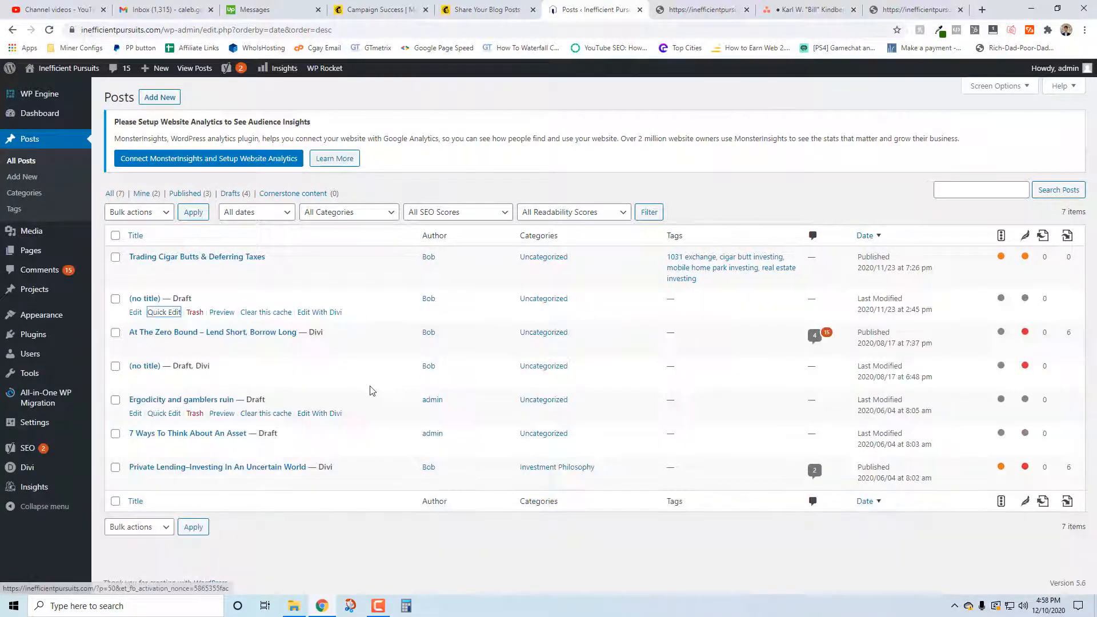
mouse_move(241, 369)
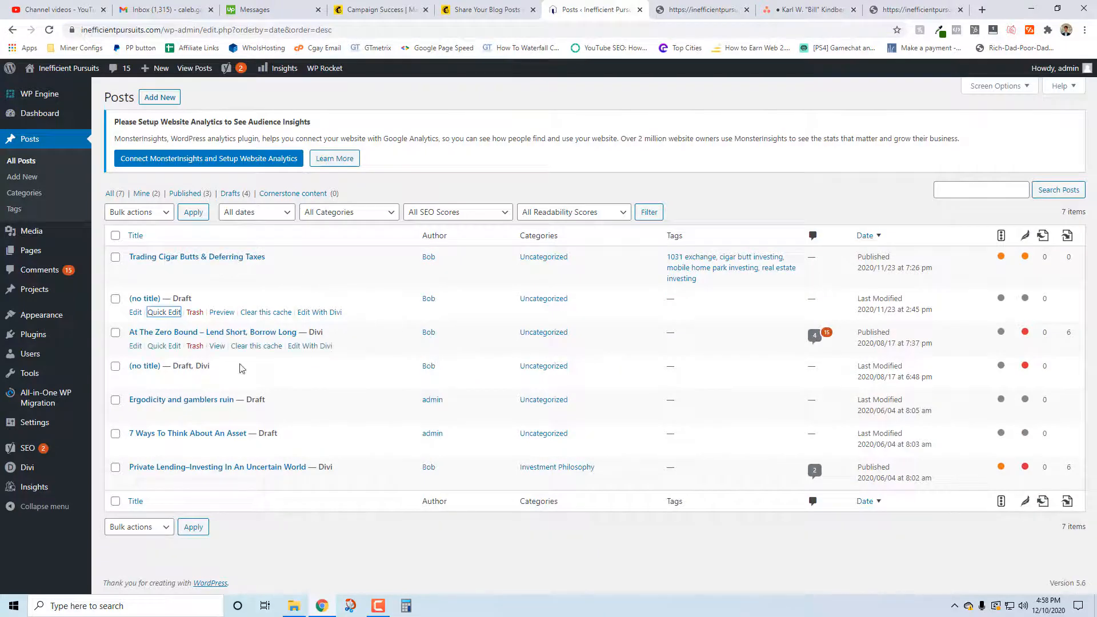
mouse_move(217, 343)
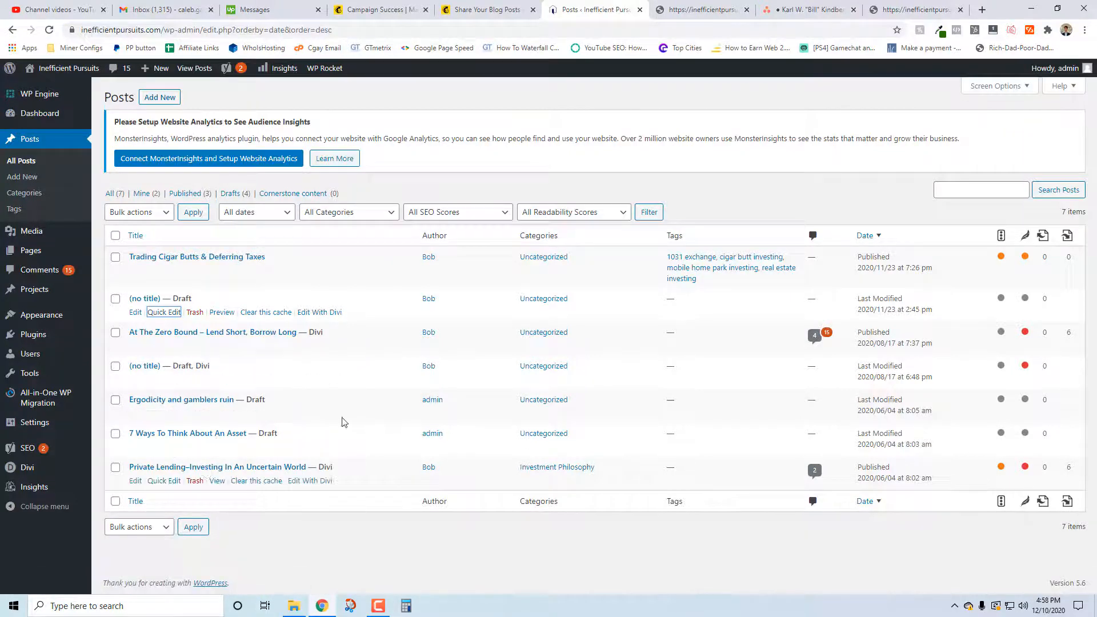
mouse_move(225, 261)
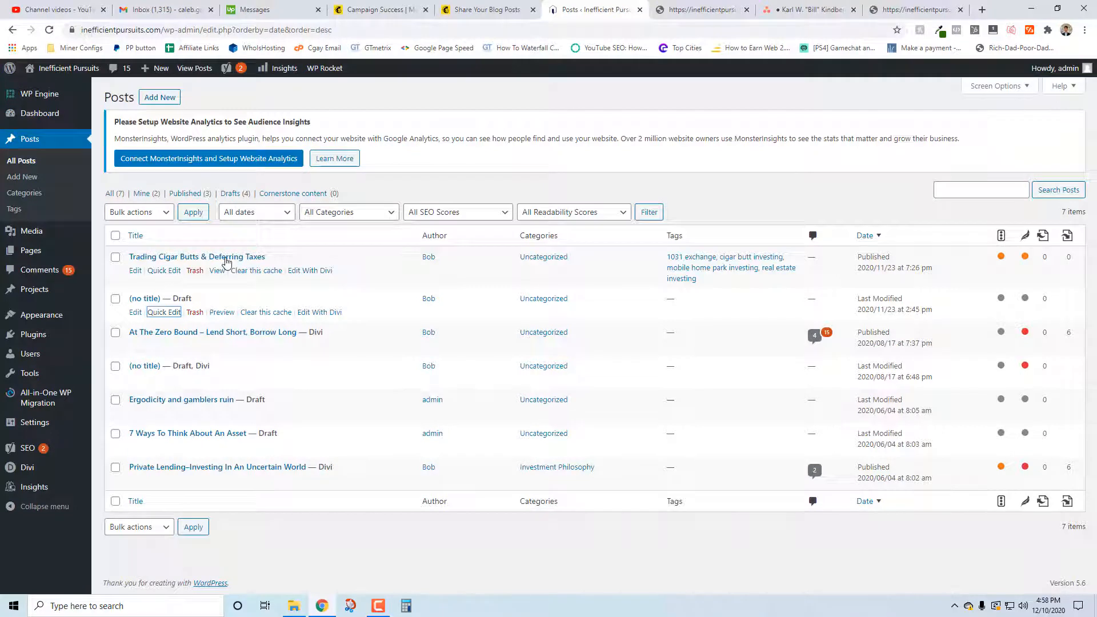